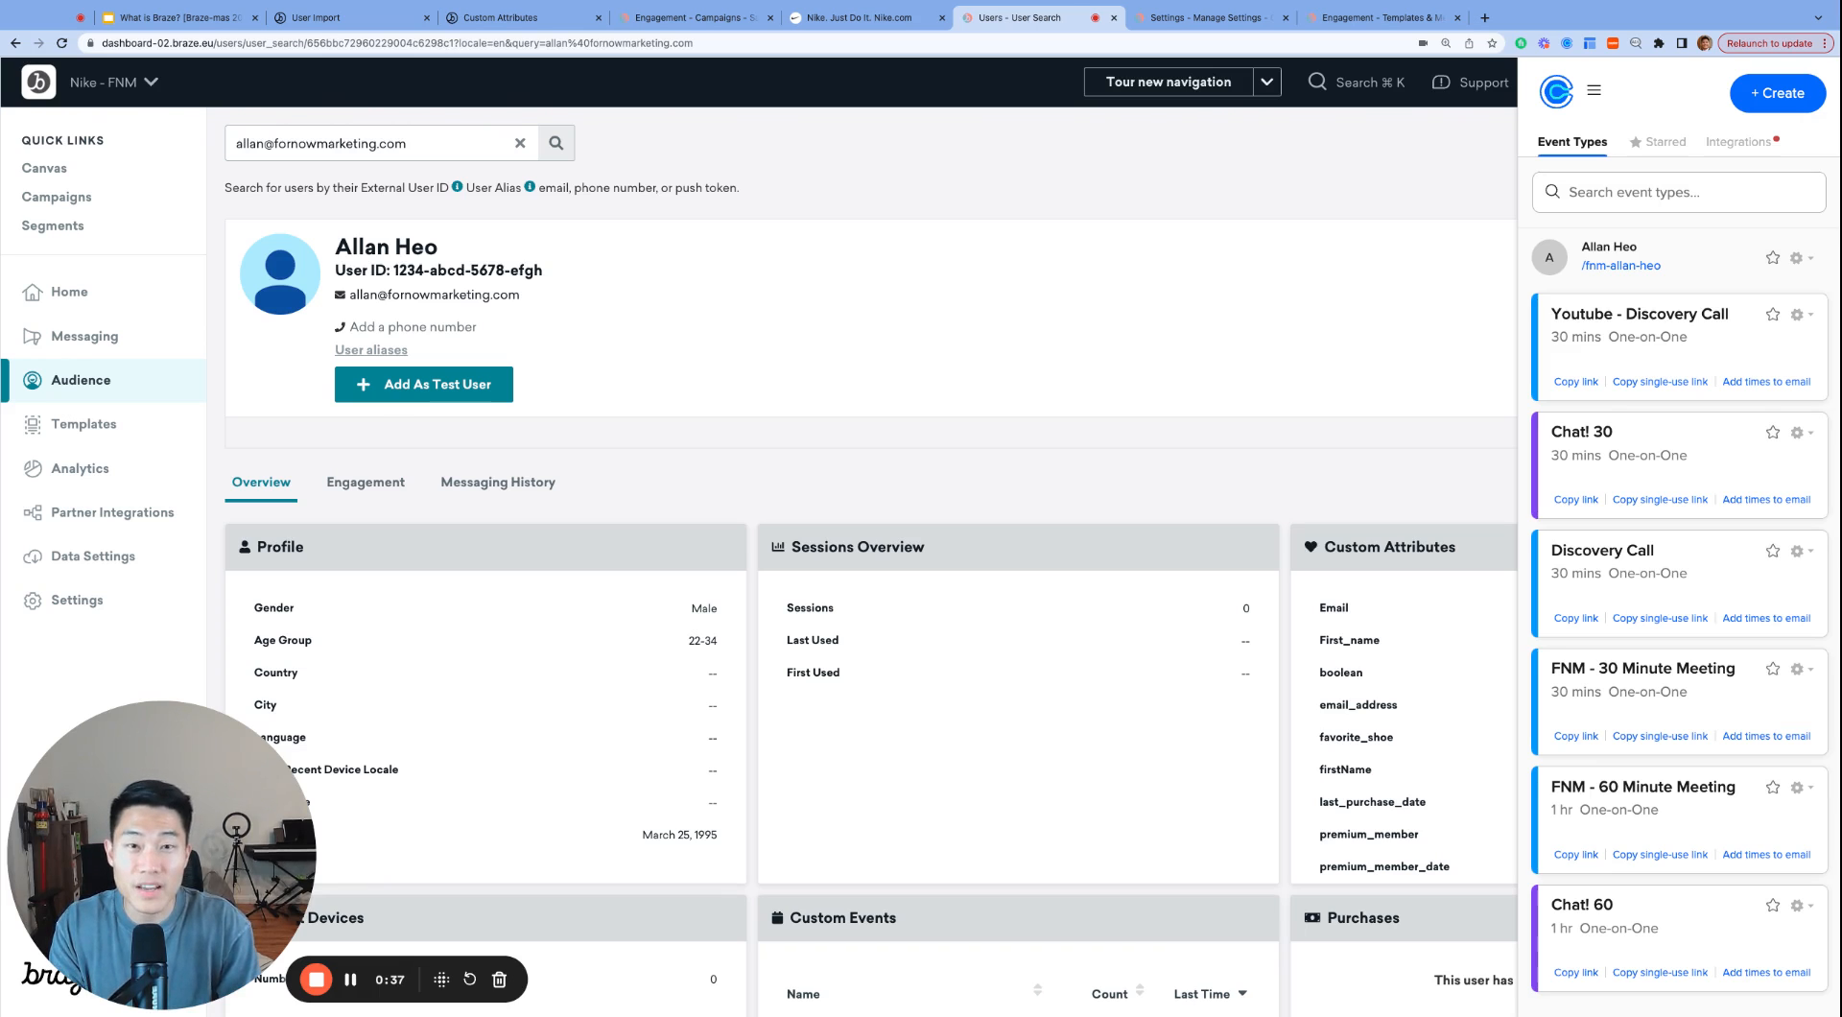
Scroll the User Import docs to the column headers table, highlighting first_name's String type.
click(341, 18)
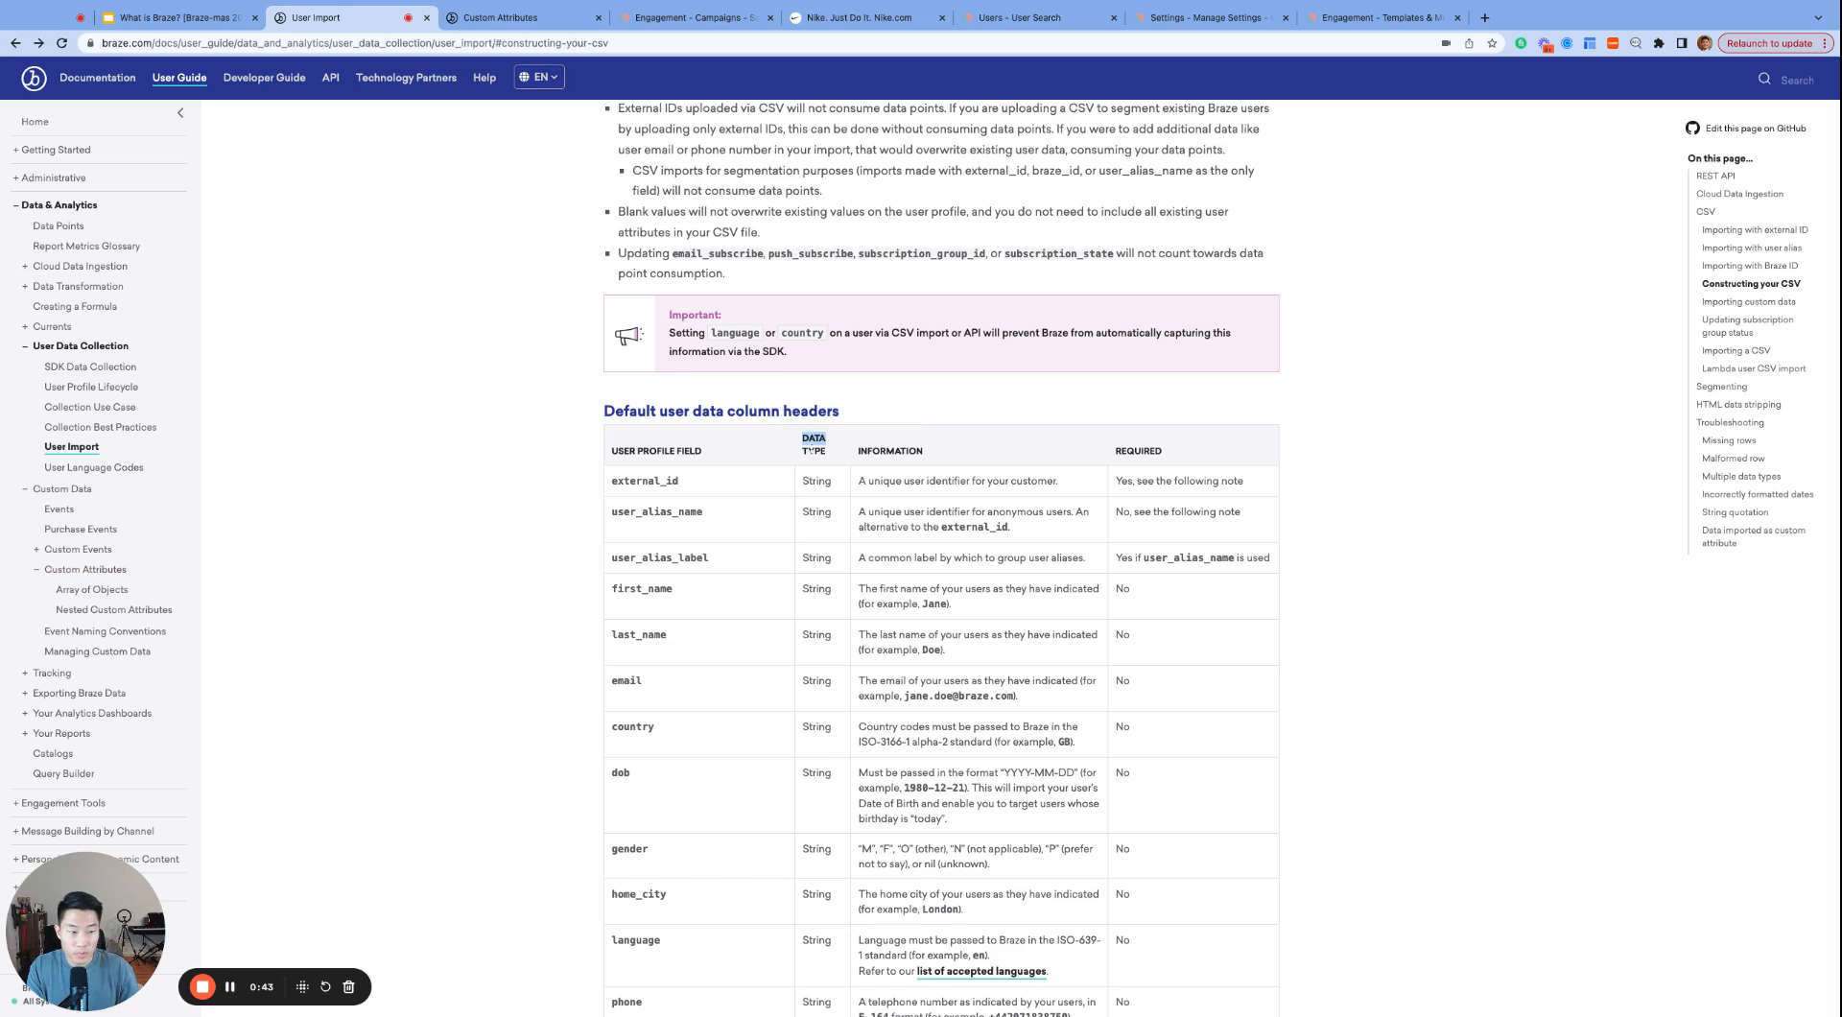
scroll(down, 3)
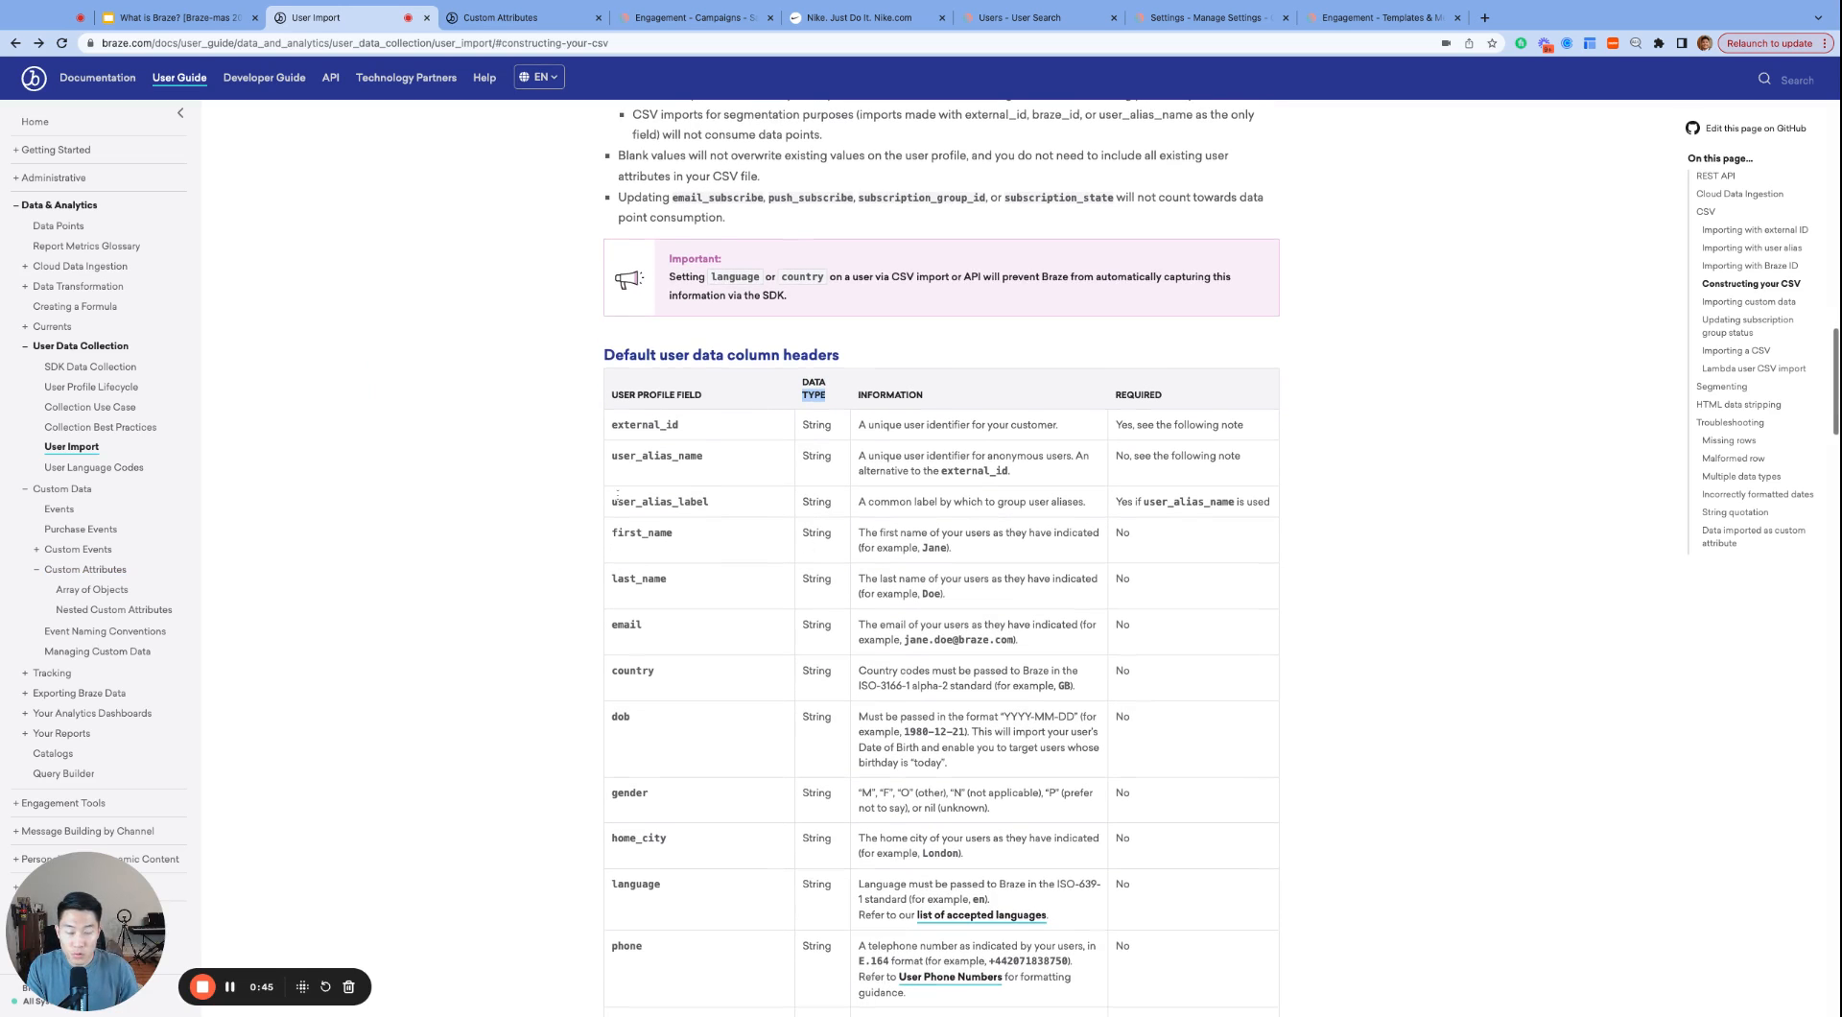
scroll(down, 3)
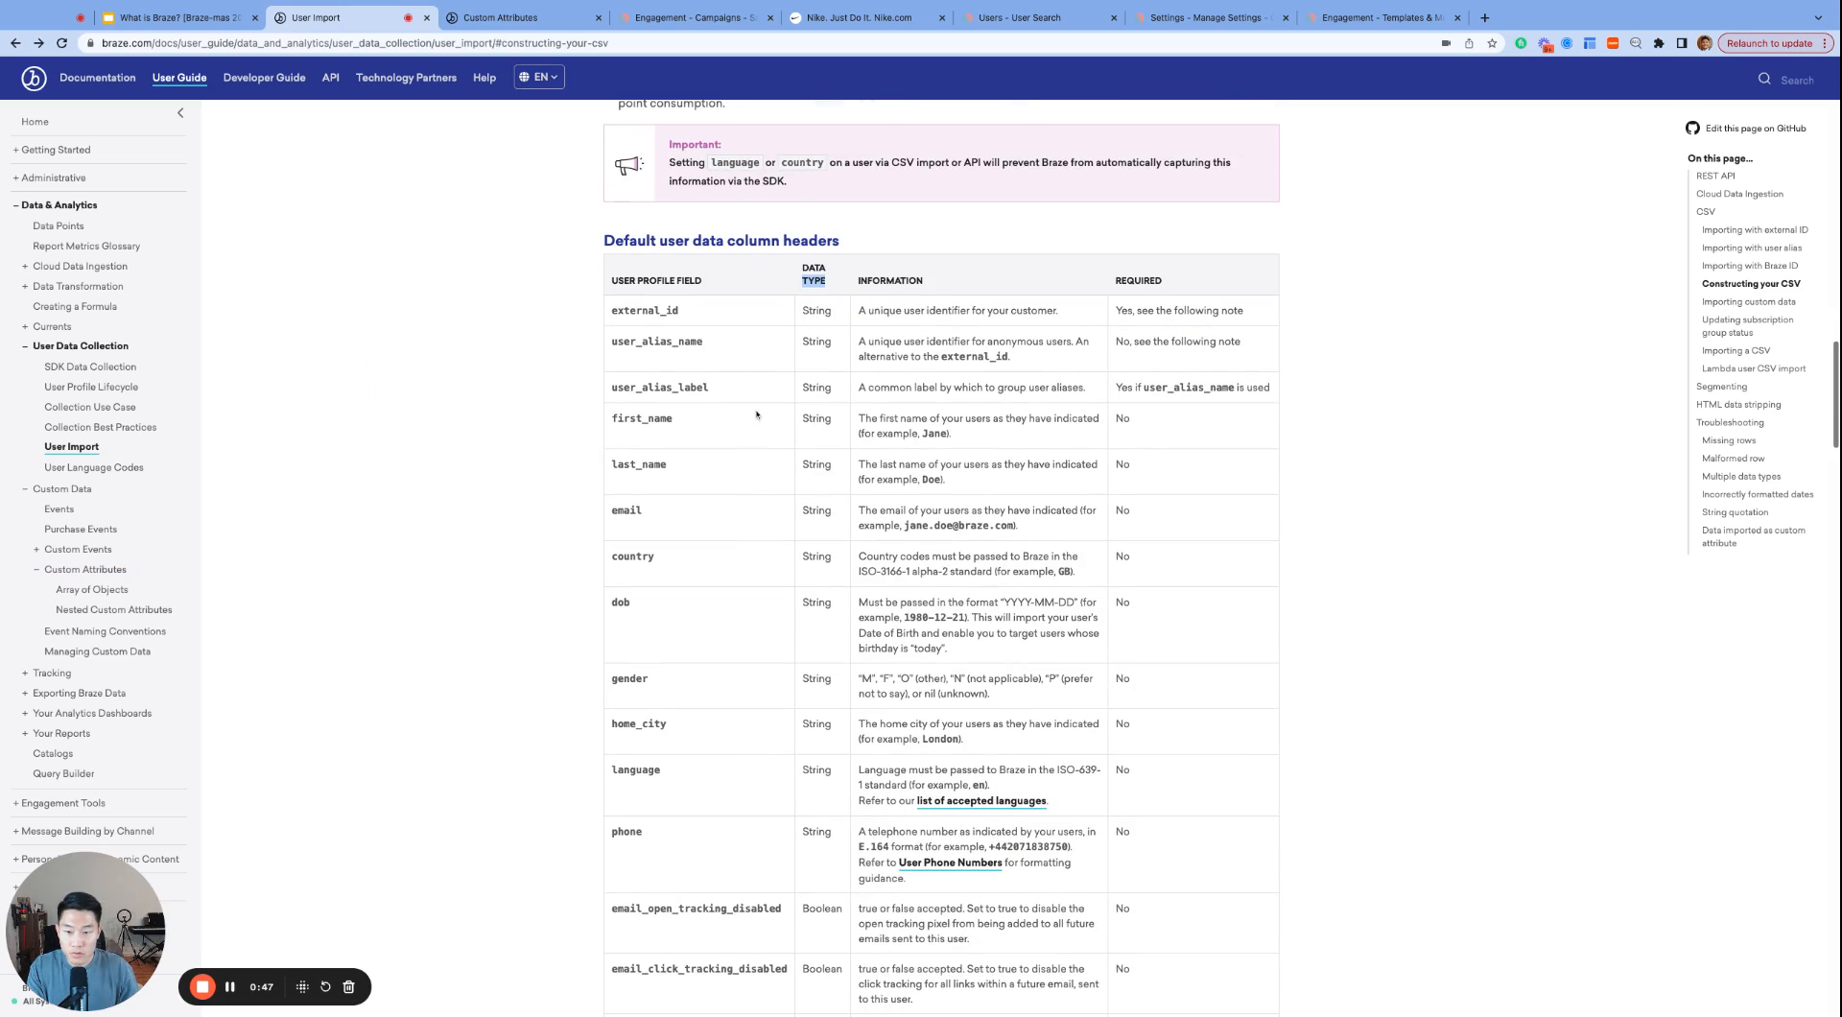
scroll(down, 3)
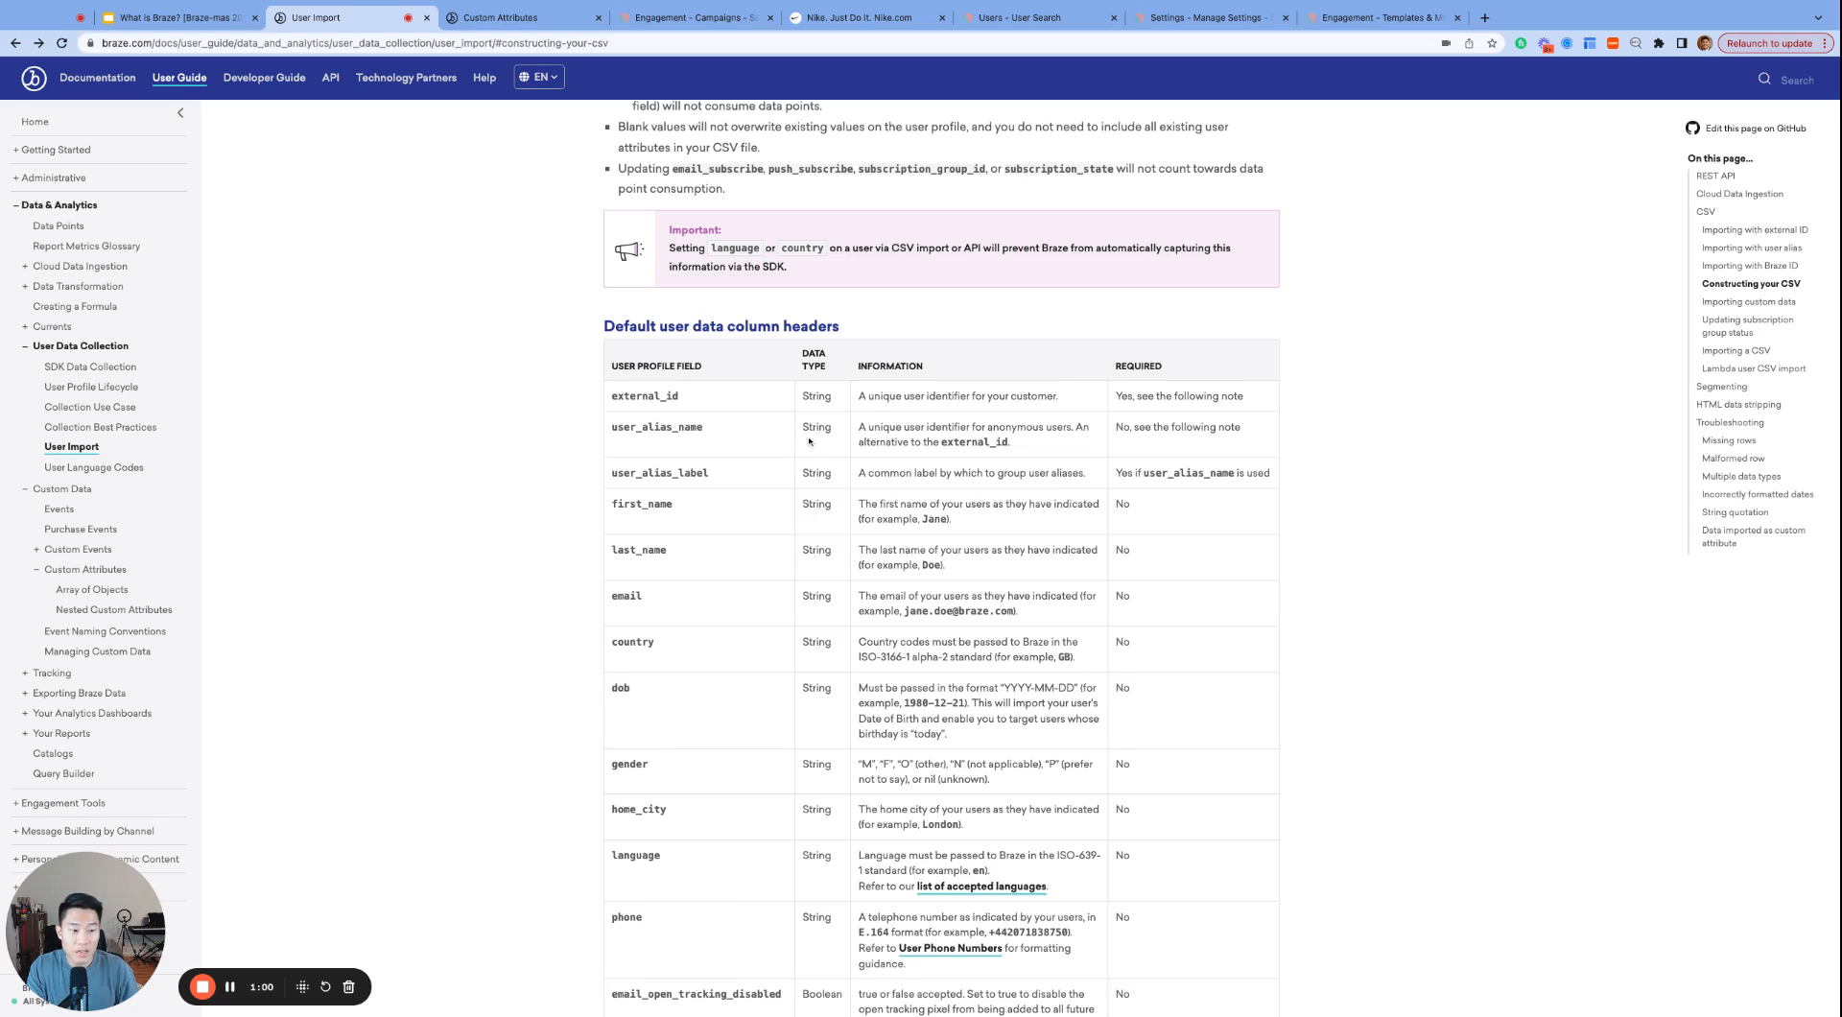
mouse_move(826, 417)
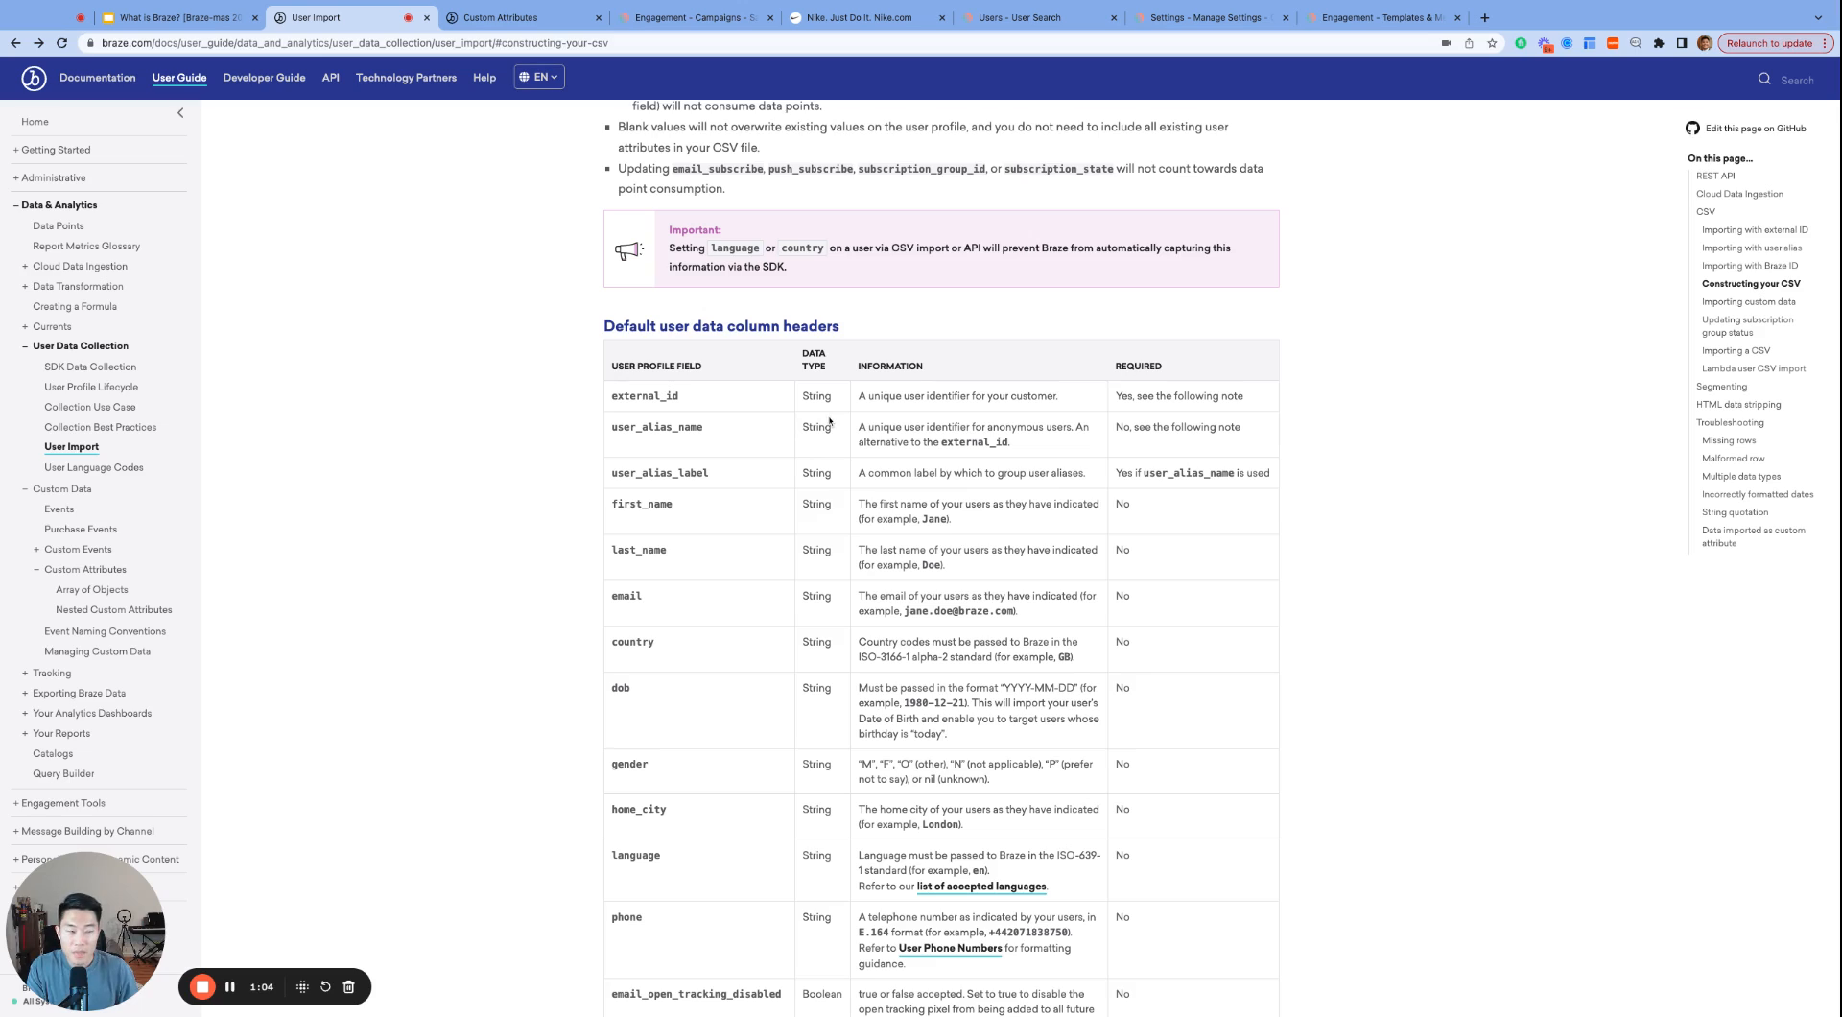
mouse_move(831, 423)
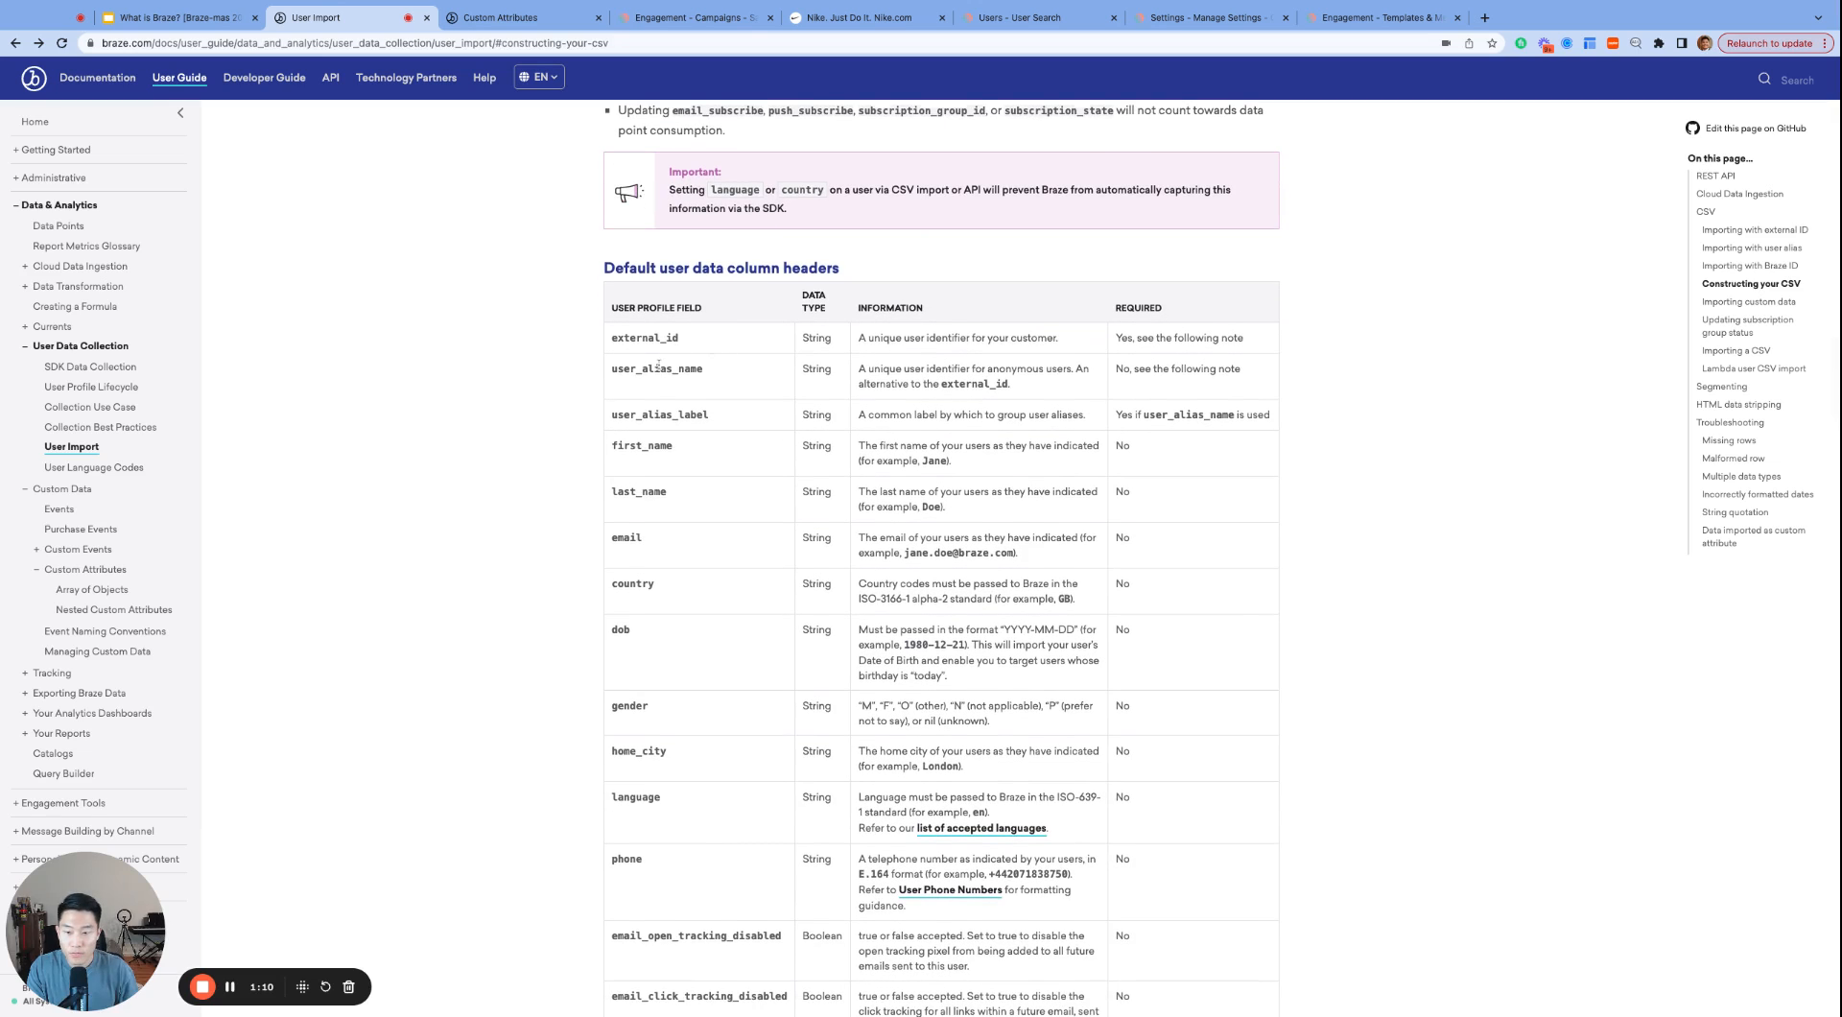
double_click(816, 445)
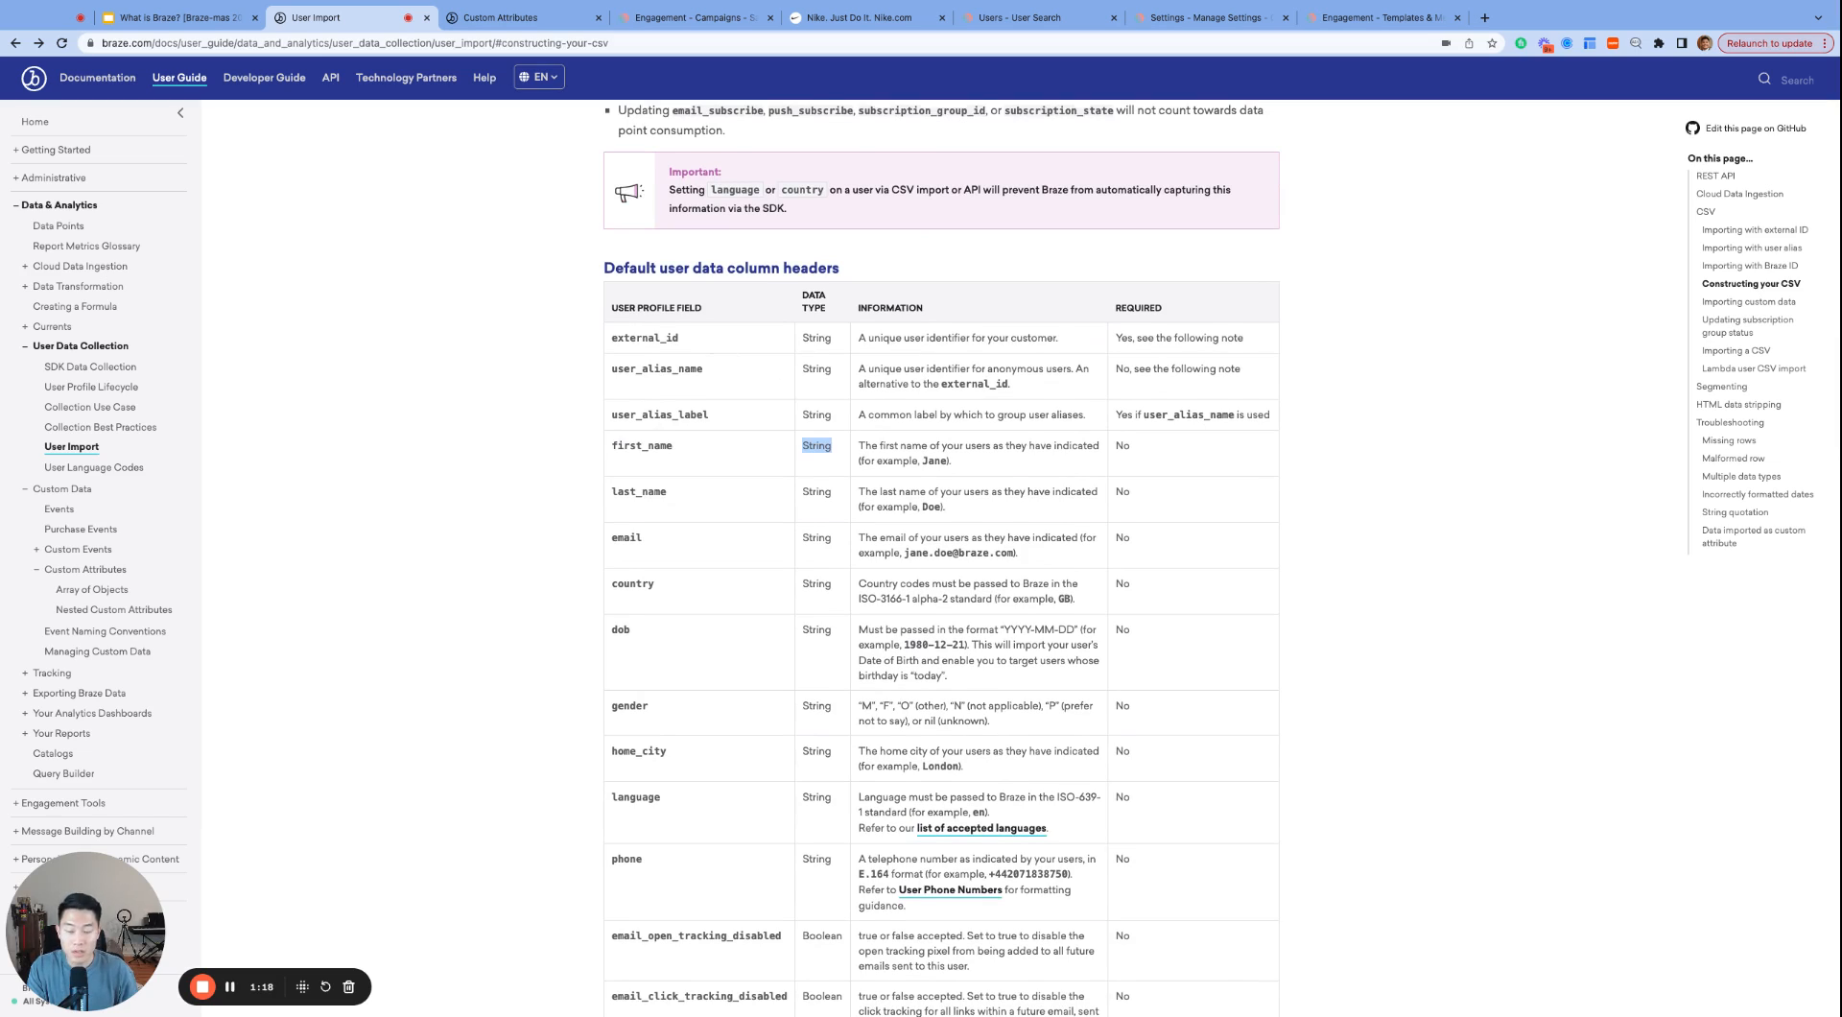
scroll(down, 3)
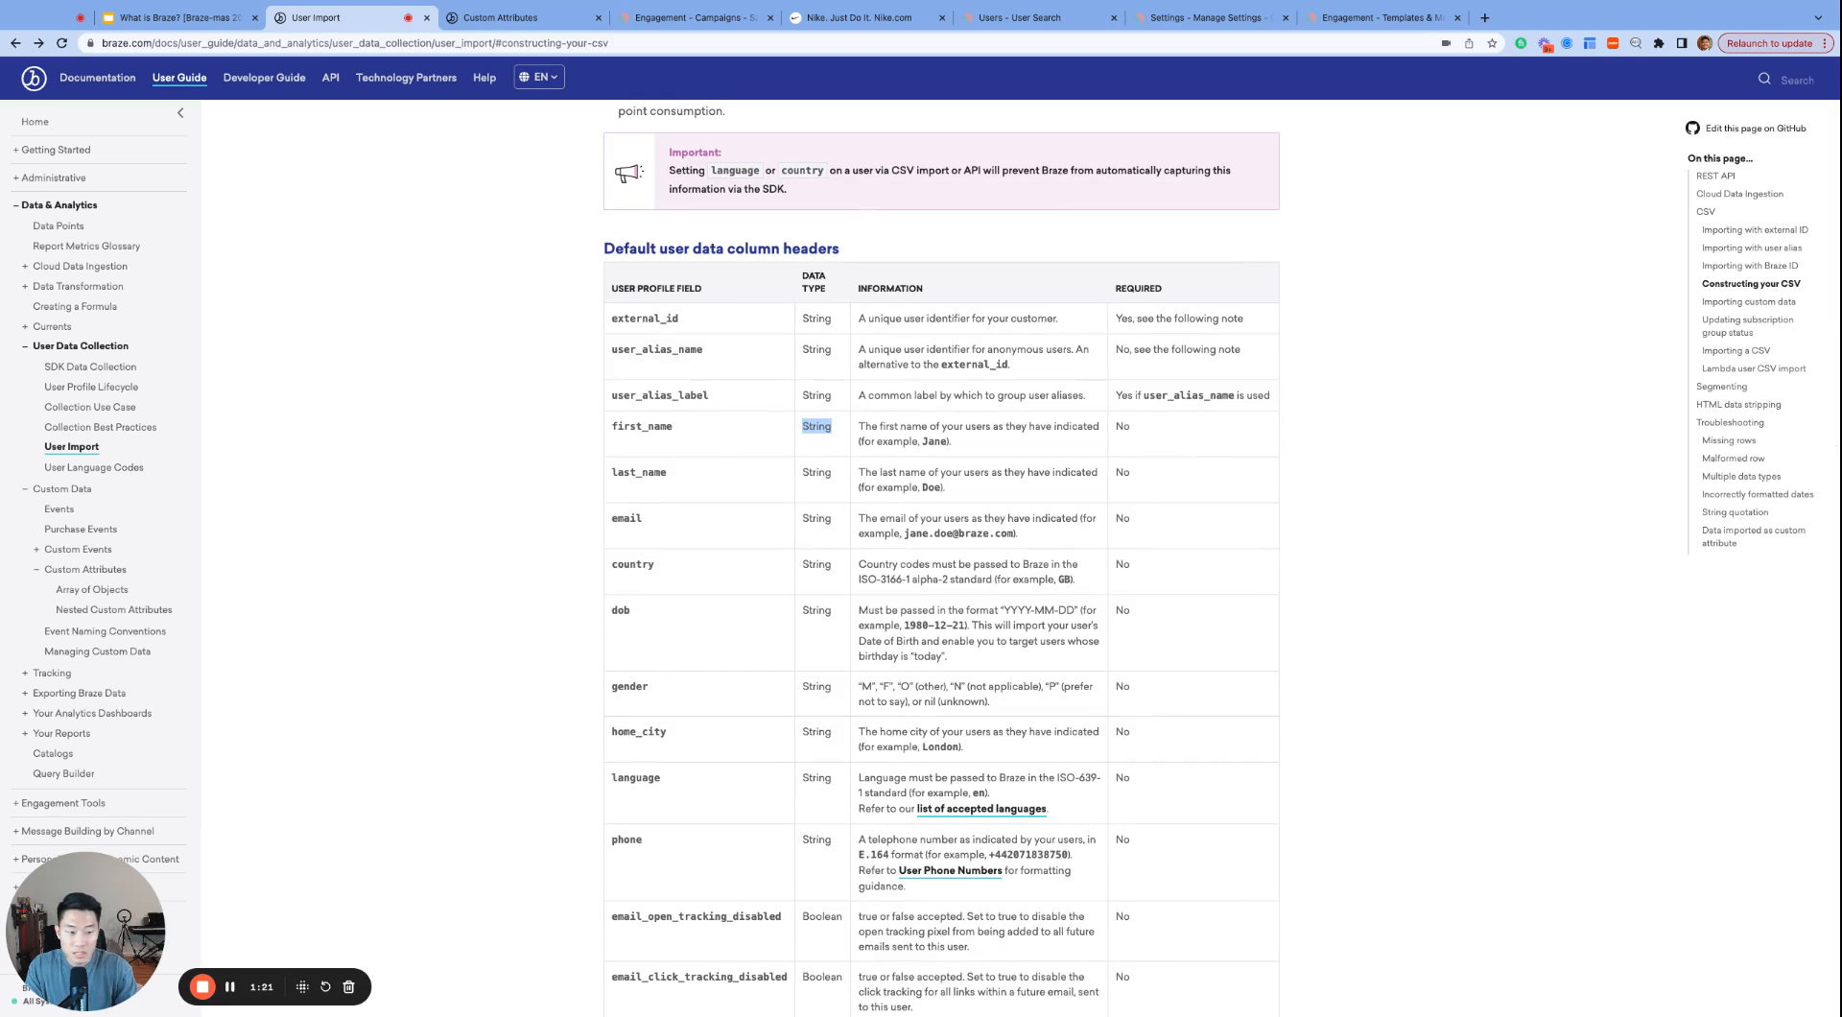
scroll(down, 3)
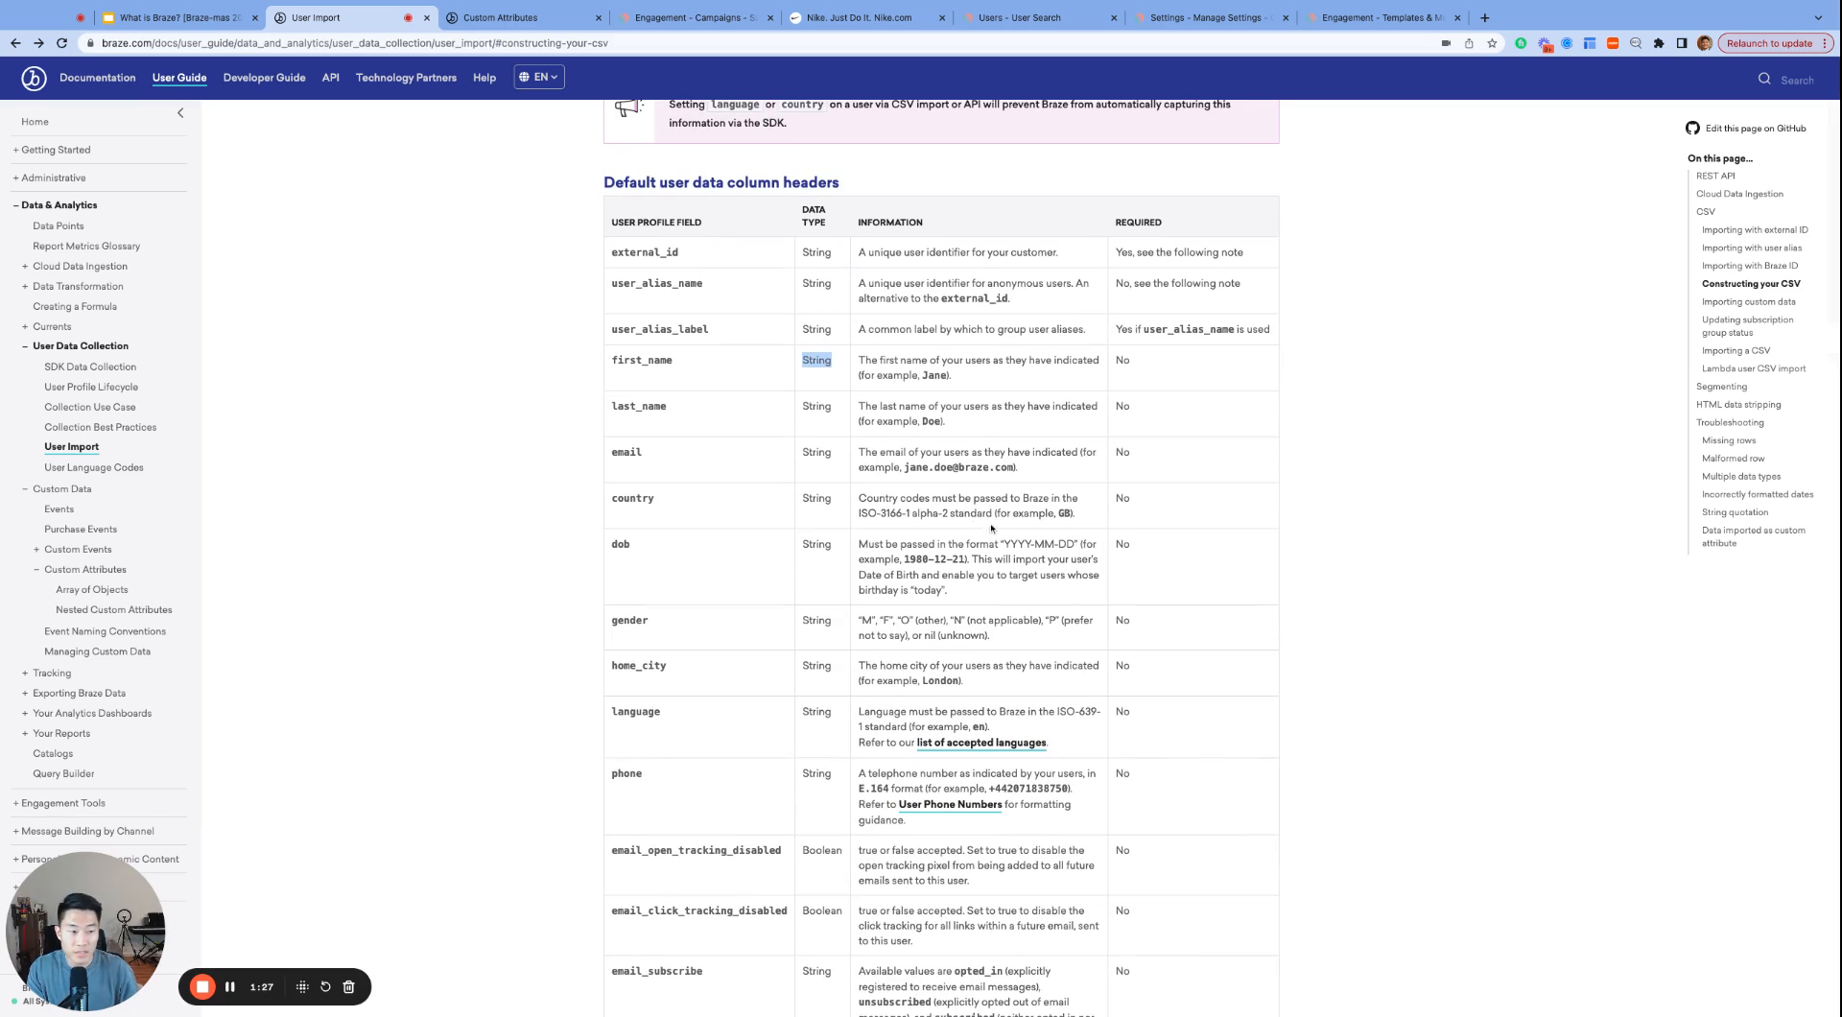
Scroll through the Custom Attributes docs' data types section, then switch to the user's profile.
click(514, 17)
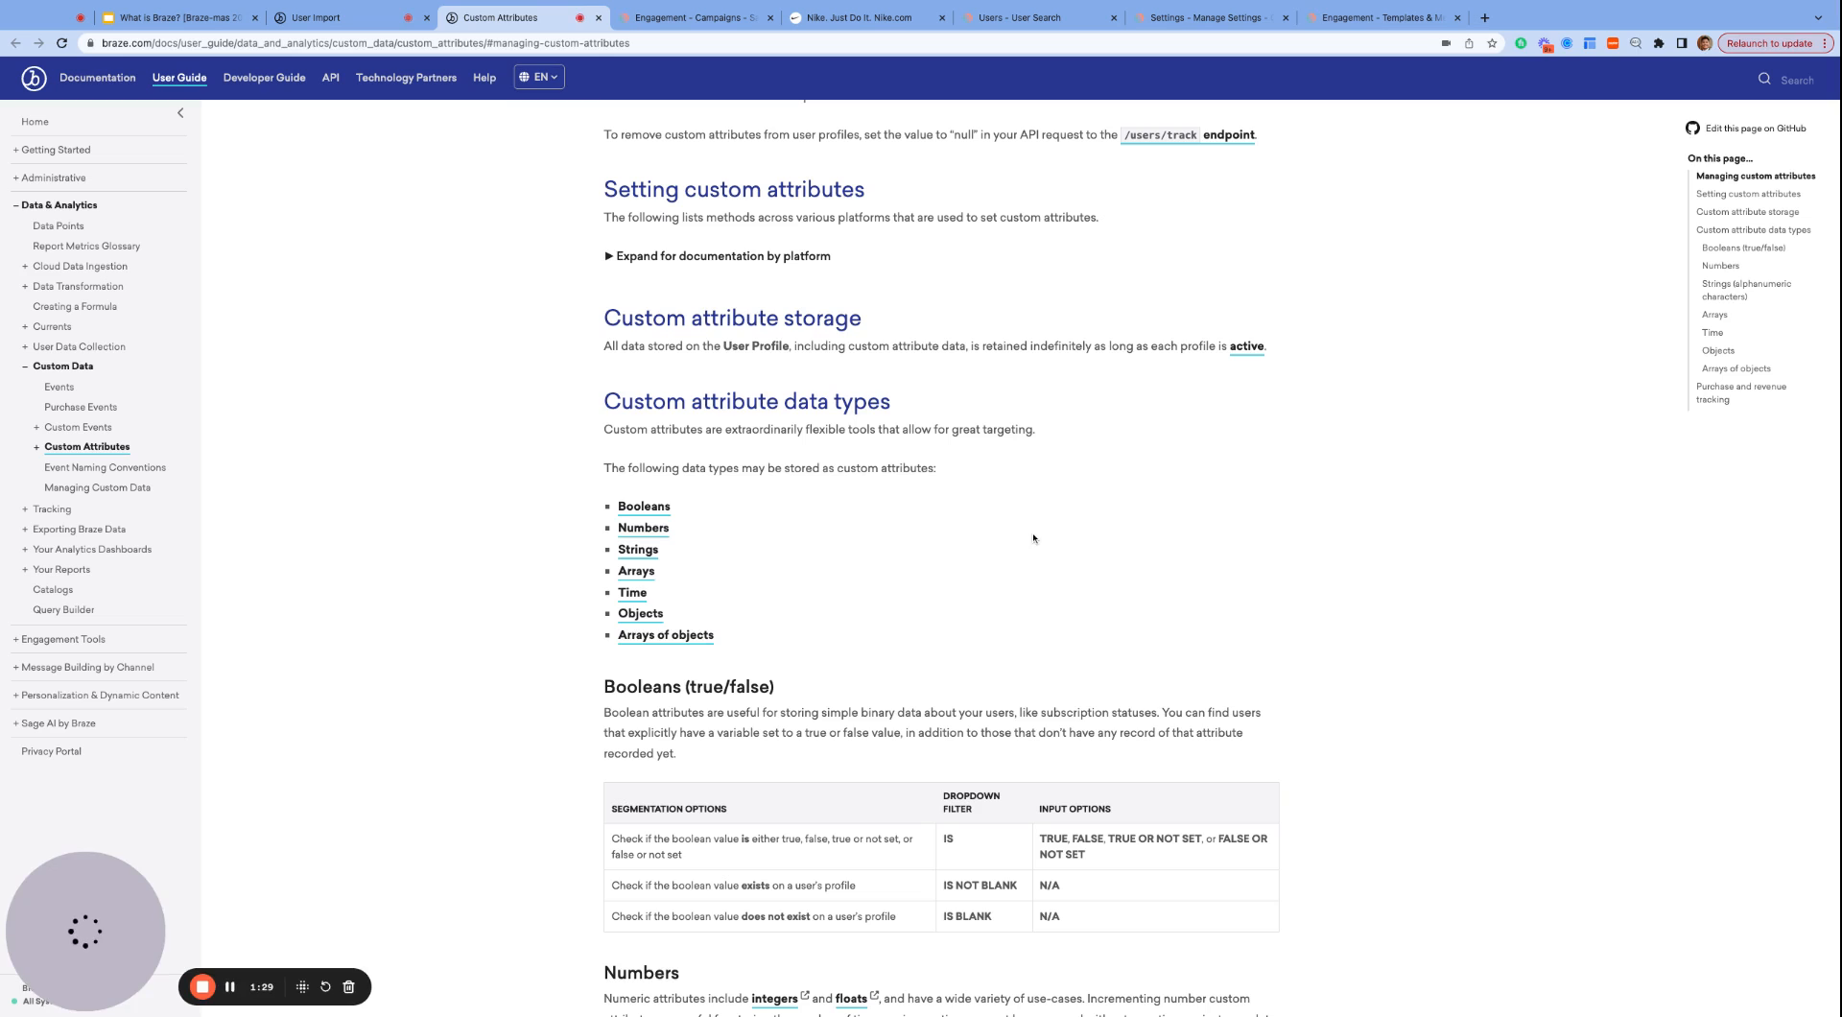
scroll(down, 3)
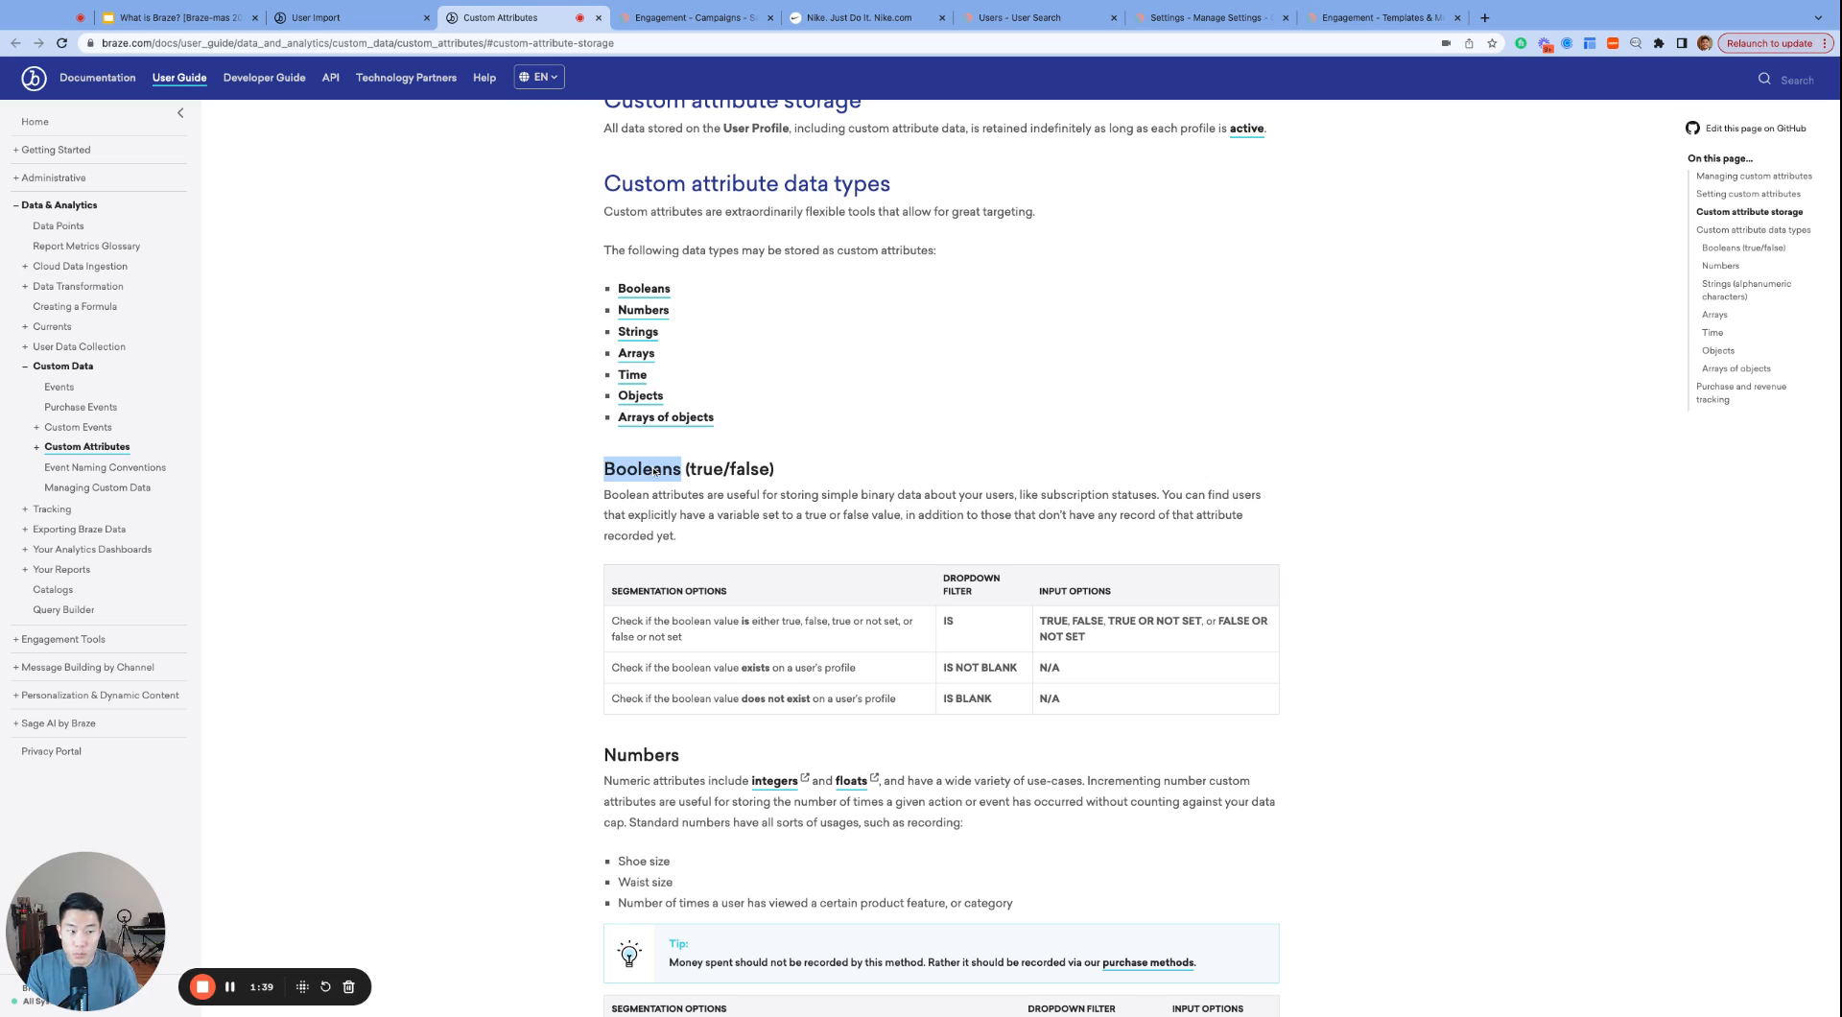
scroll(down, 3)
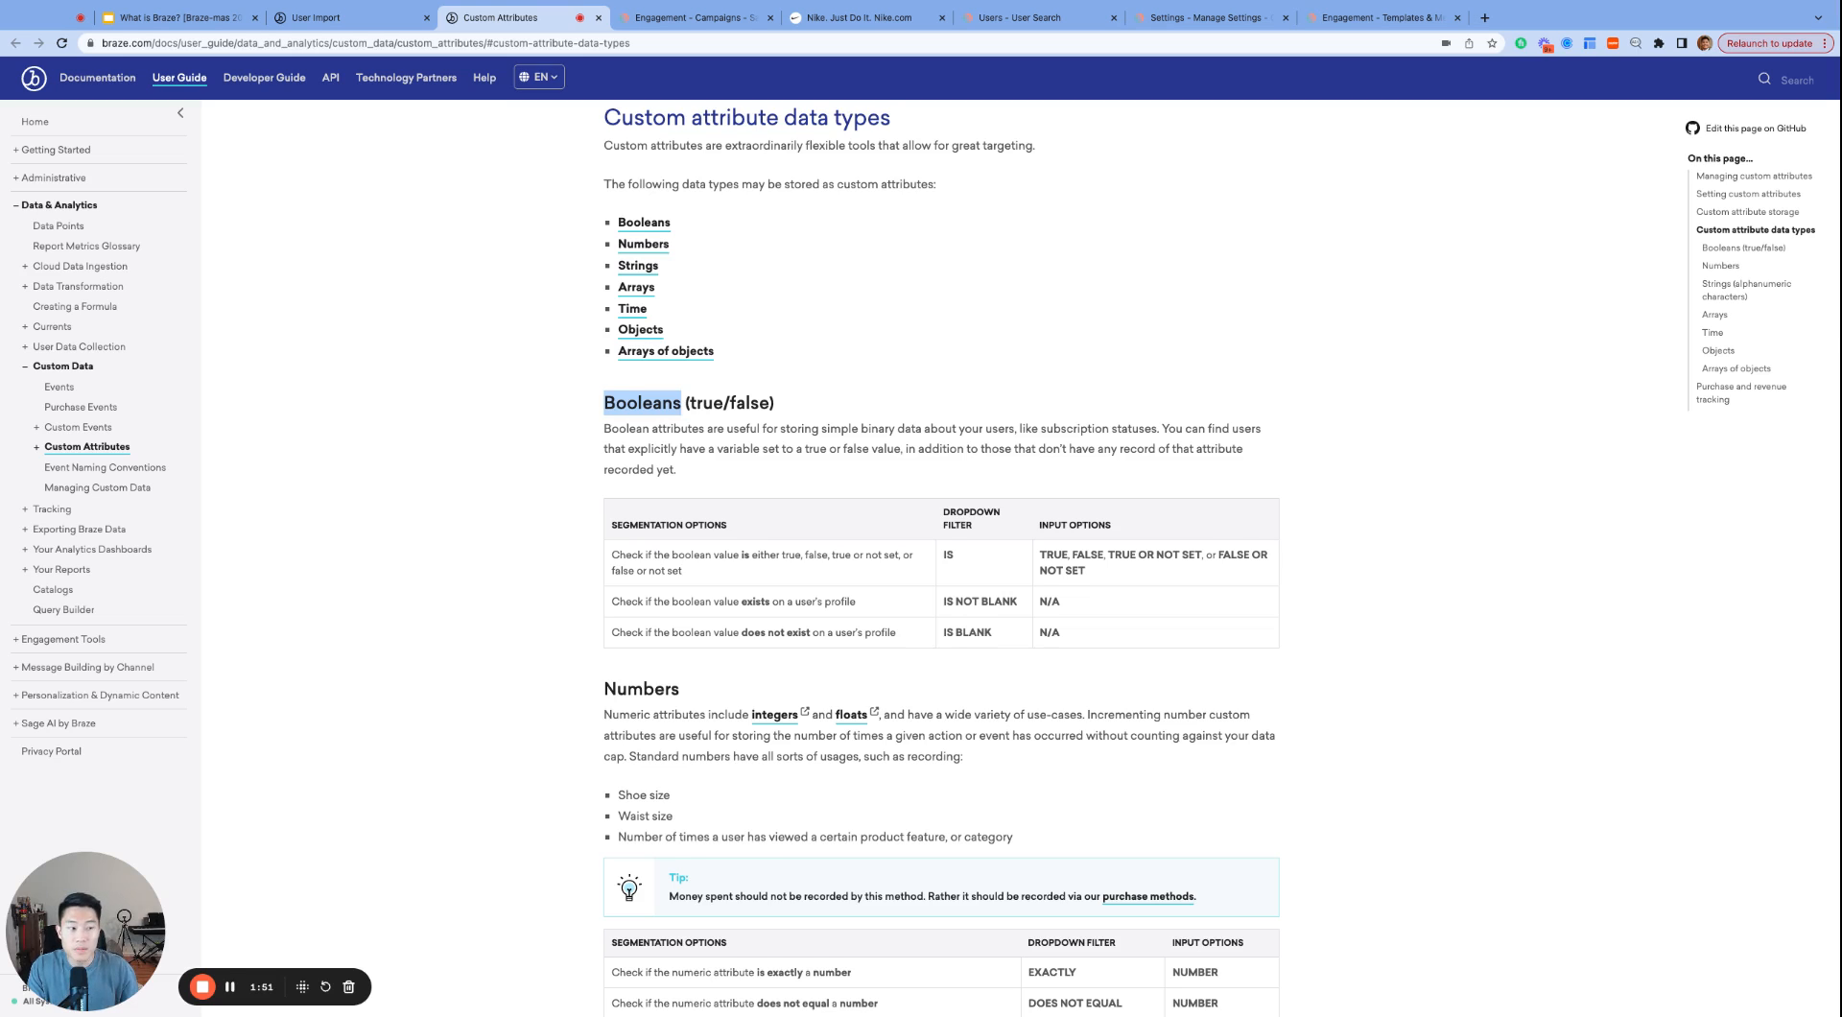
scroll(down, 3)
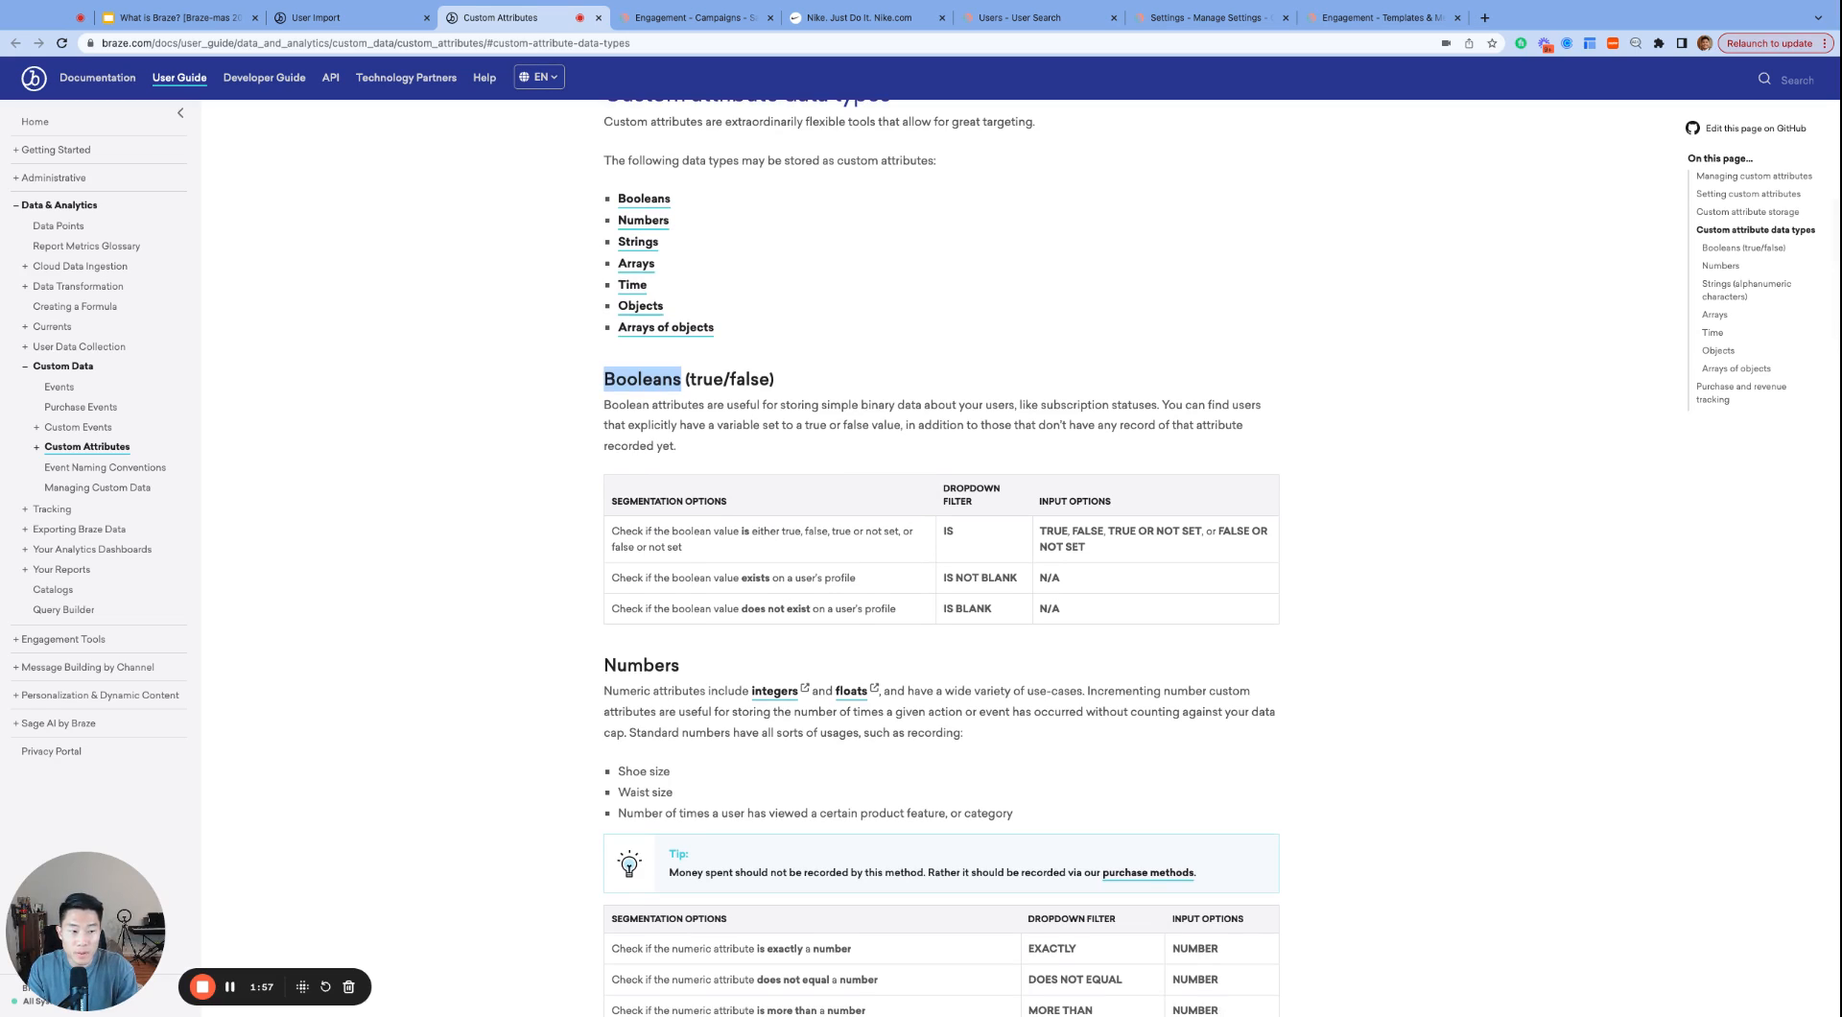
click(1022, 17)
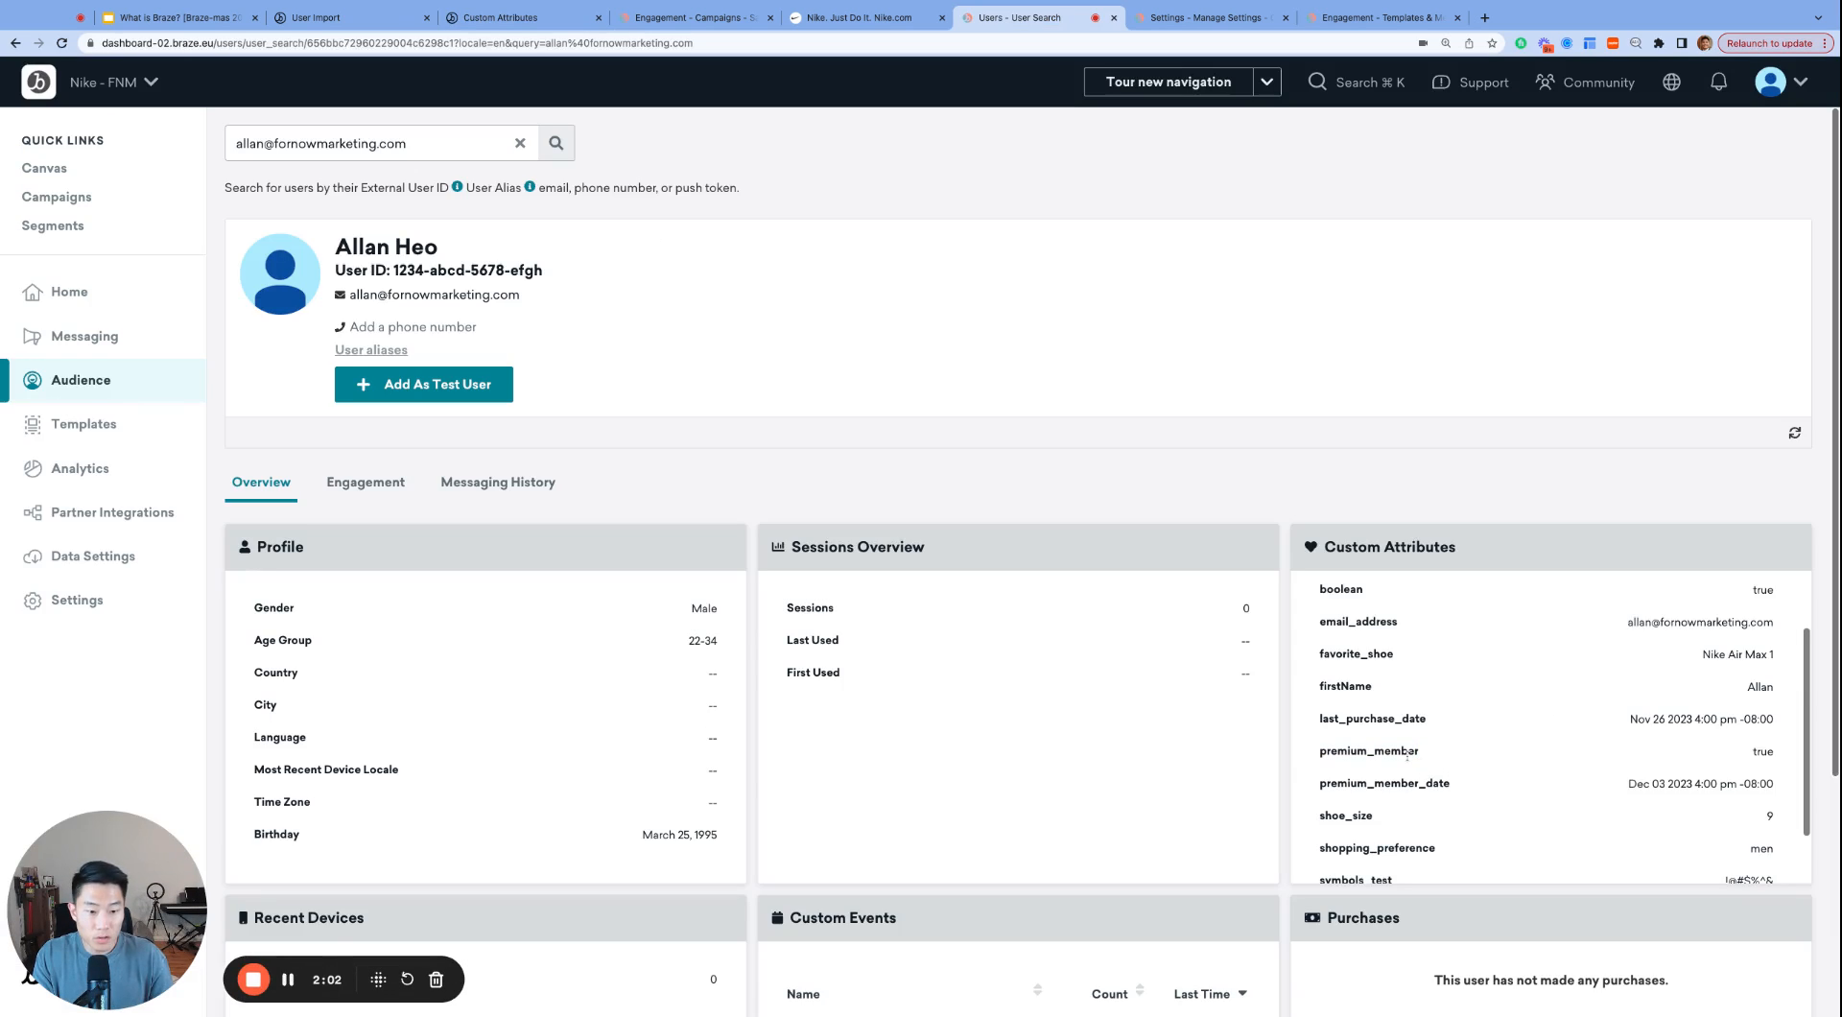
Highlight the premium_member custom attribute and its true value on the user profile.
double_click(1370, 751)
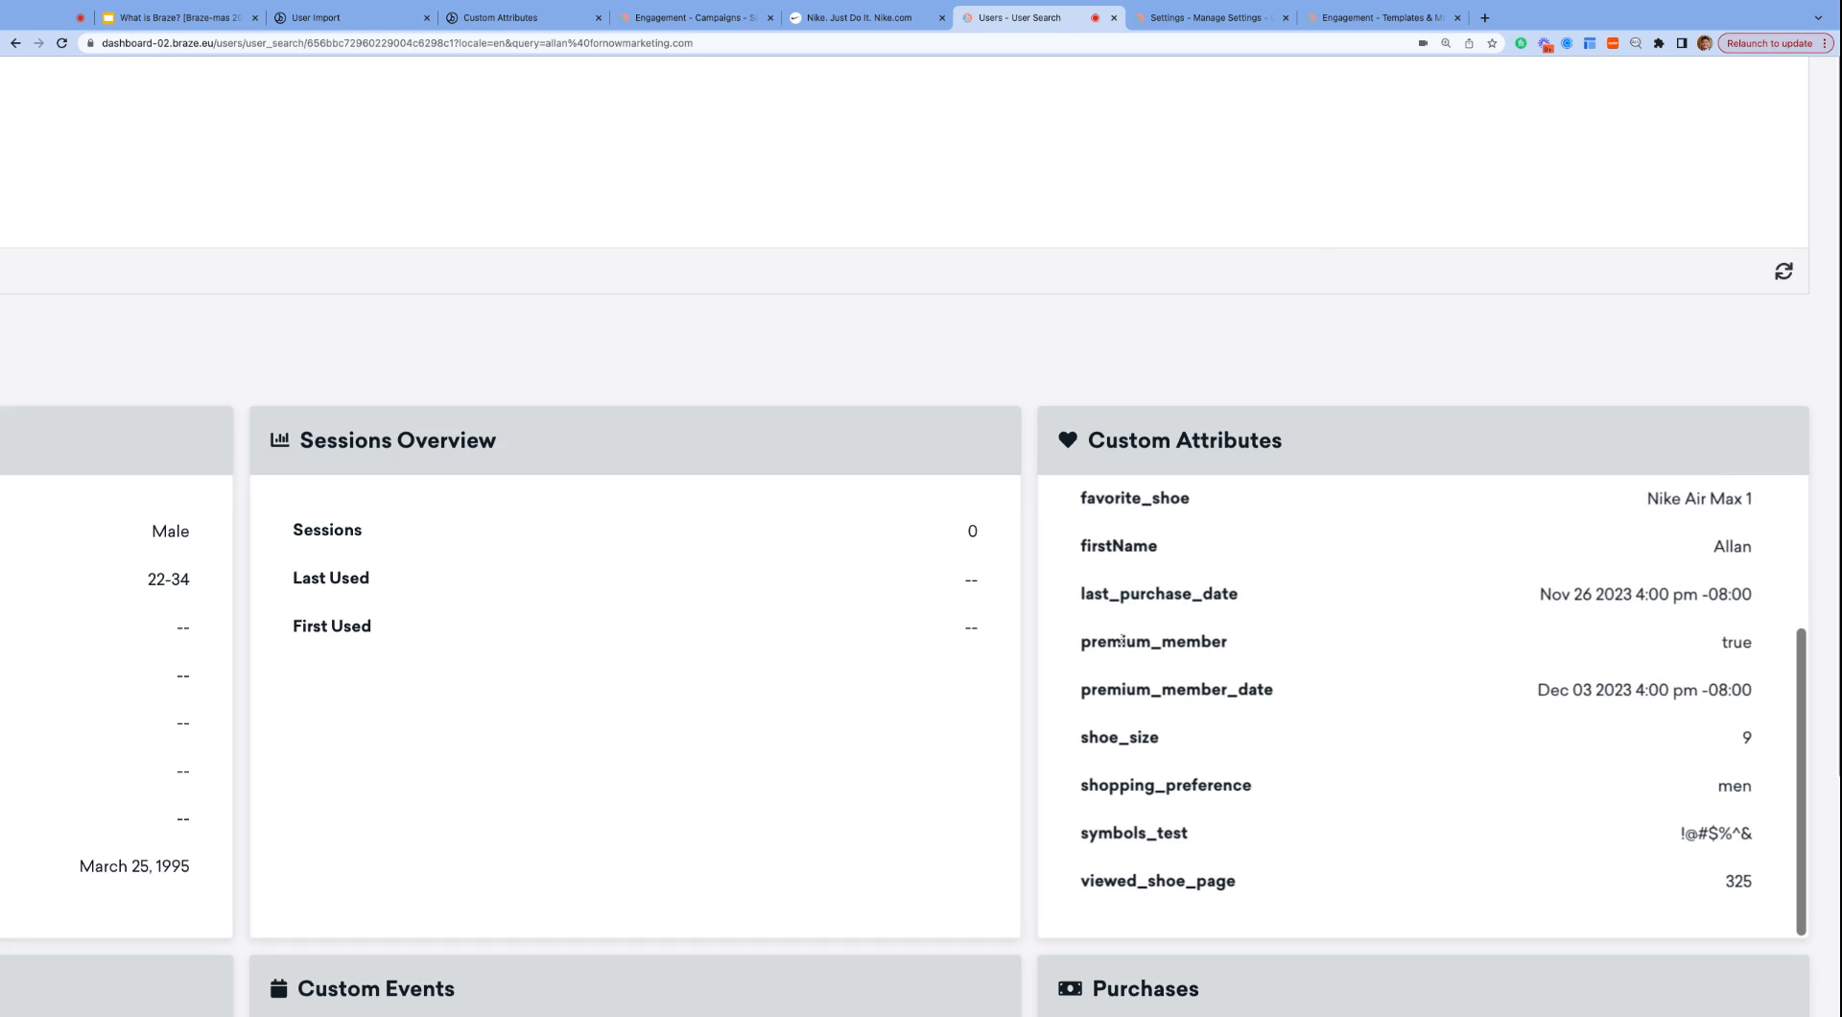
triple_click(1154, 641)
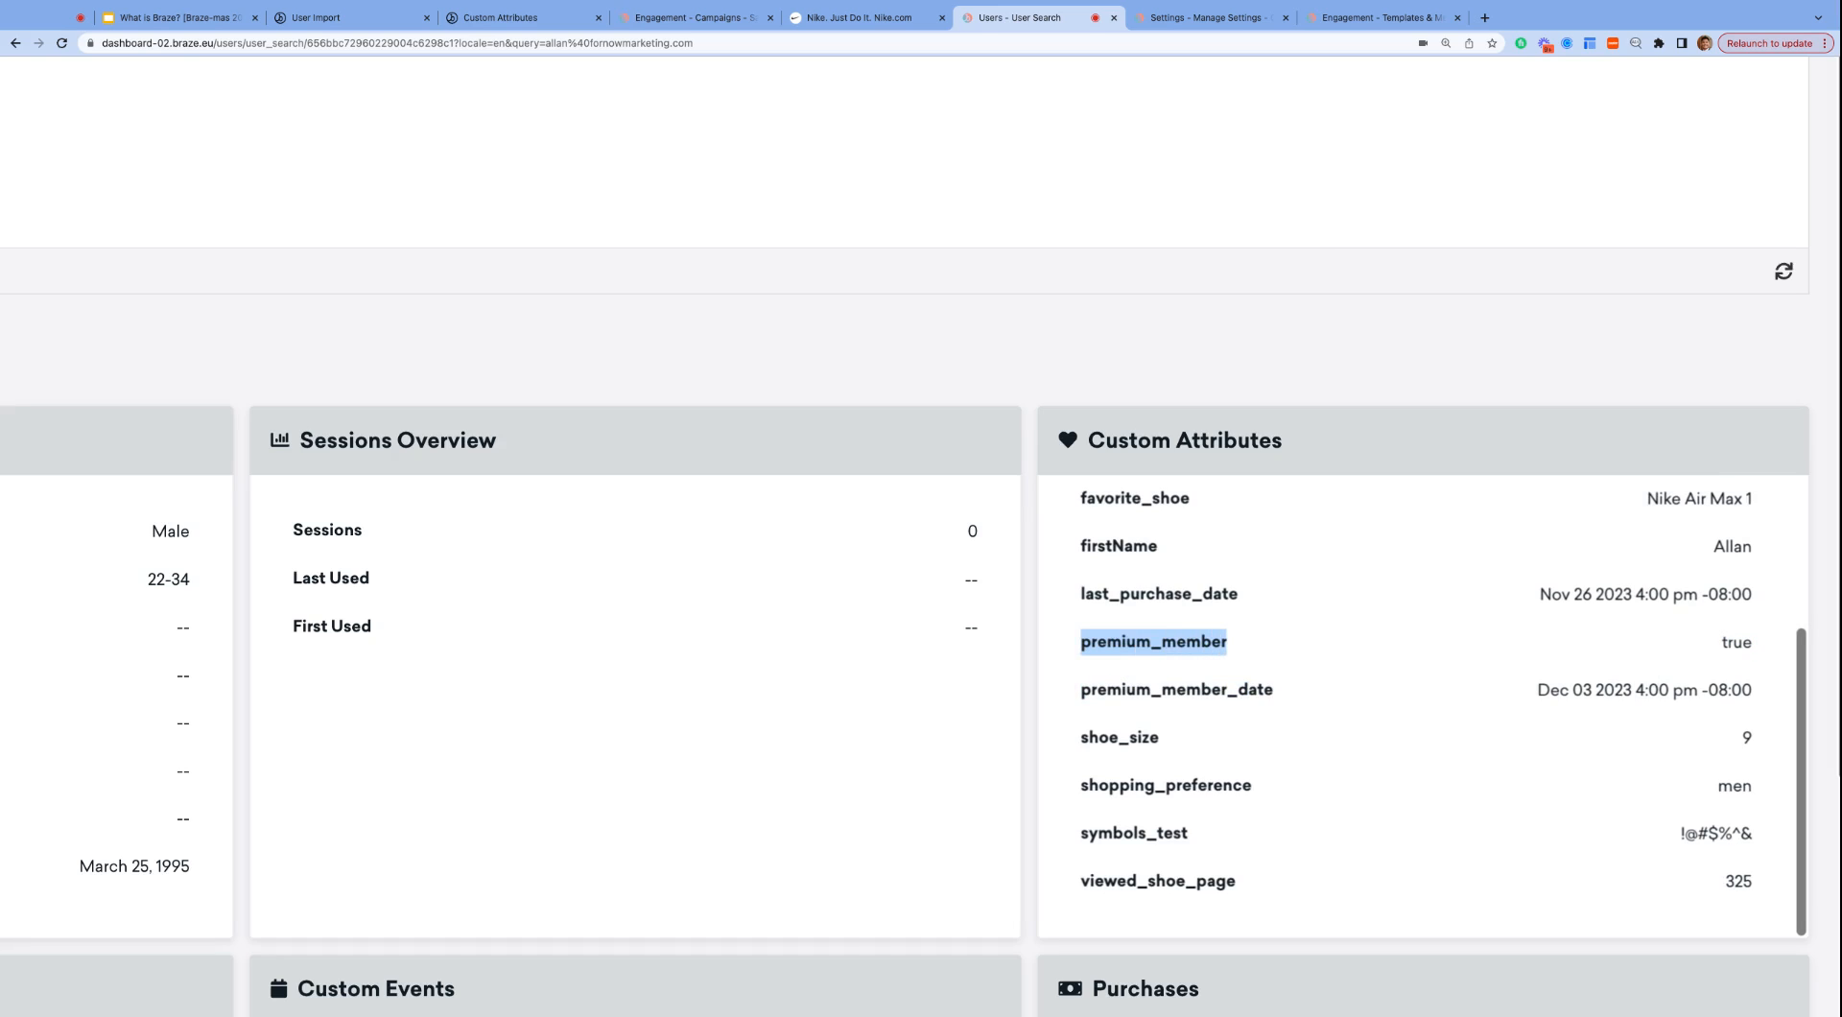
mouse_move(1302, 655)
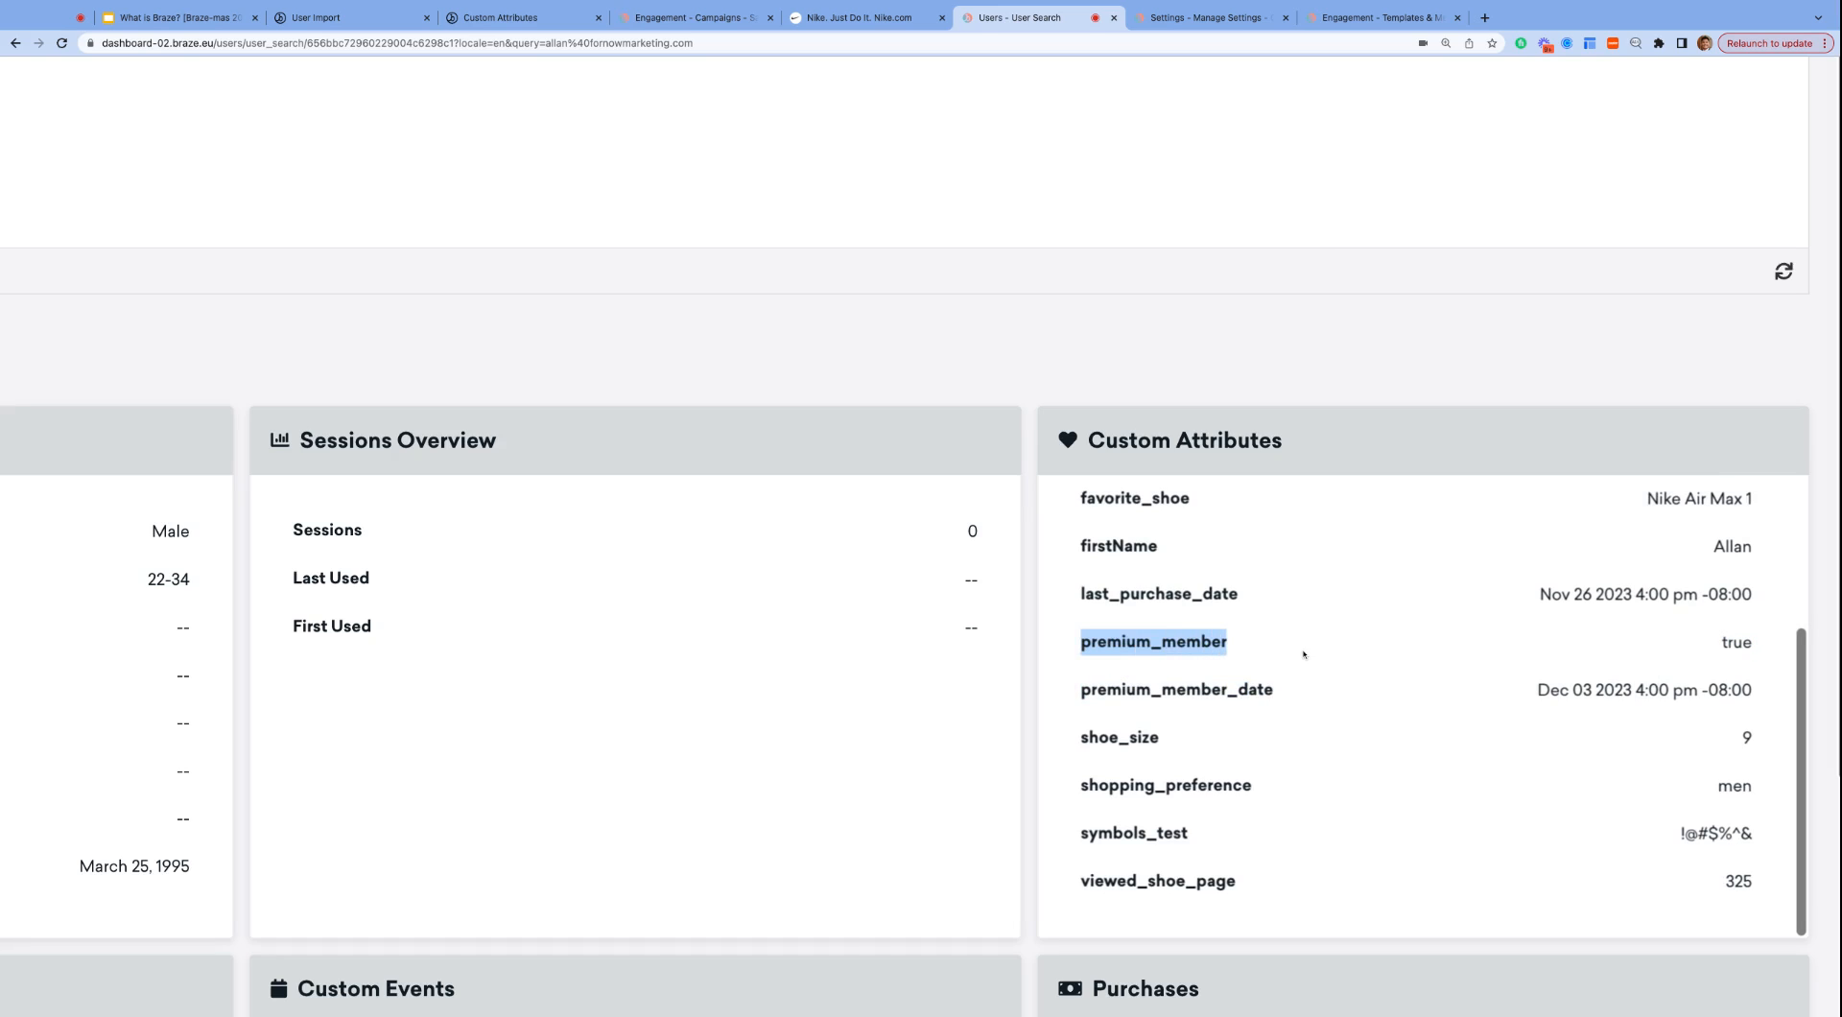
double_click(1737, 643)
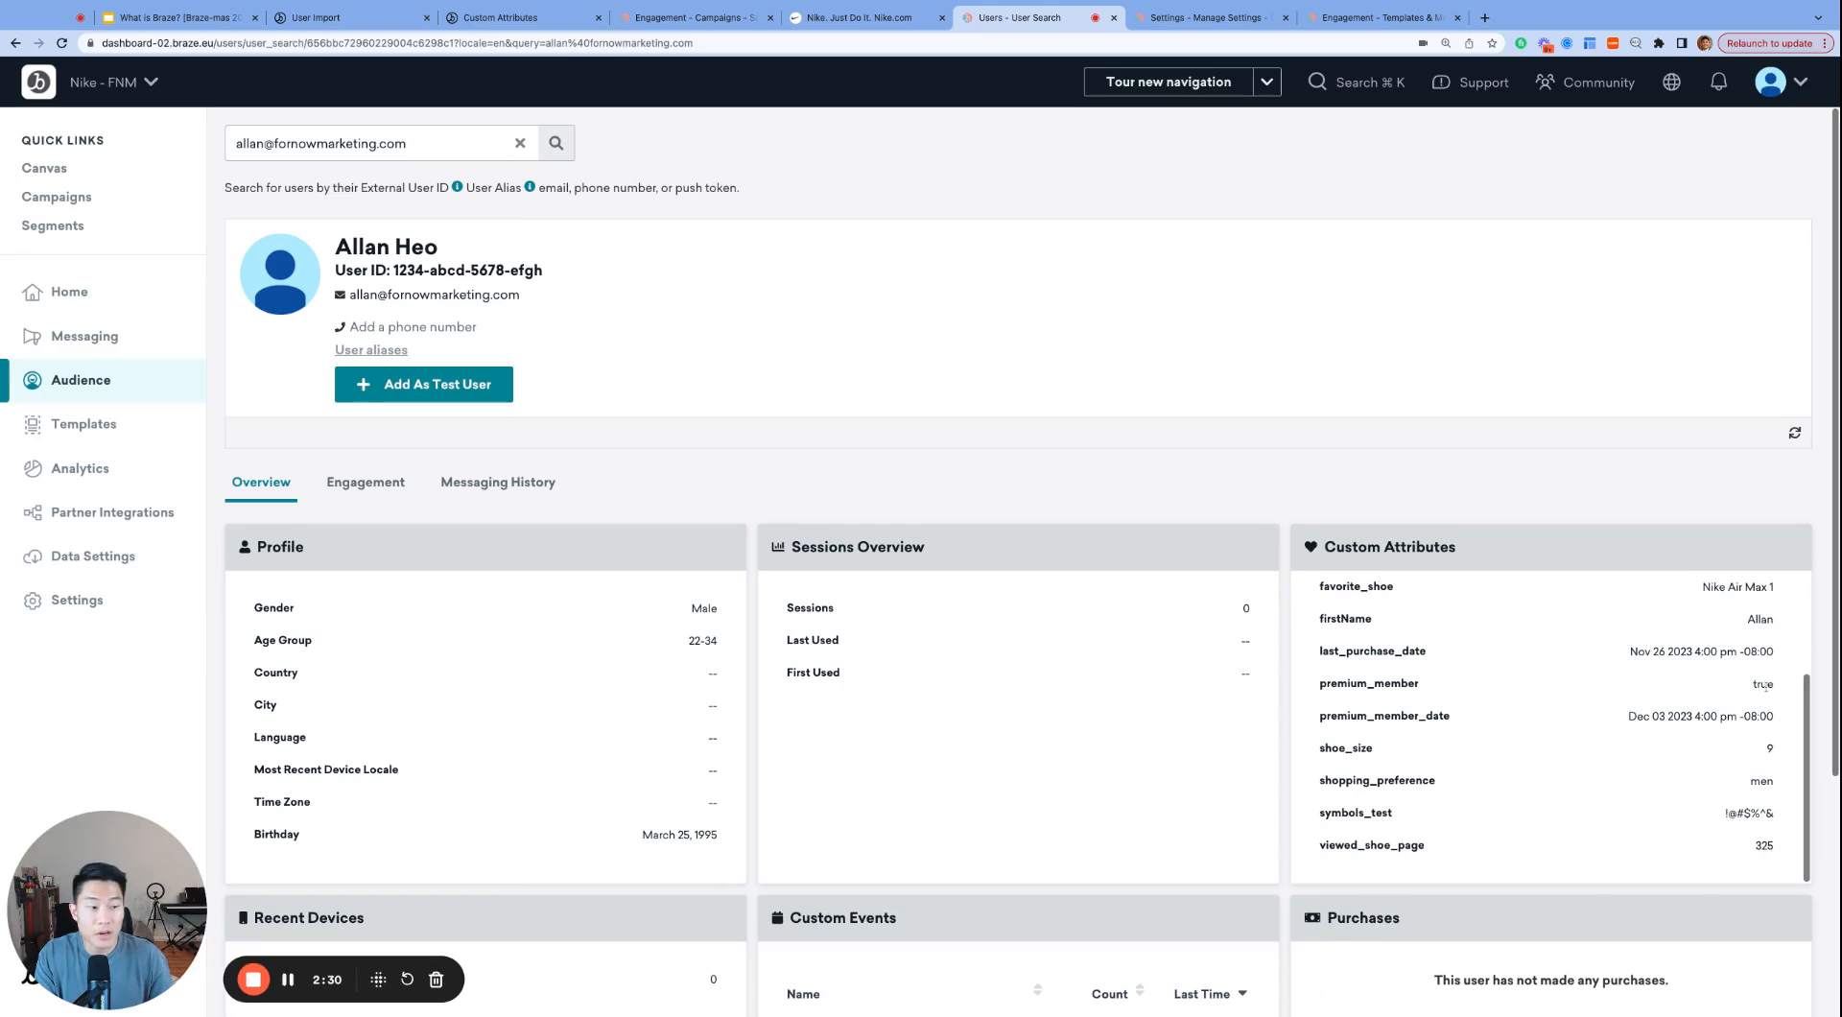
double_click(1763, 683)
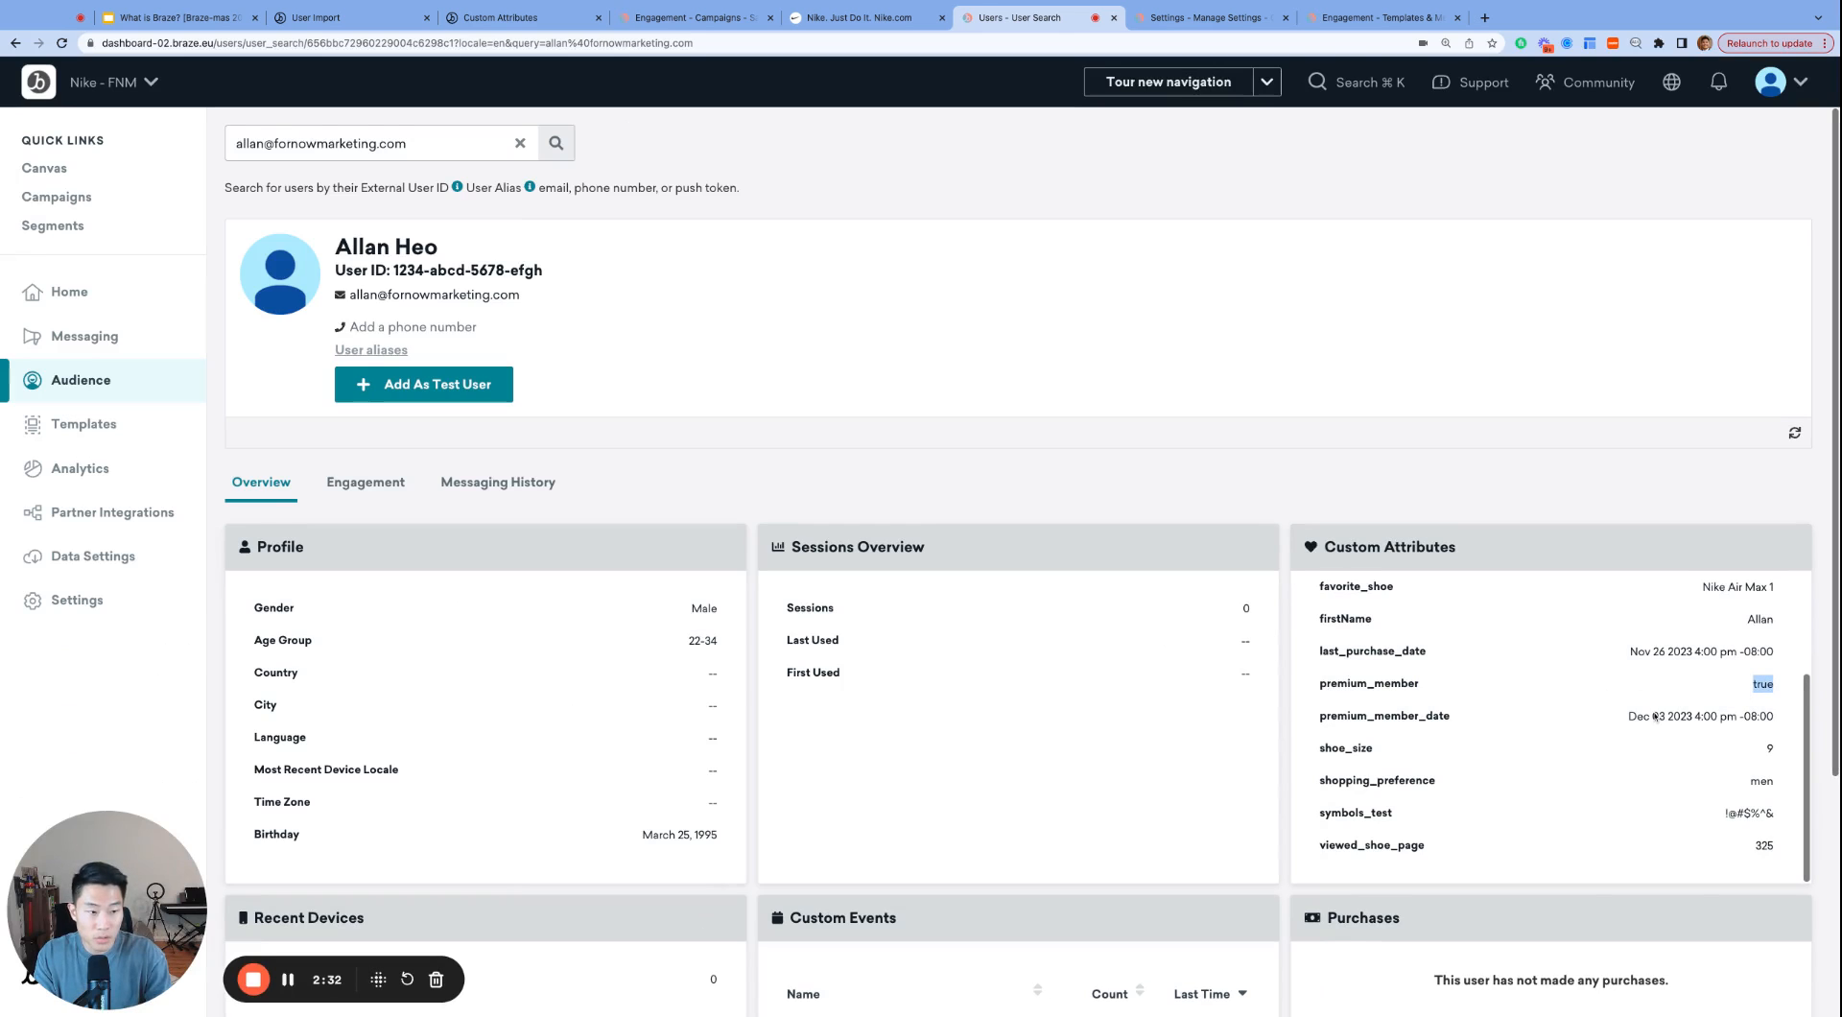
click(93, 556)
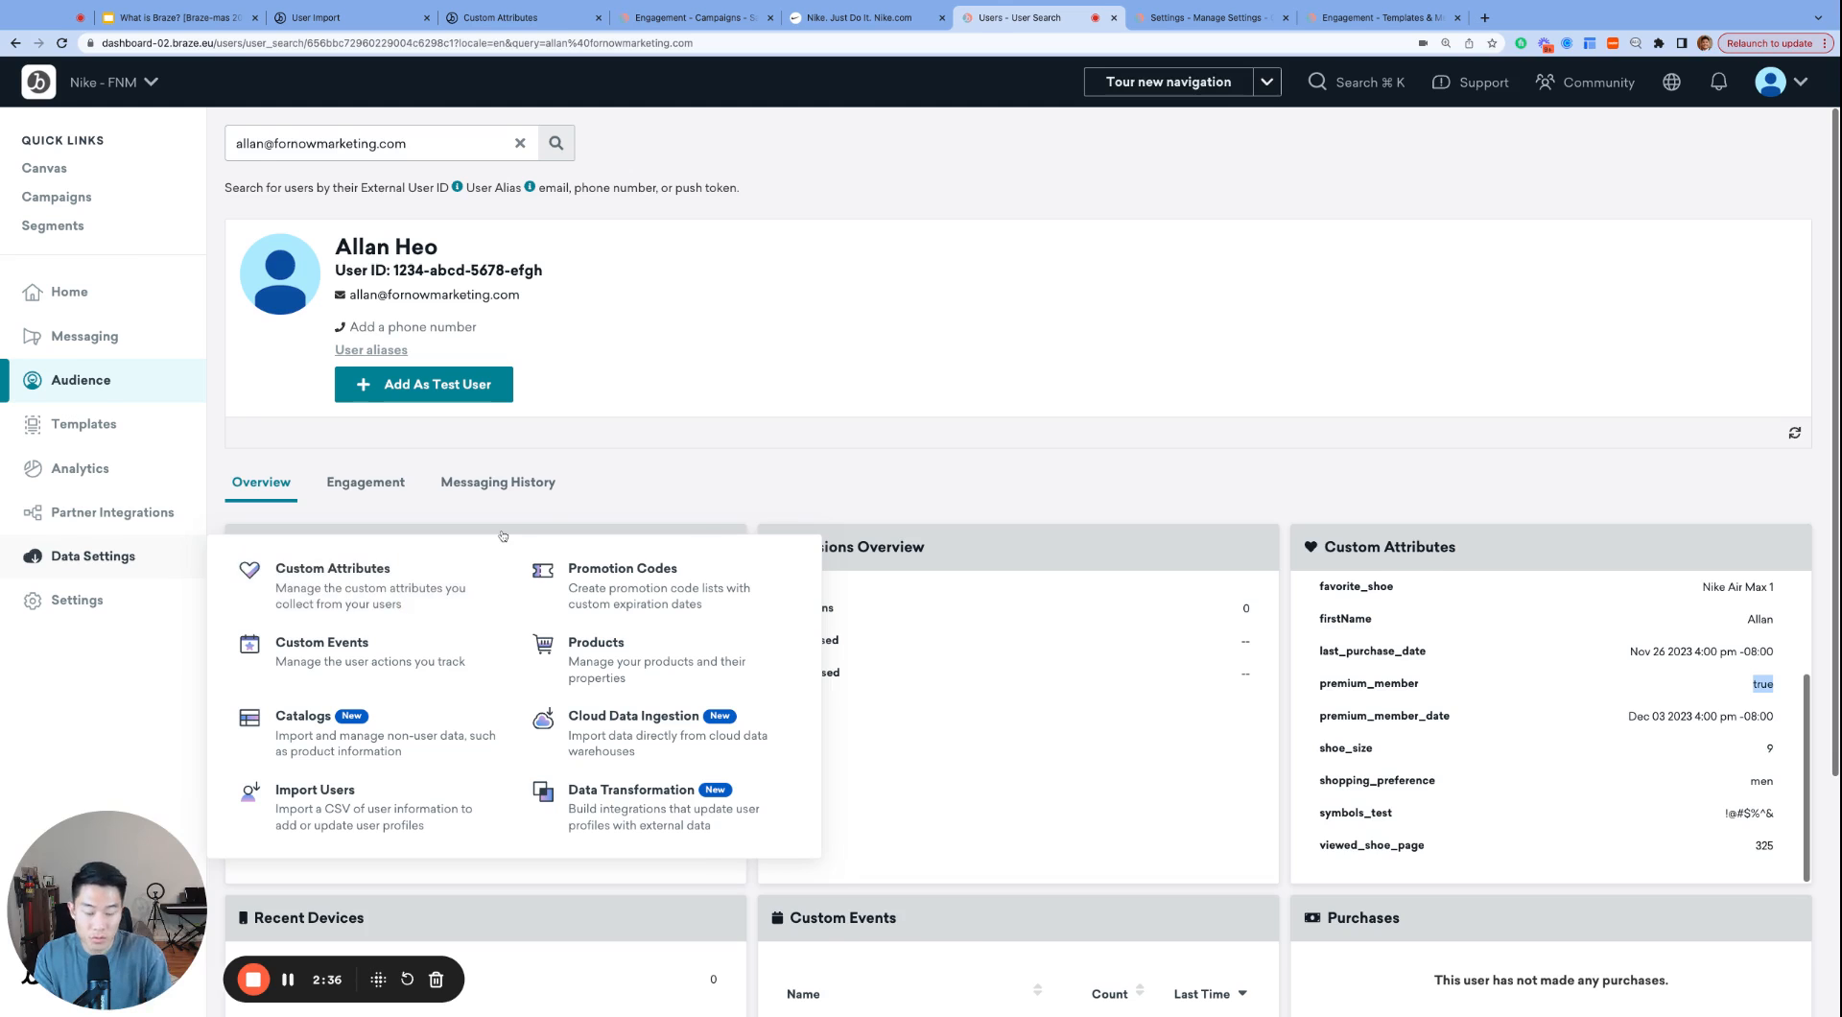
Scroll the custom attributes settings list of detected data types, then return to User Import docs.
click(1198, 17)
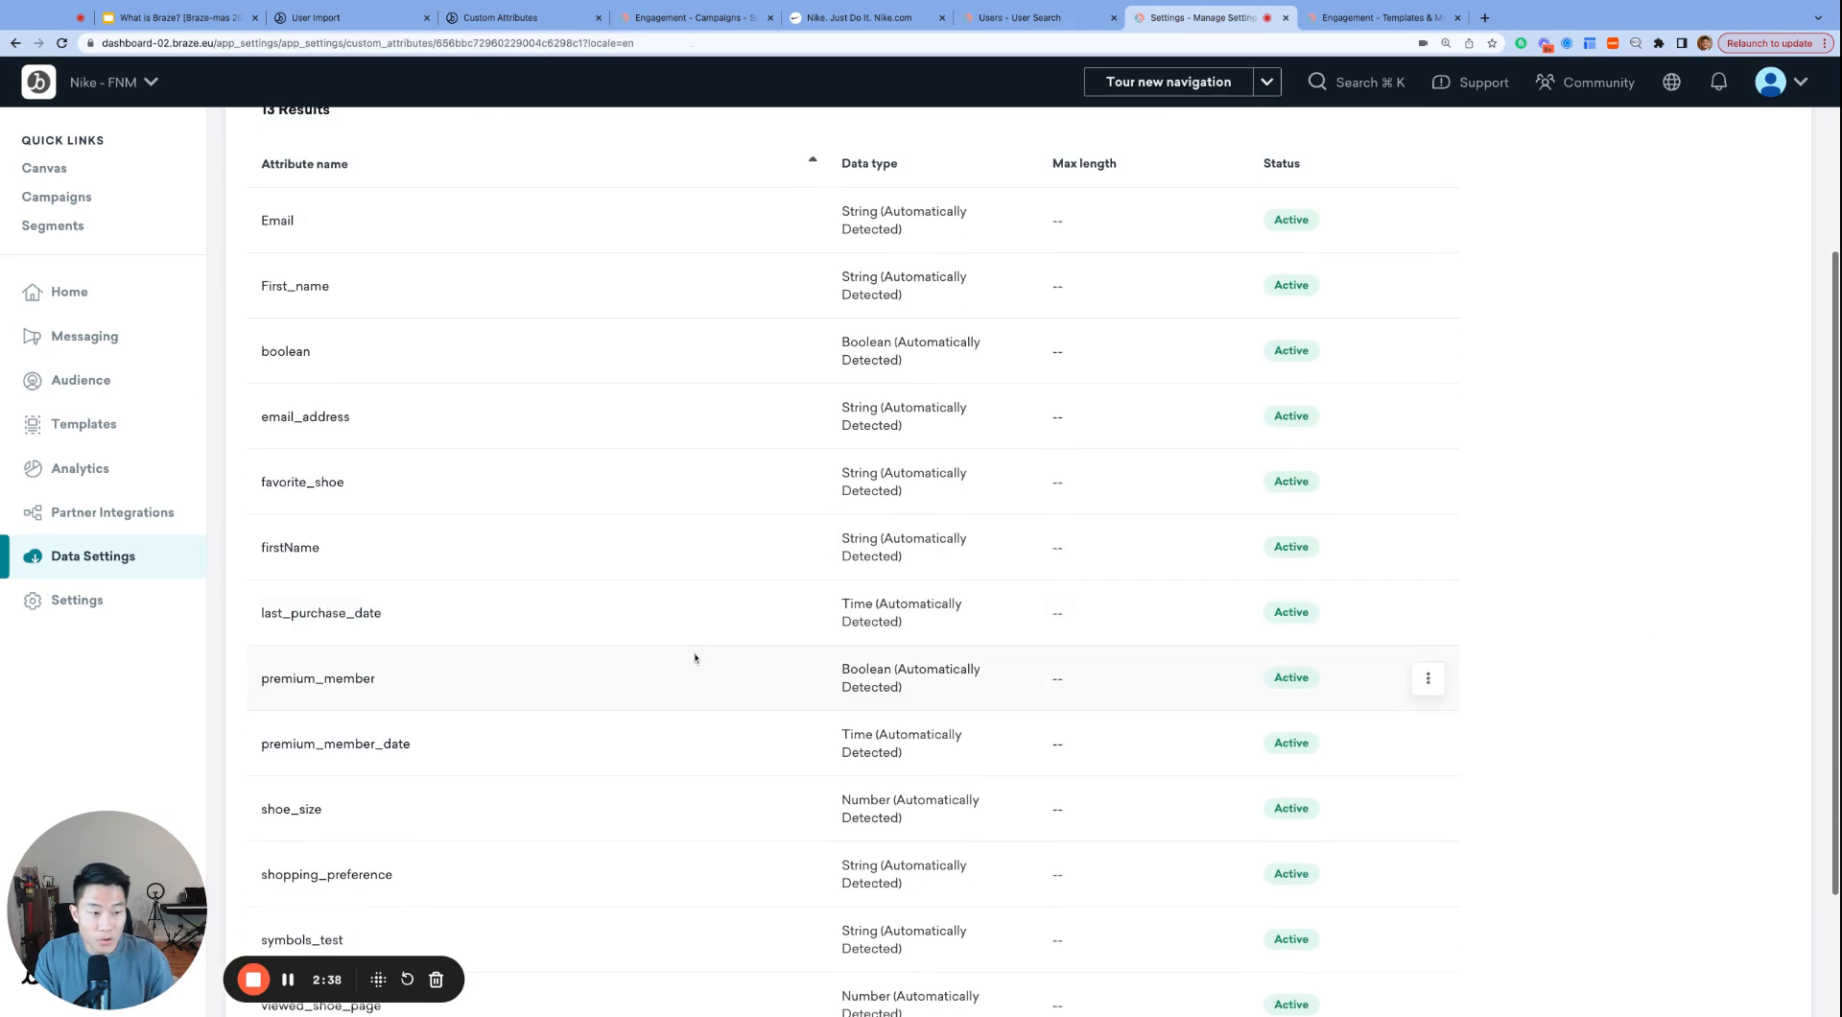
scroll(down, 3)
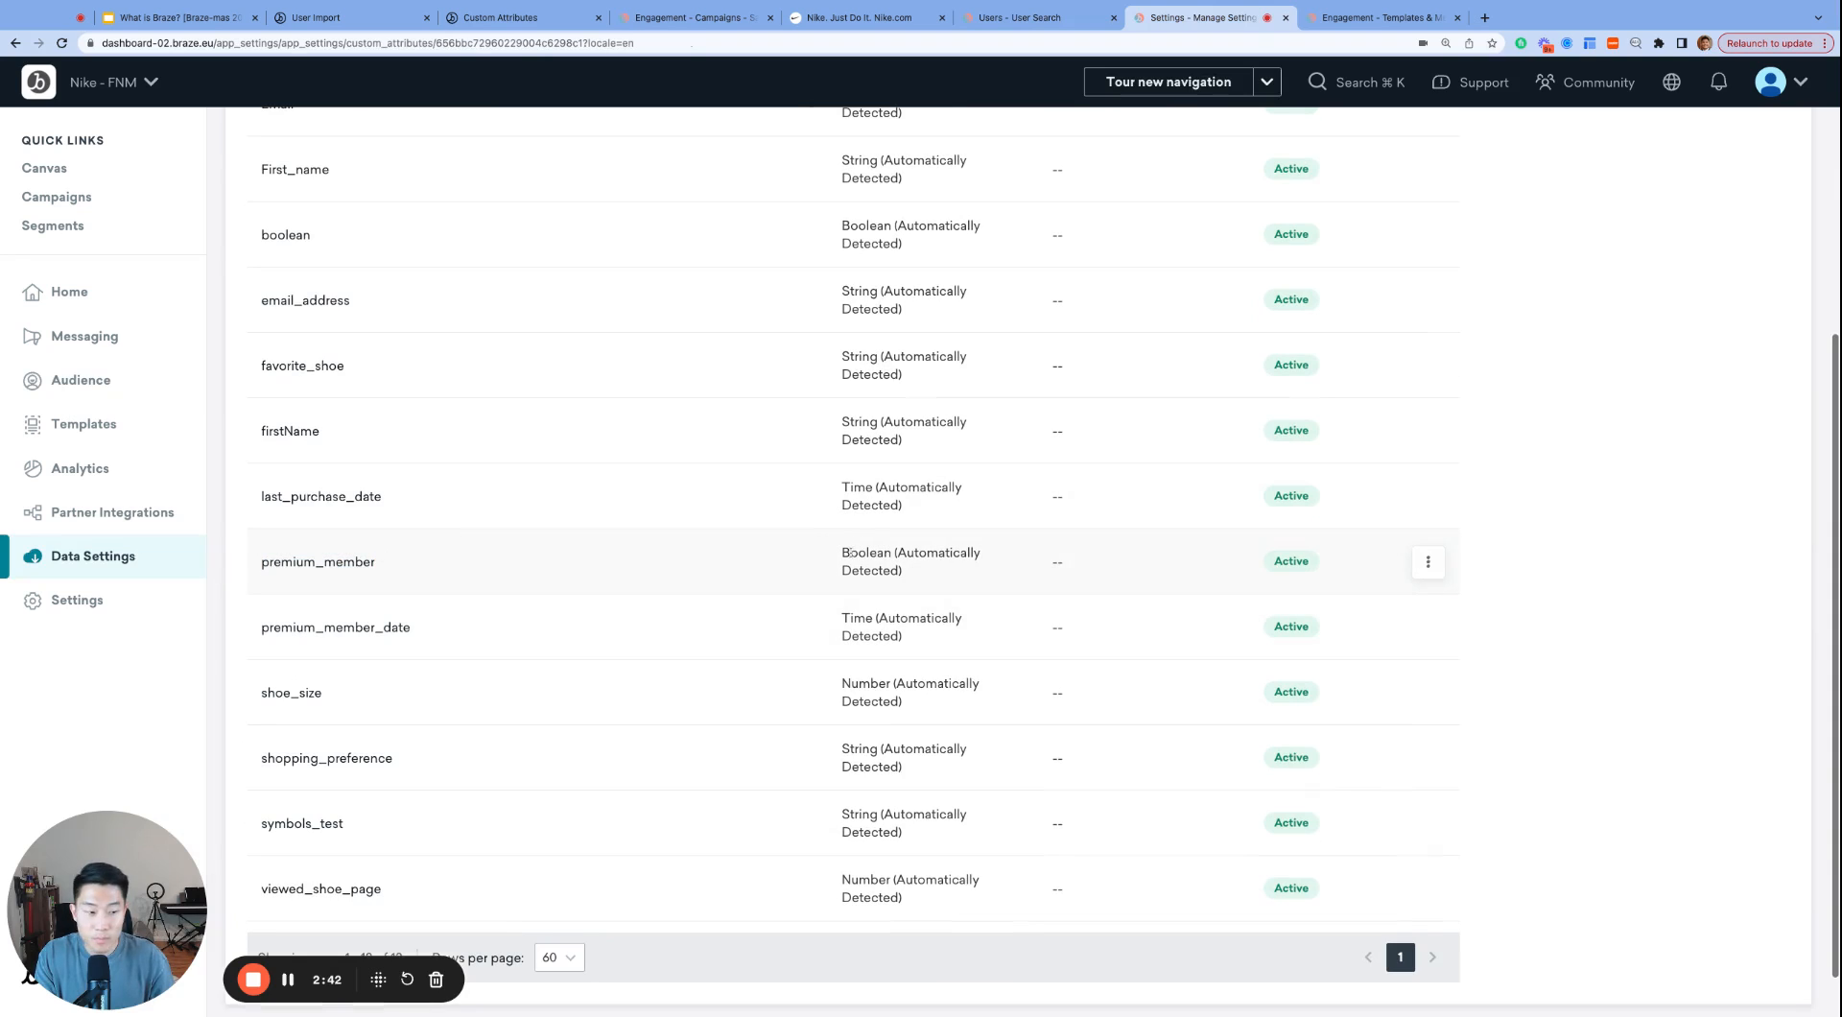
click(341, 18)
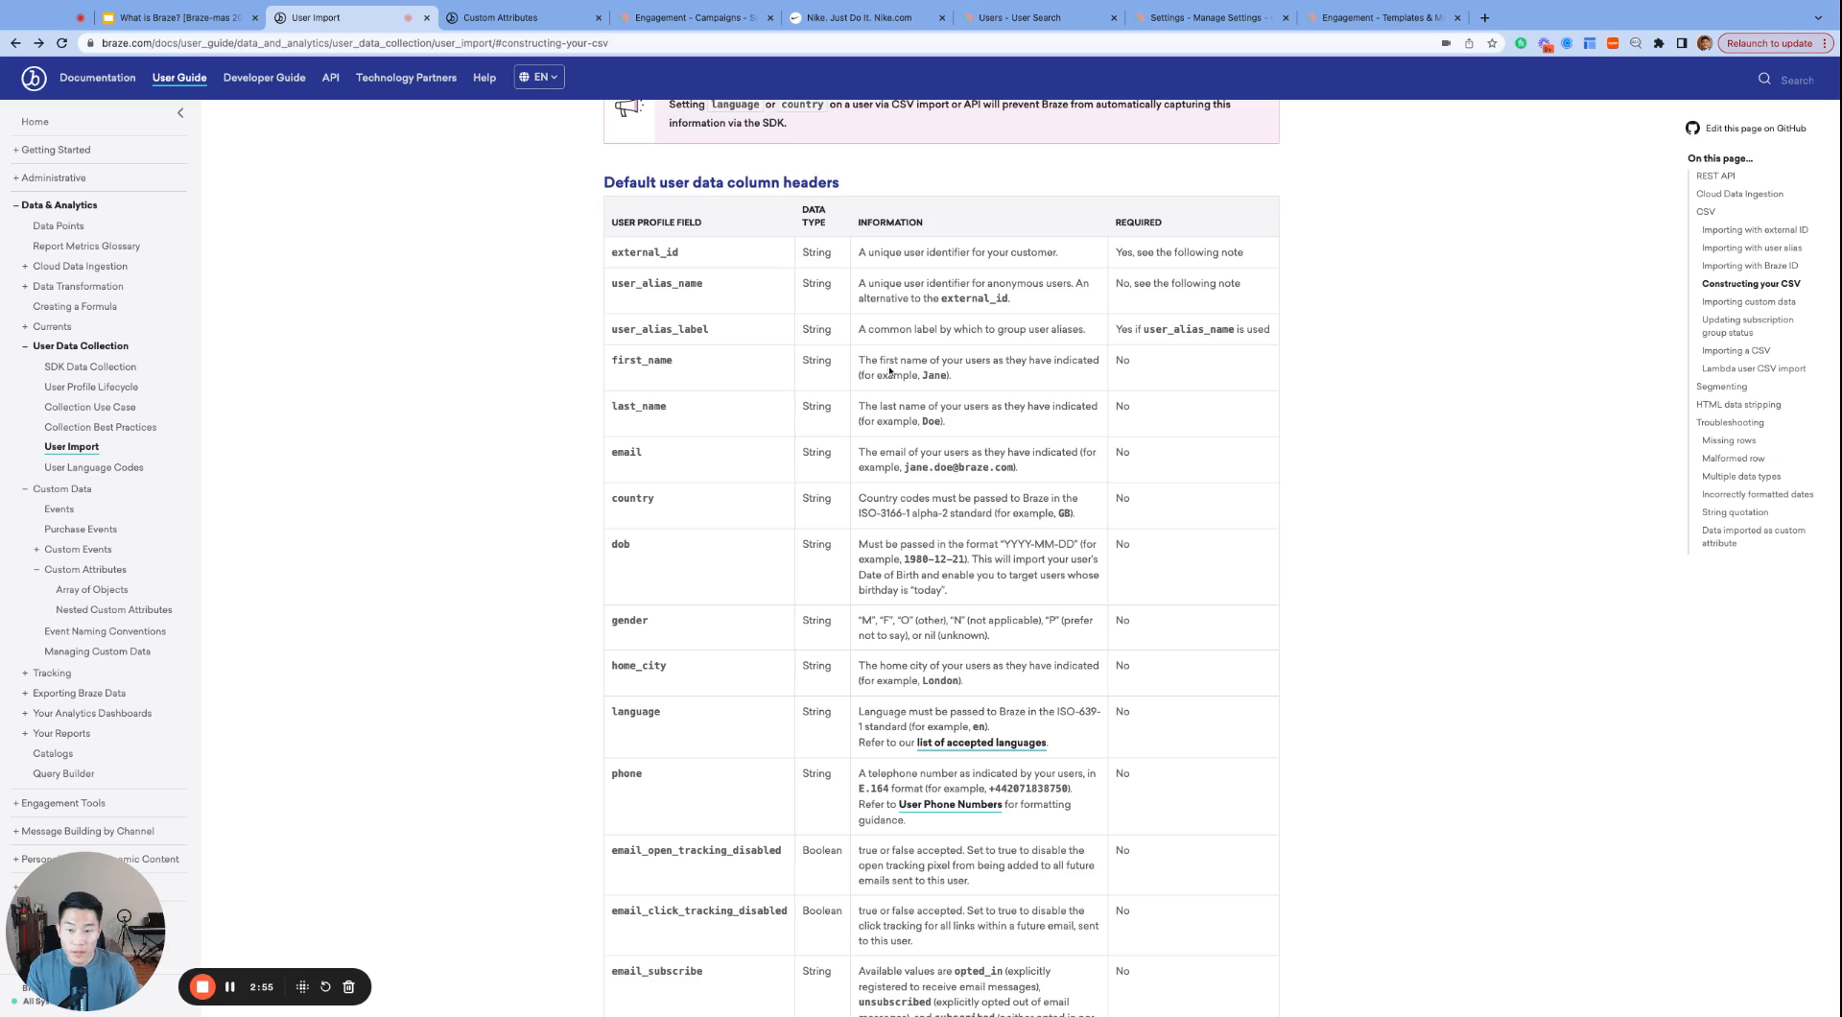
Highlight 'Number' in the docs' Numbers section, then switch back to the user profile.
scroll(down, 3)
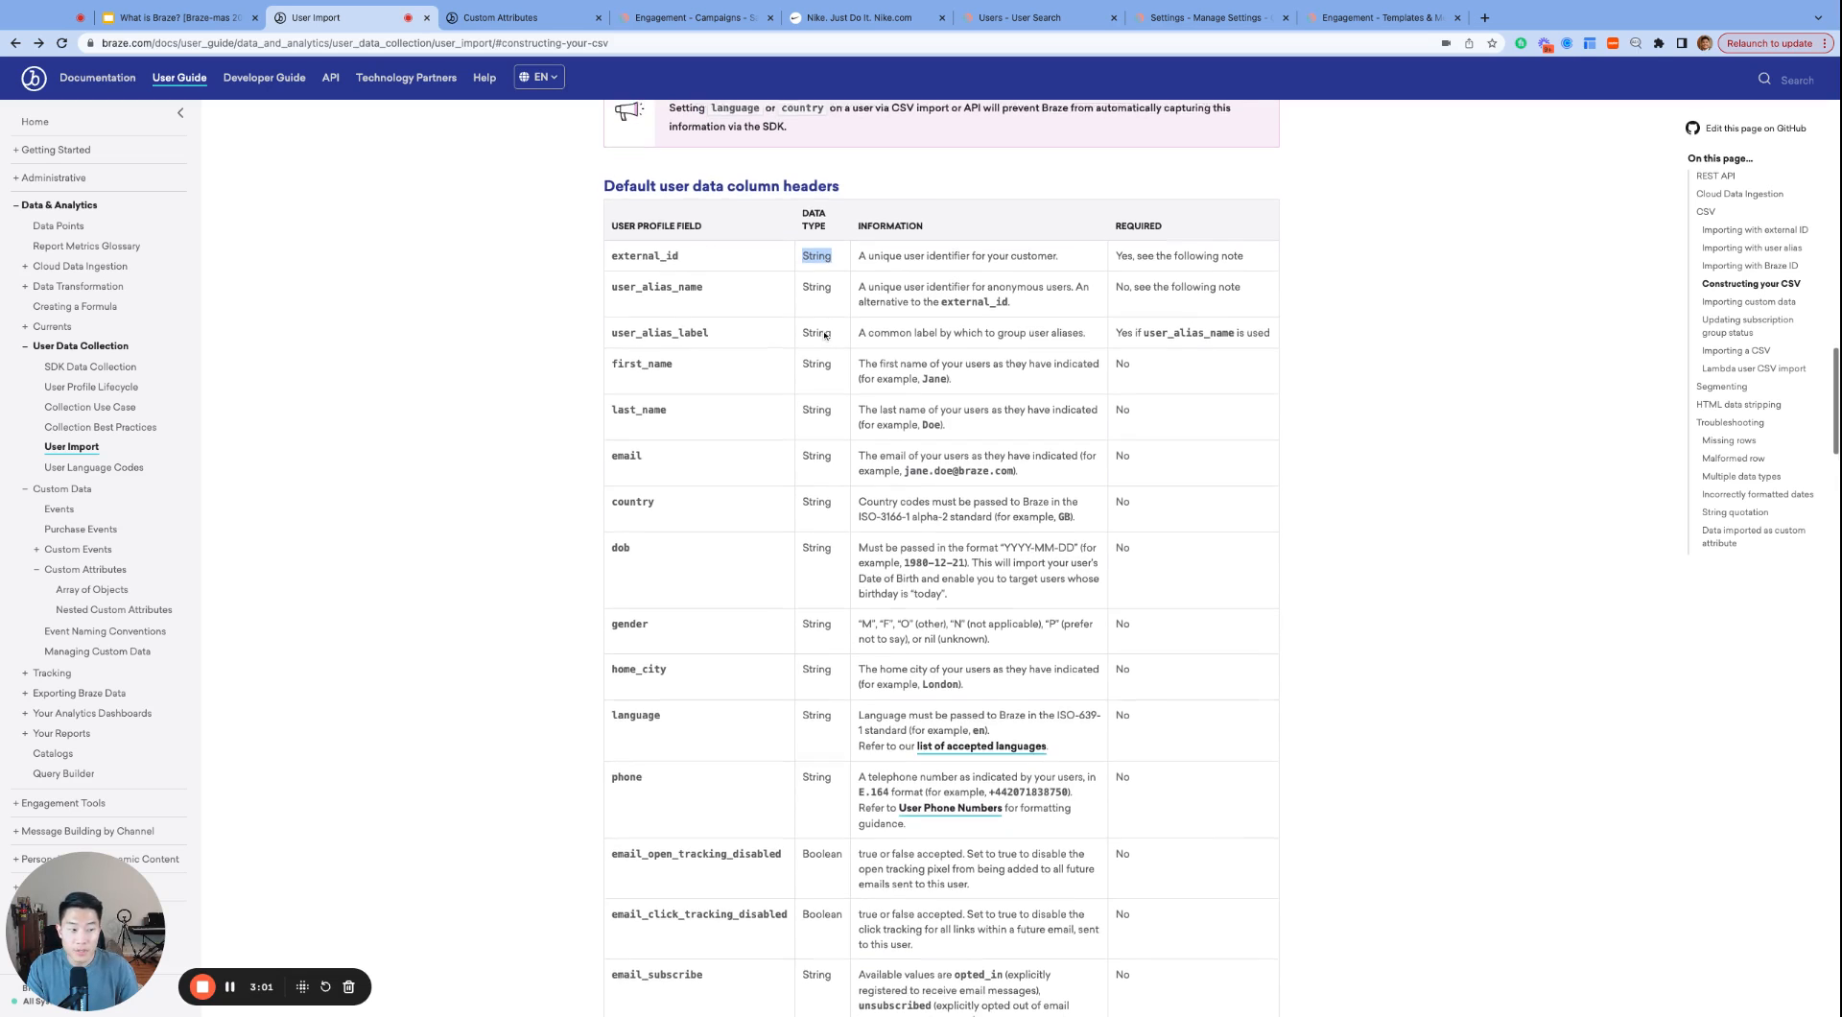
scroll(down, 3)
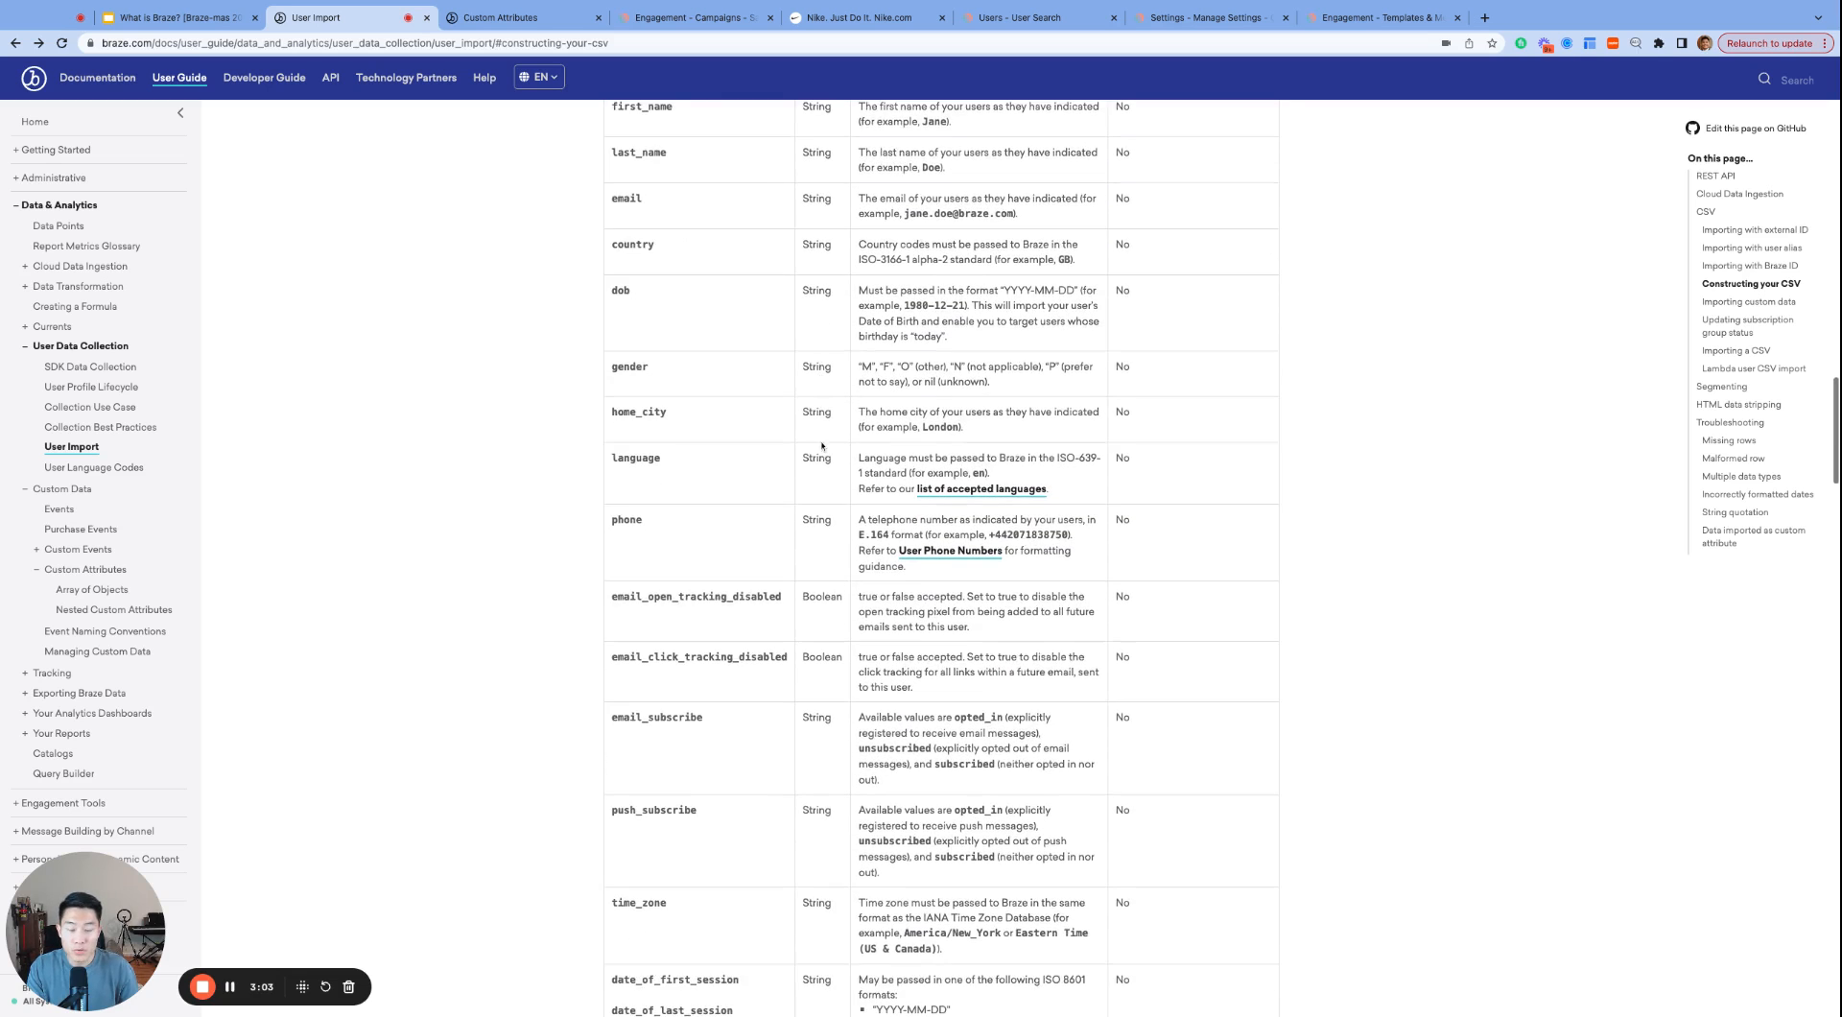
scroll(down, 3)
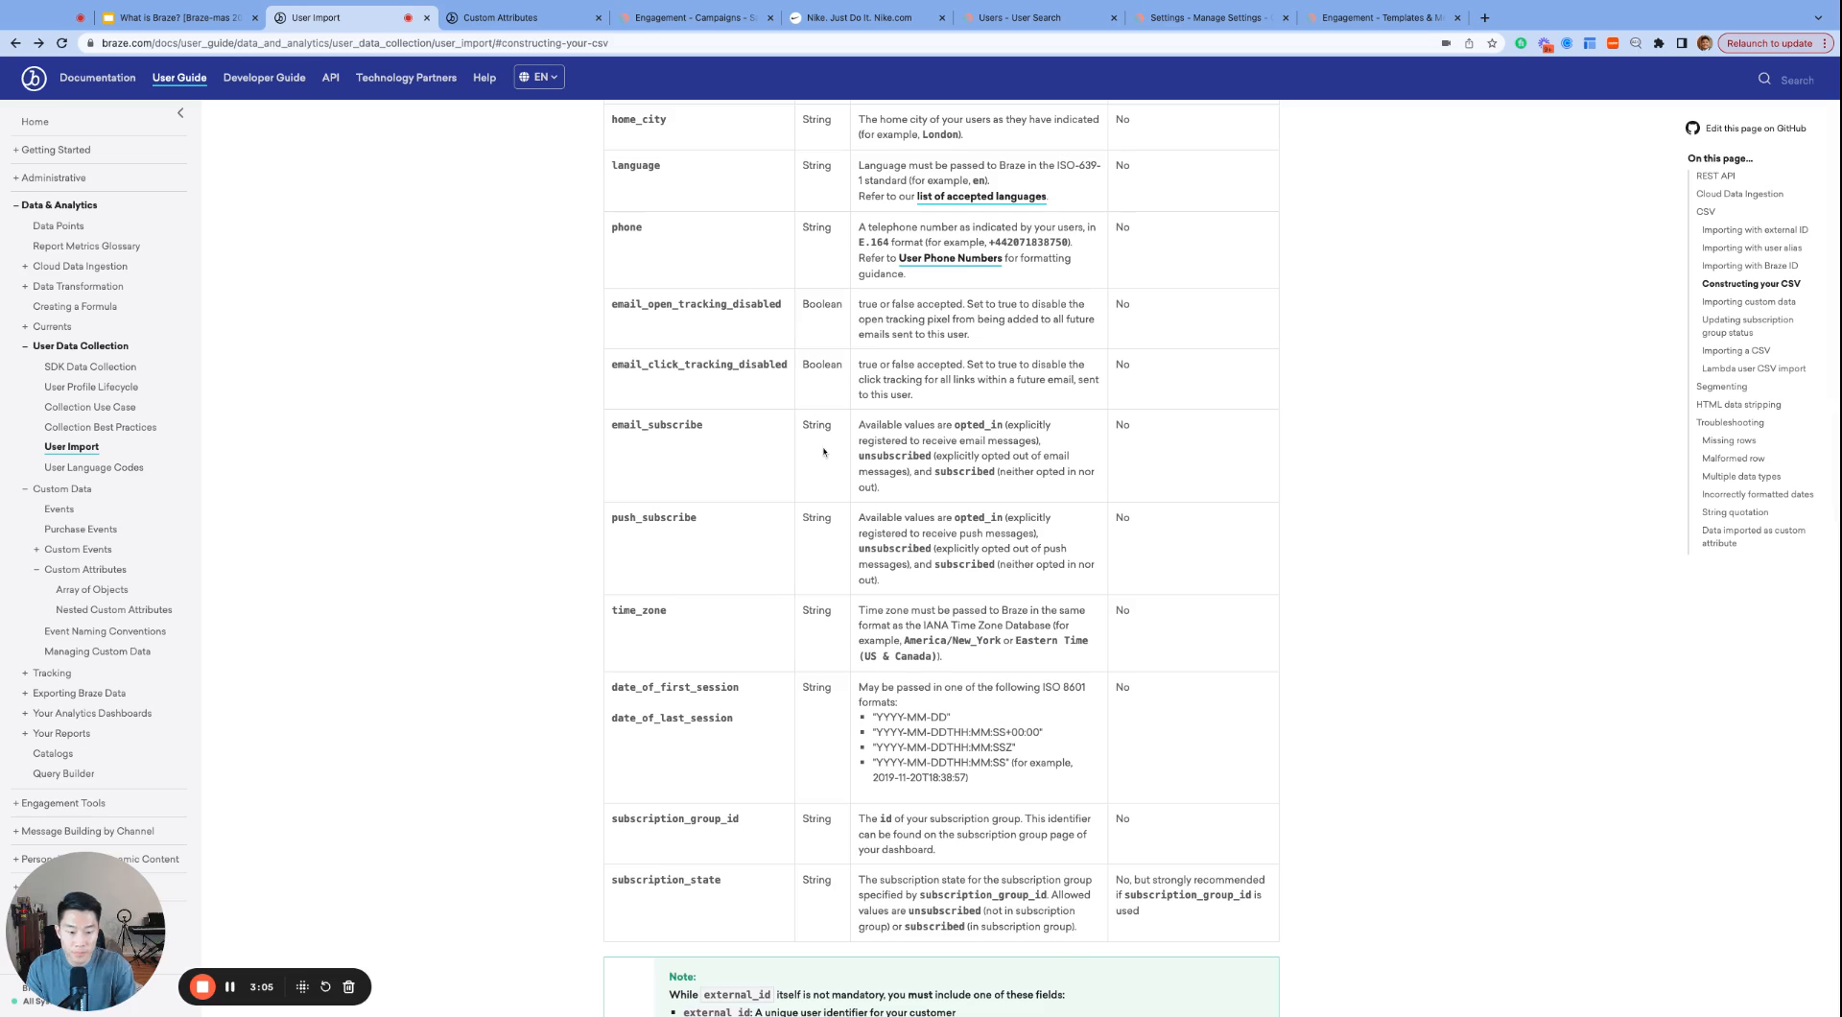
click(523, 18)
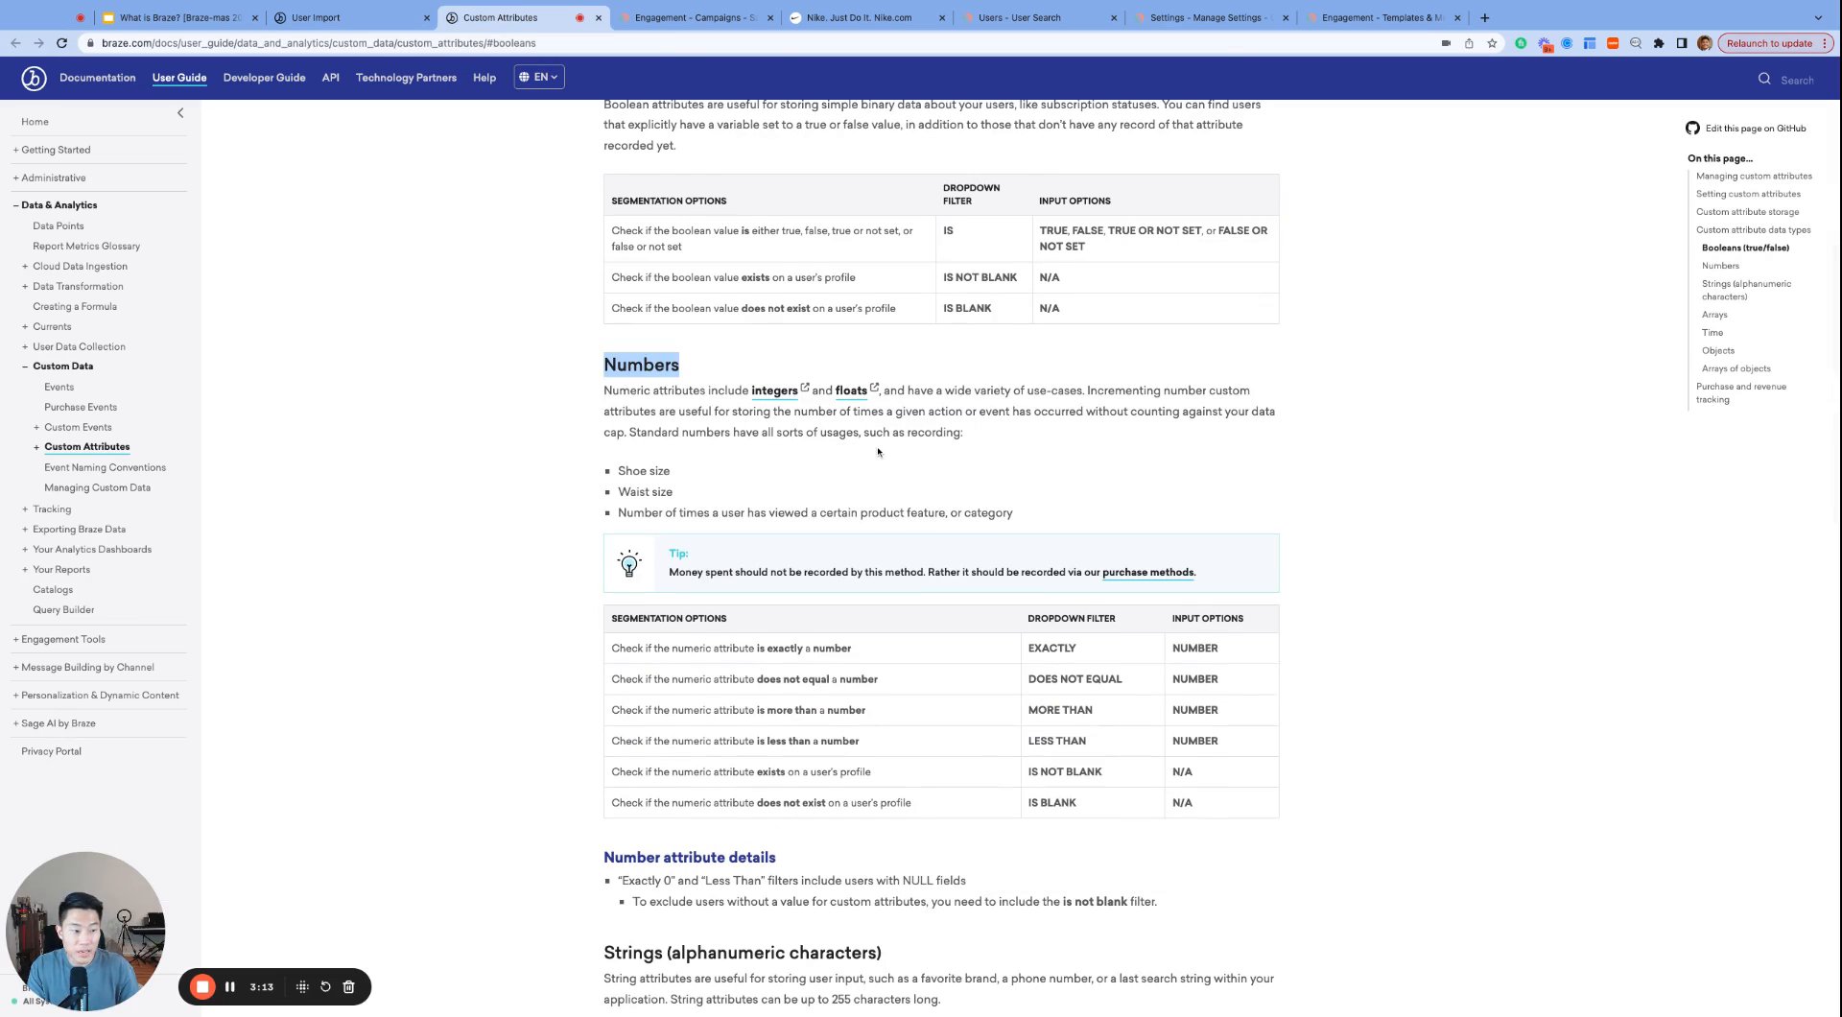
mouse_move(829, 431)
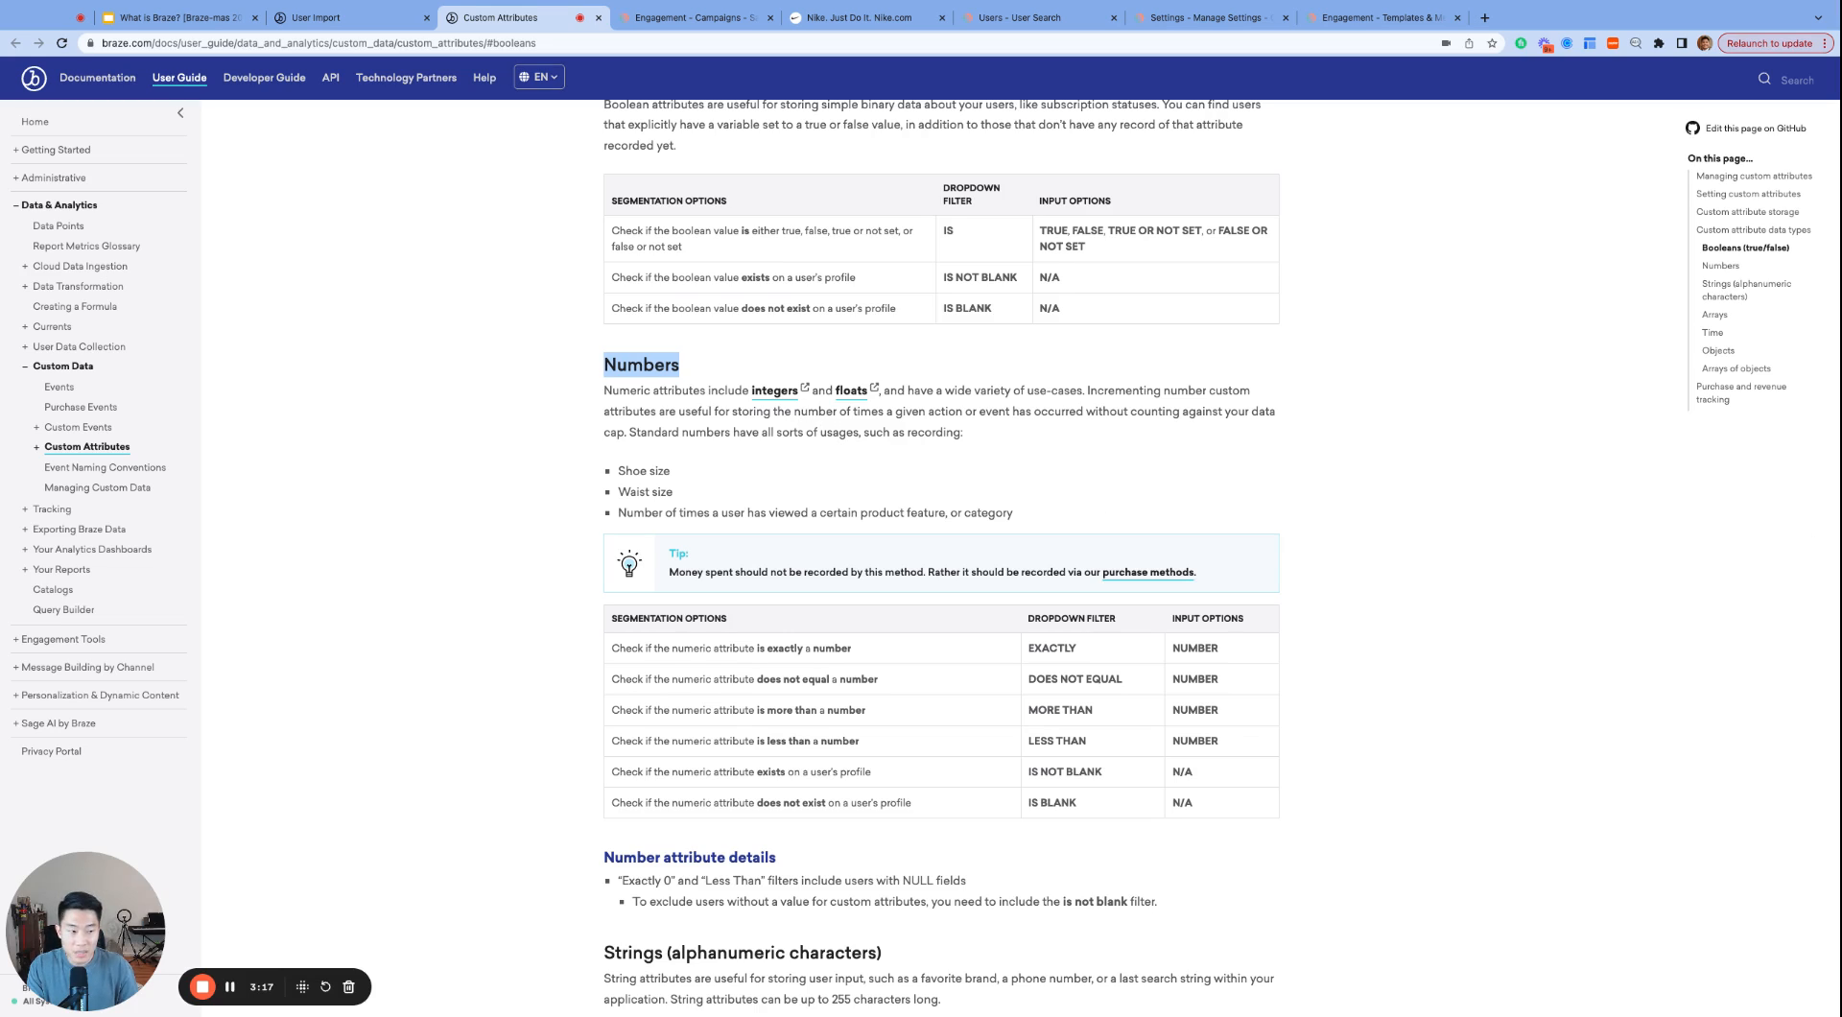
mouse_move(869, 451)
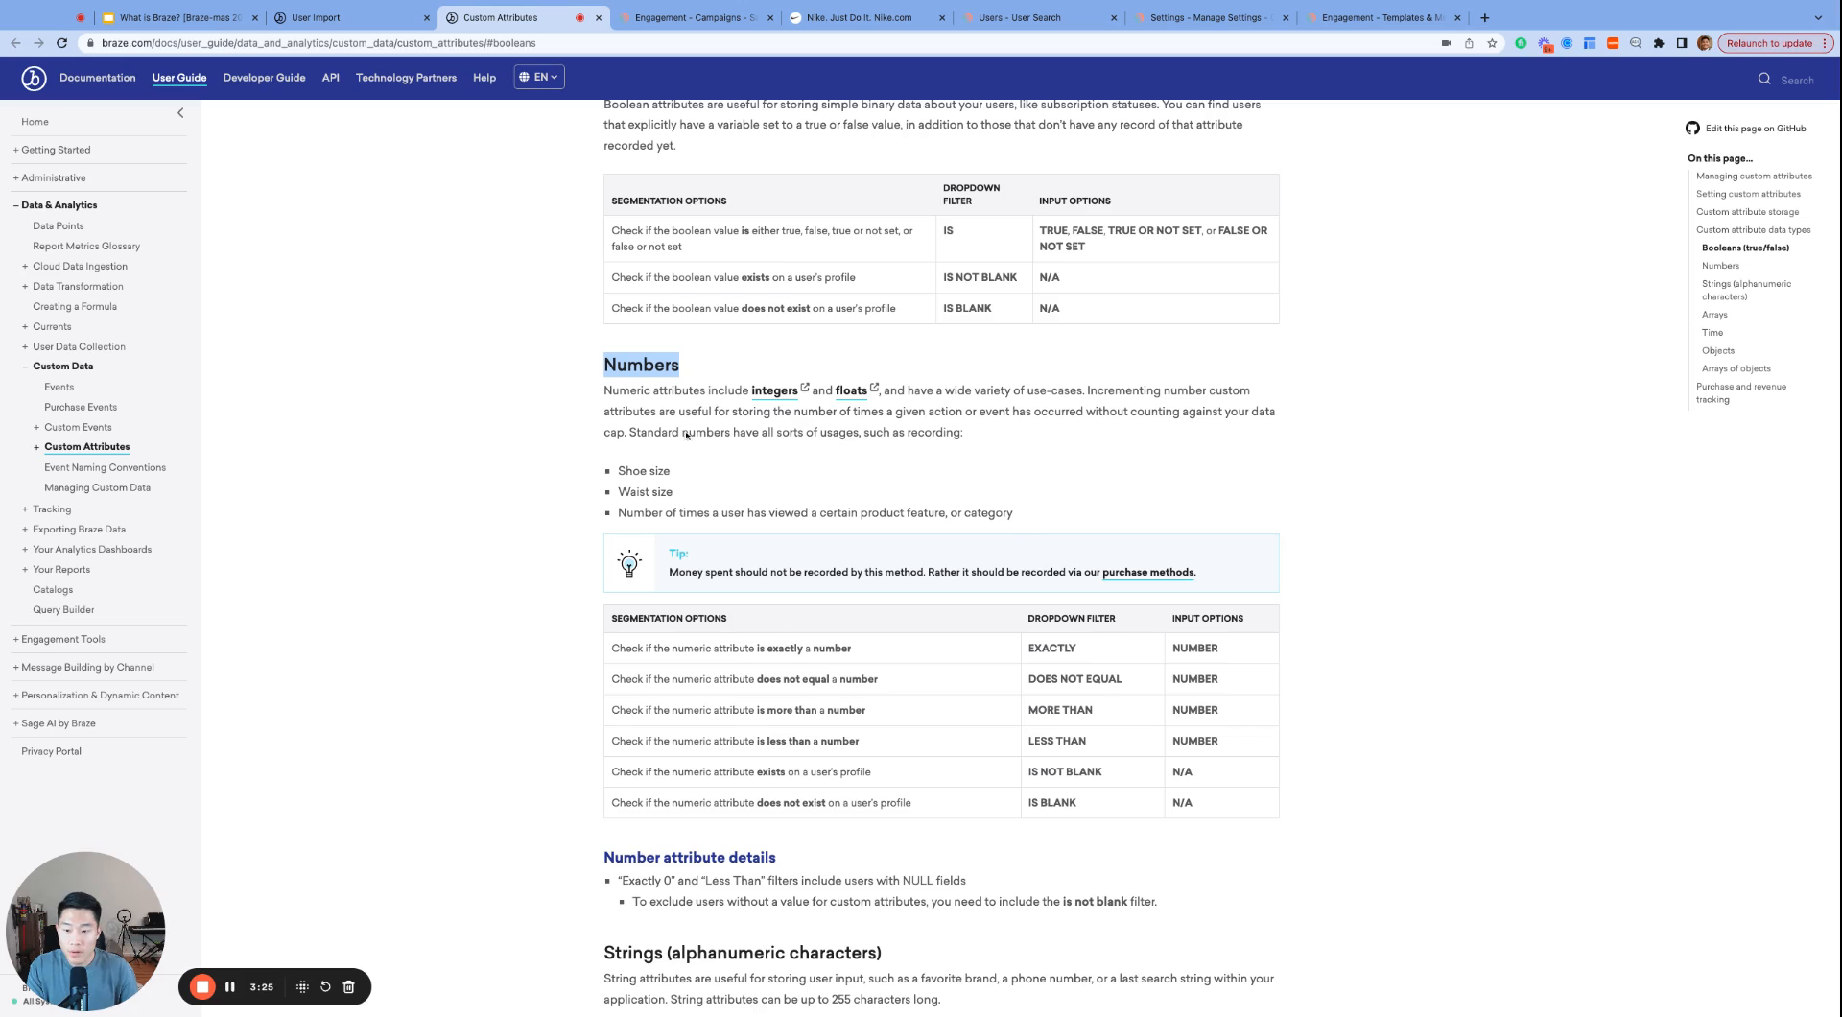
double_click(631, 491)
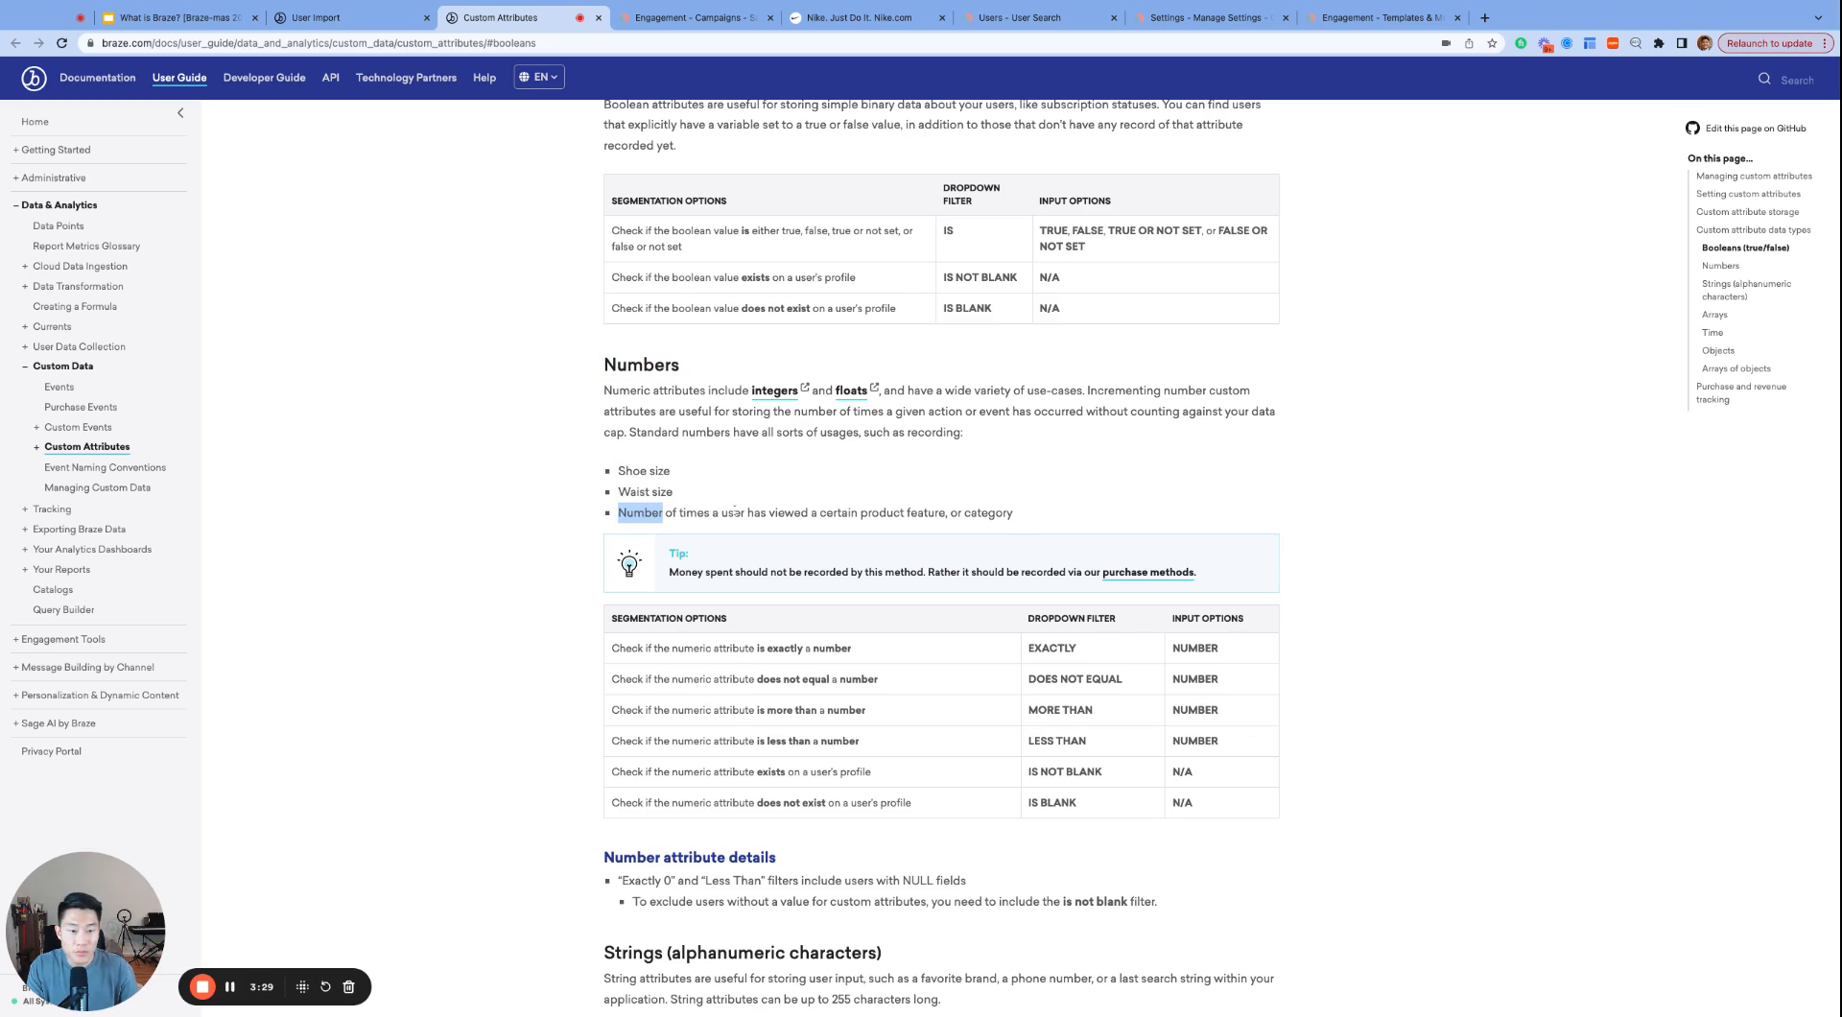
scroll(down, 3)
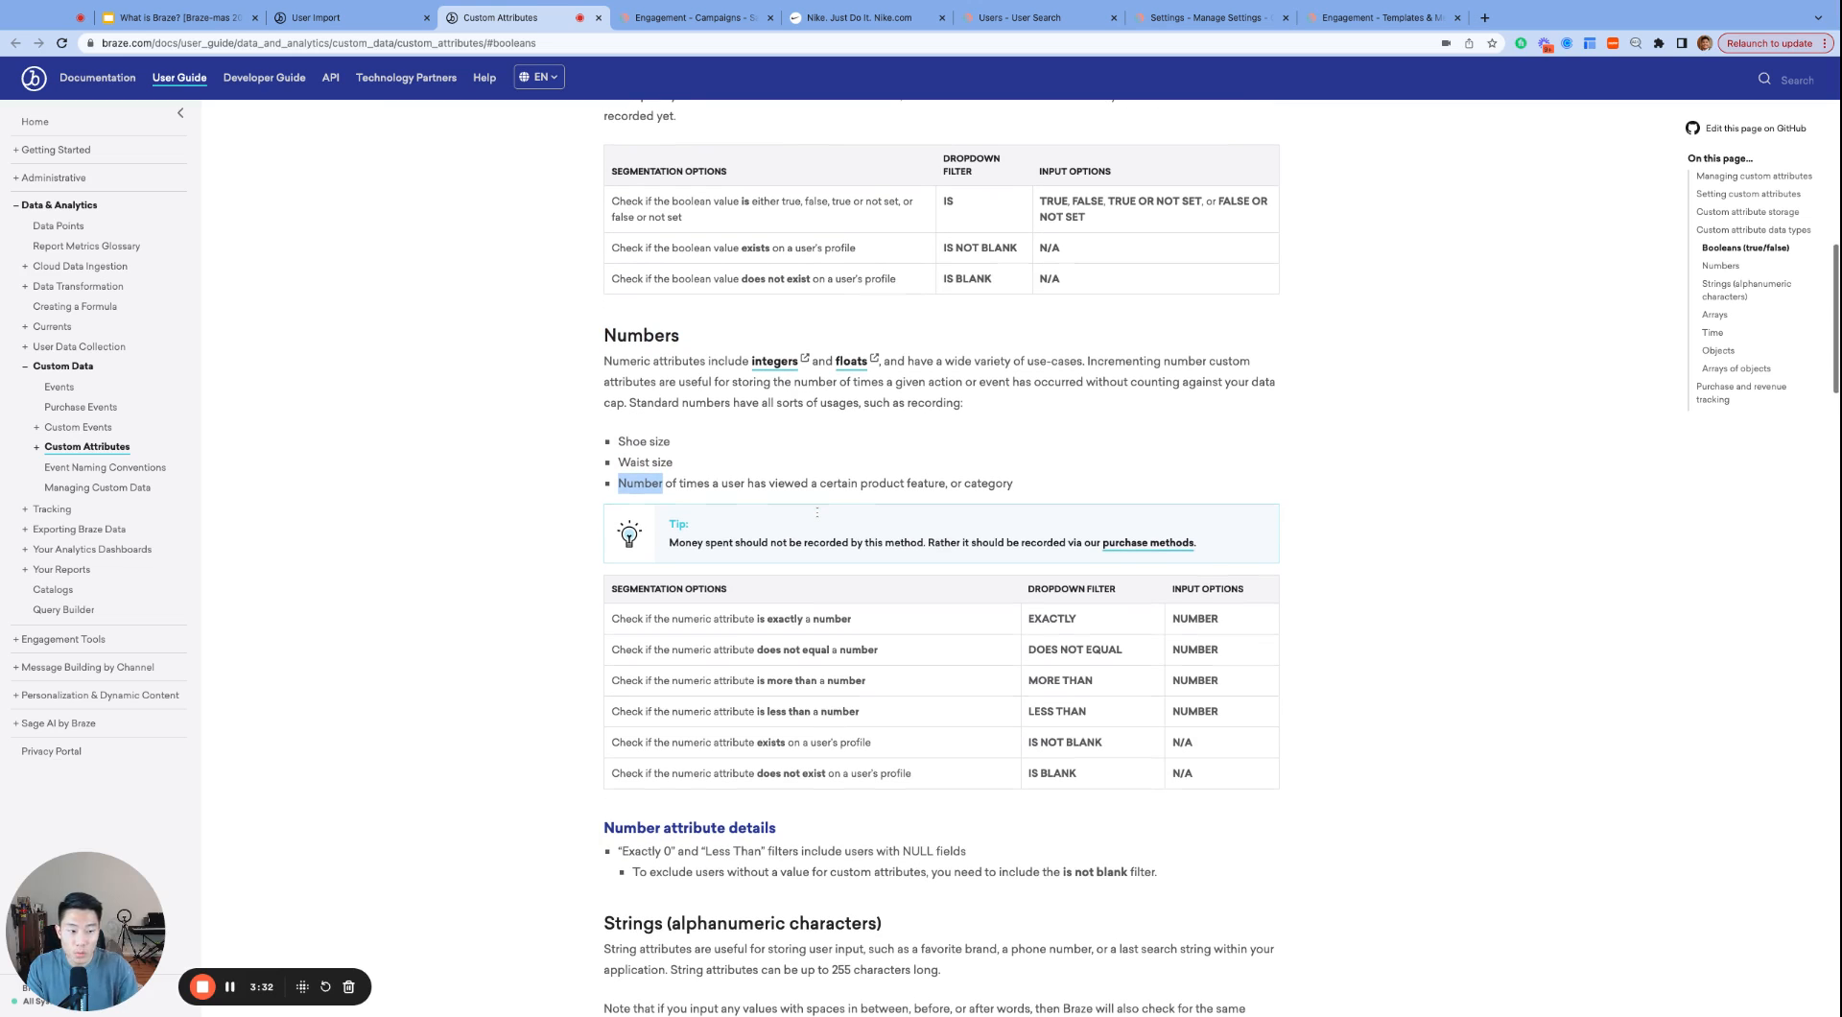
click(1013, 18)
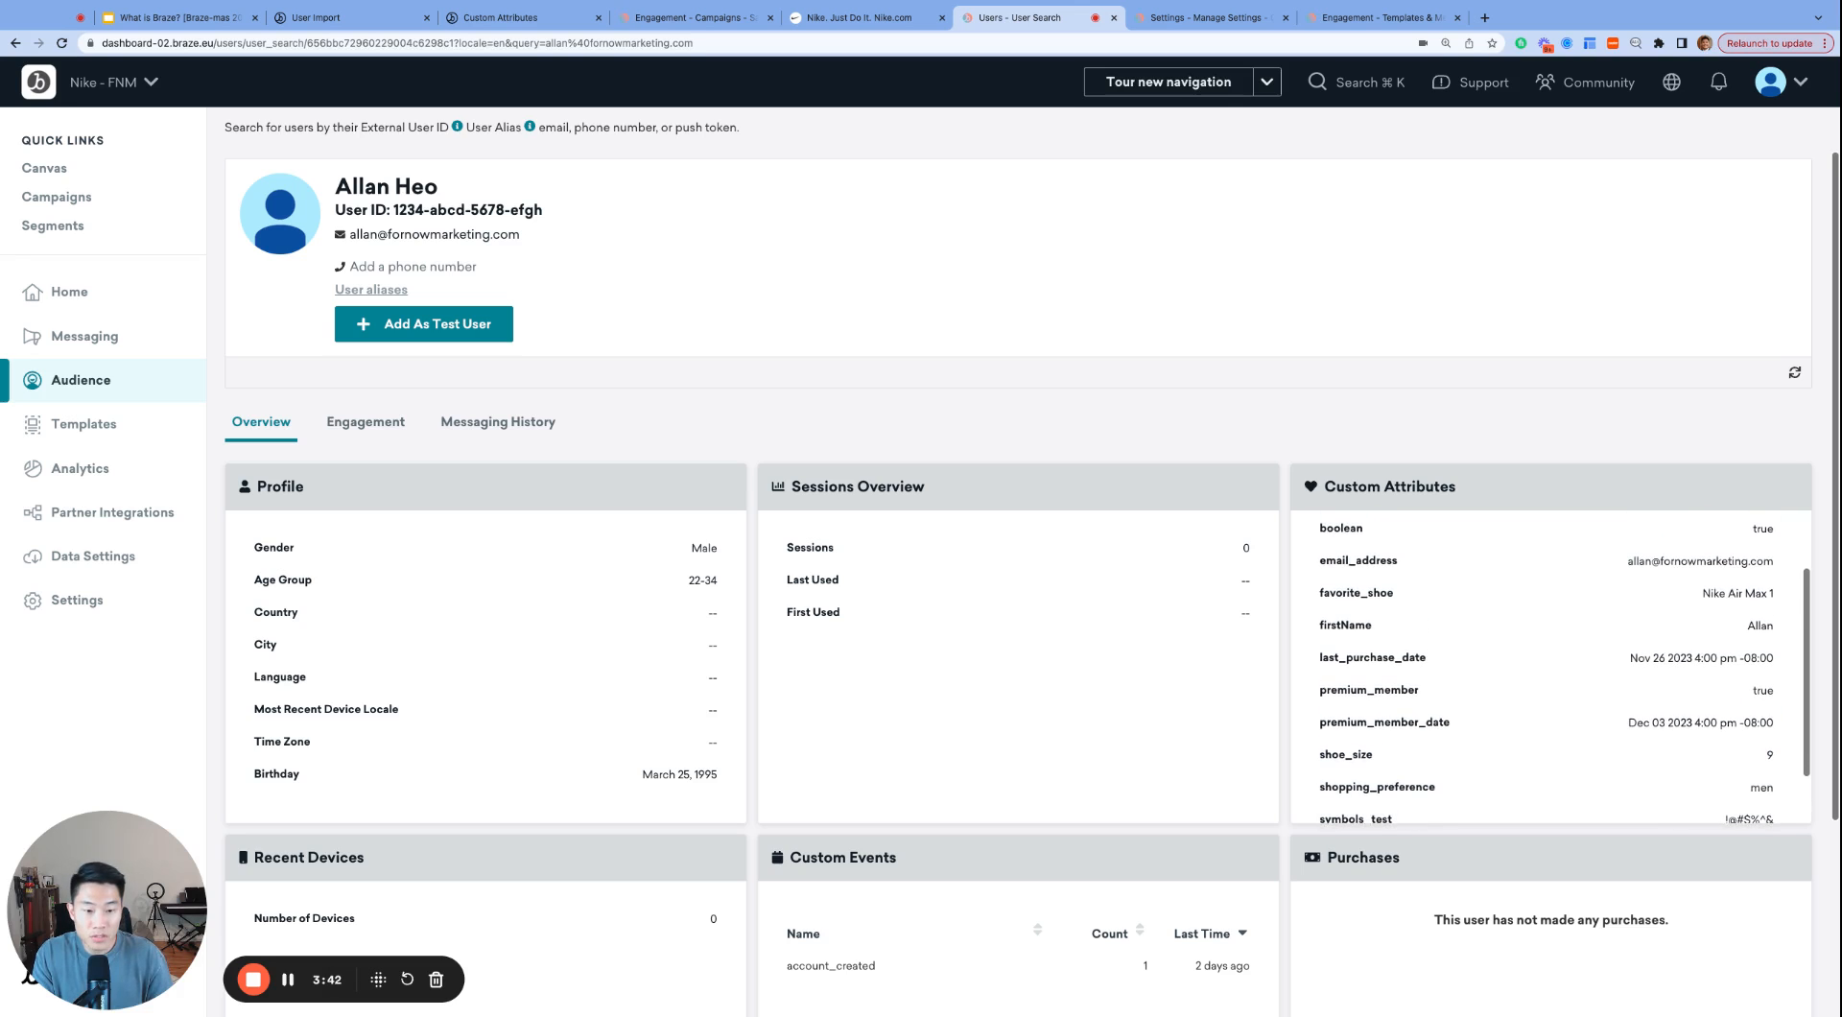
scroll(down, 3)
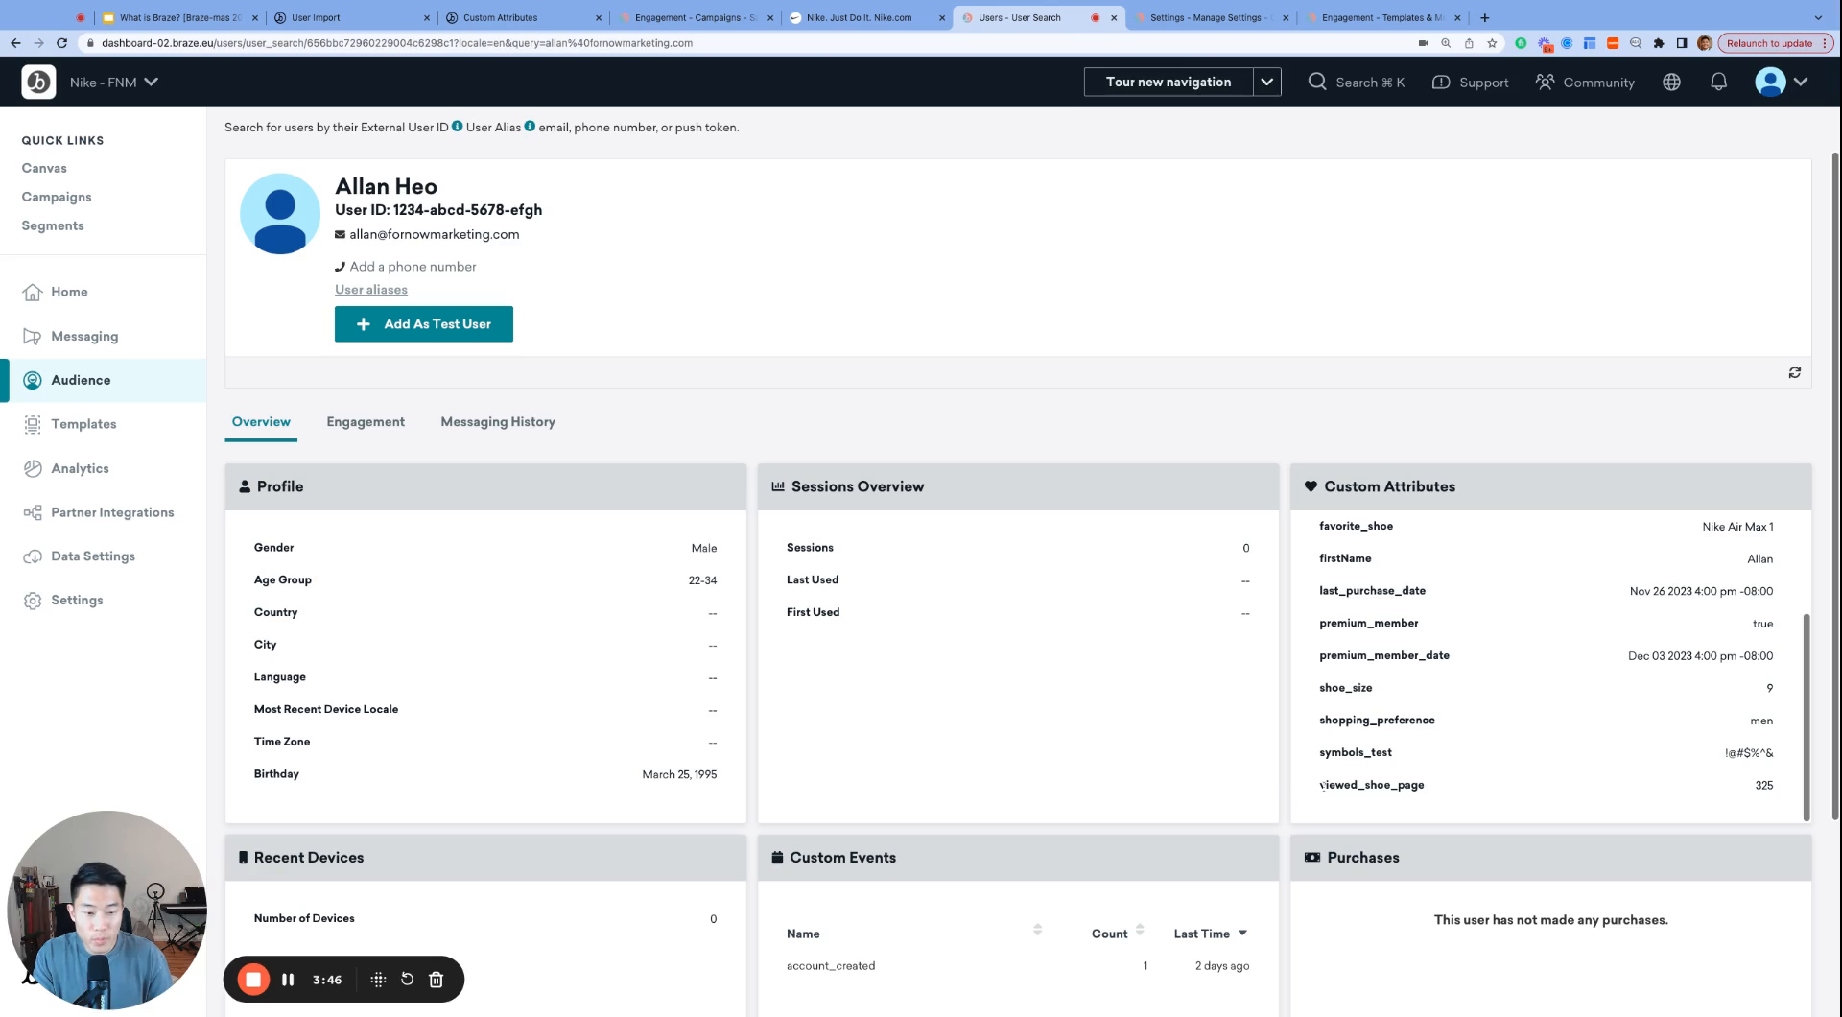
double_click(1371, 785)
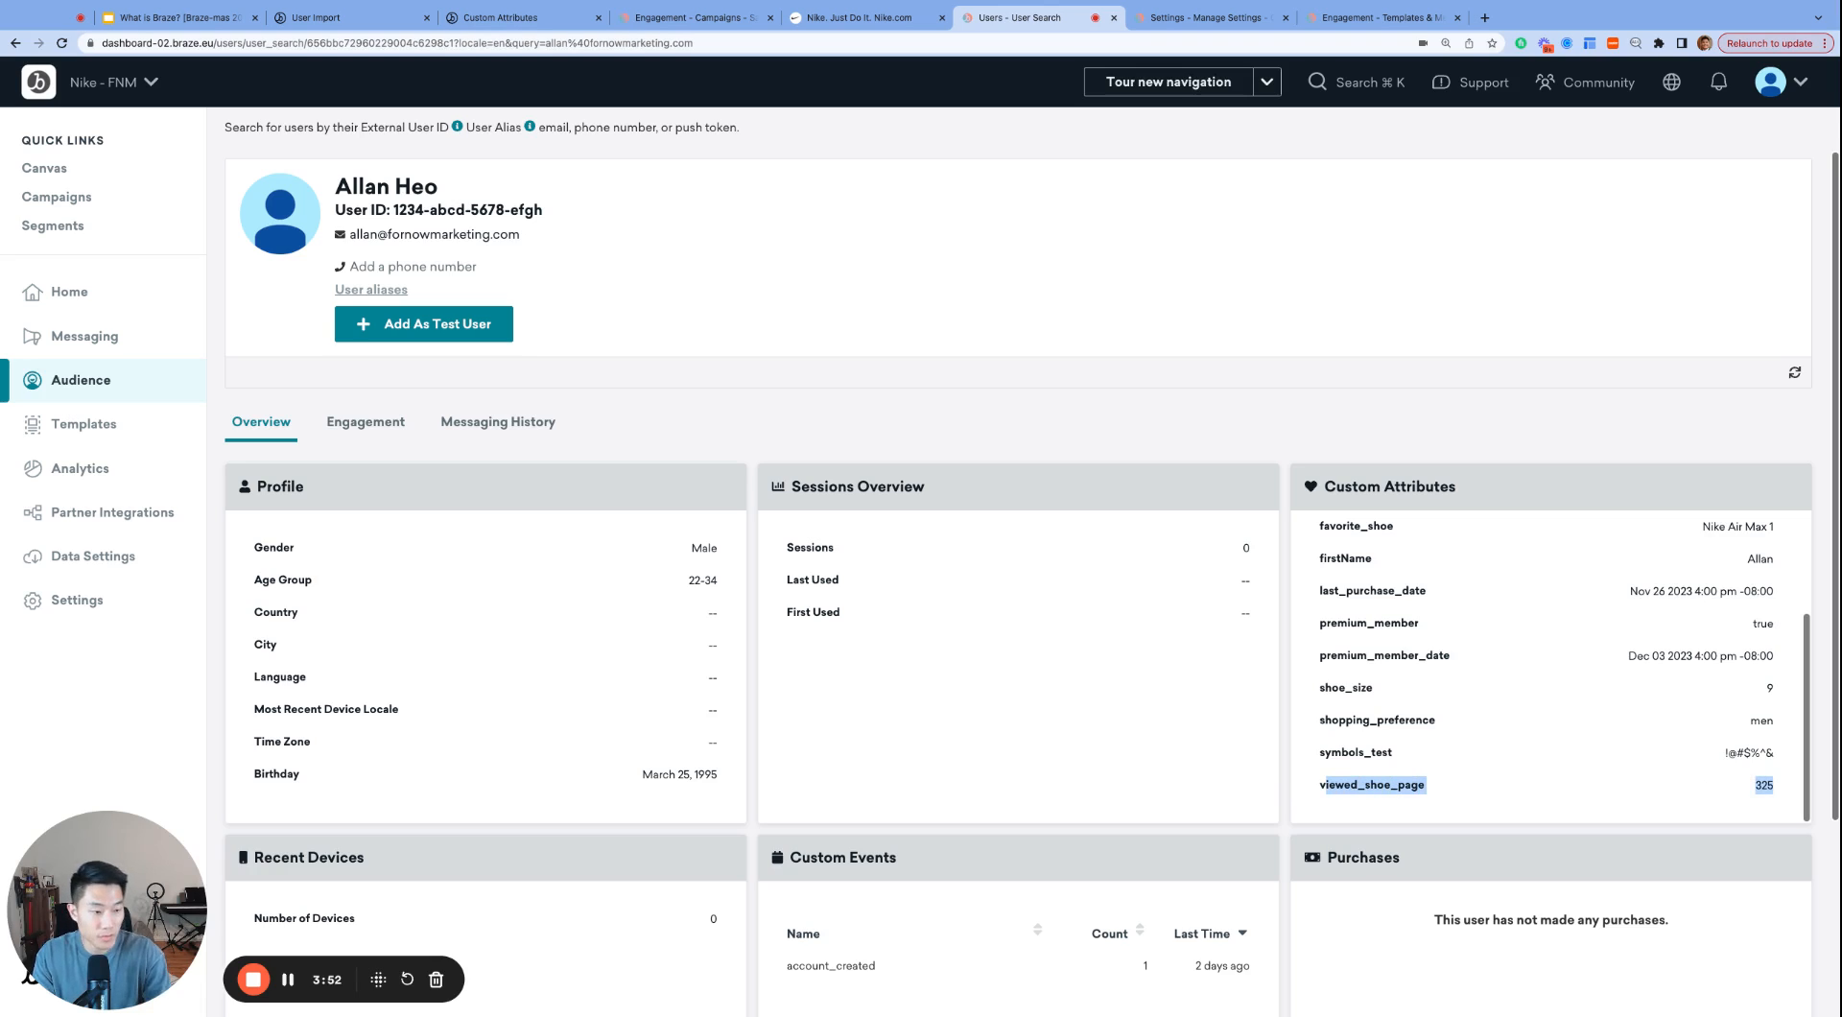
click(517, 17)
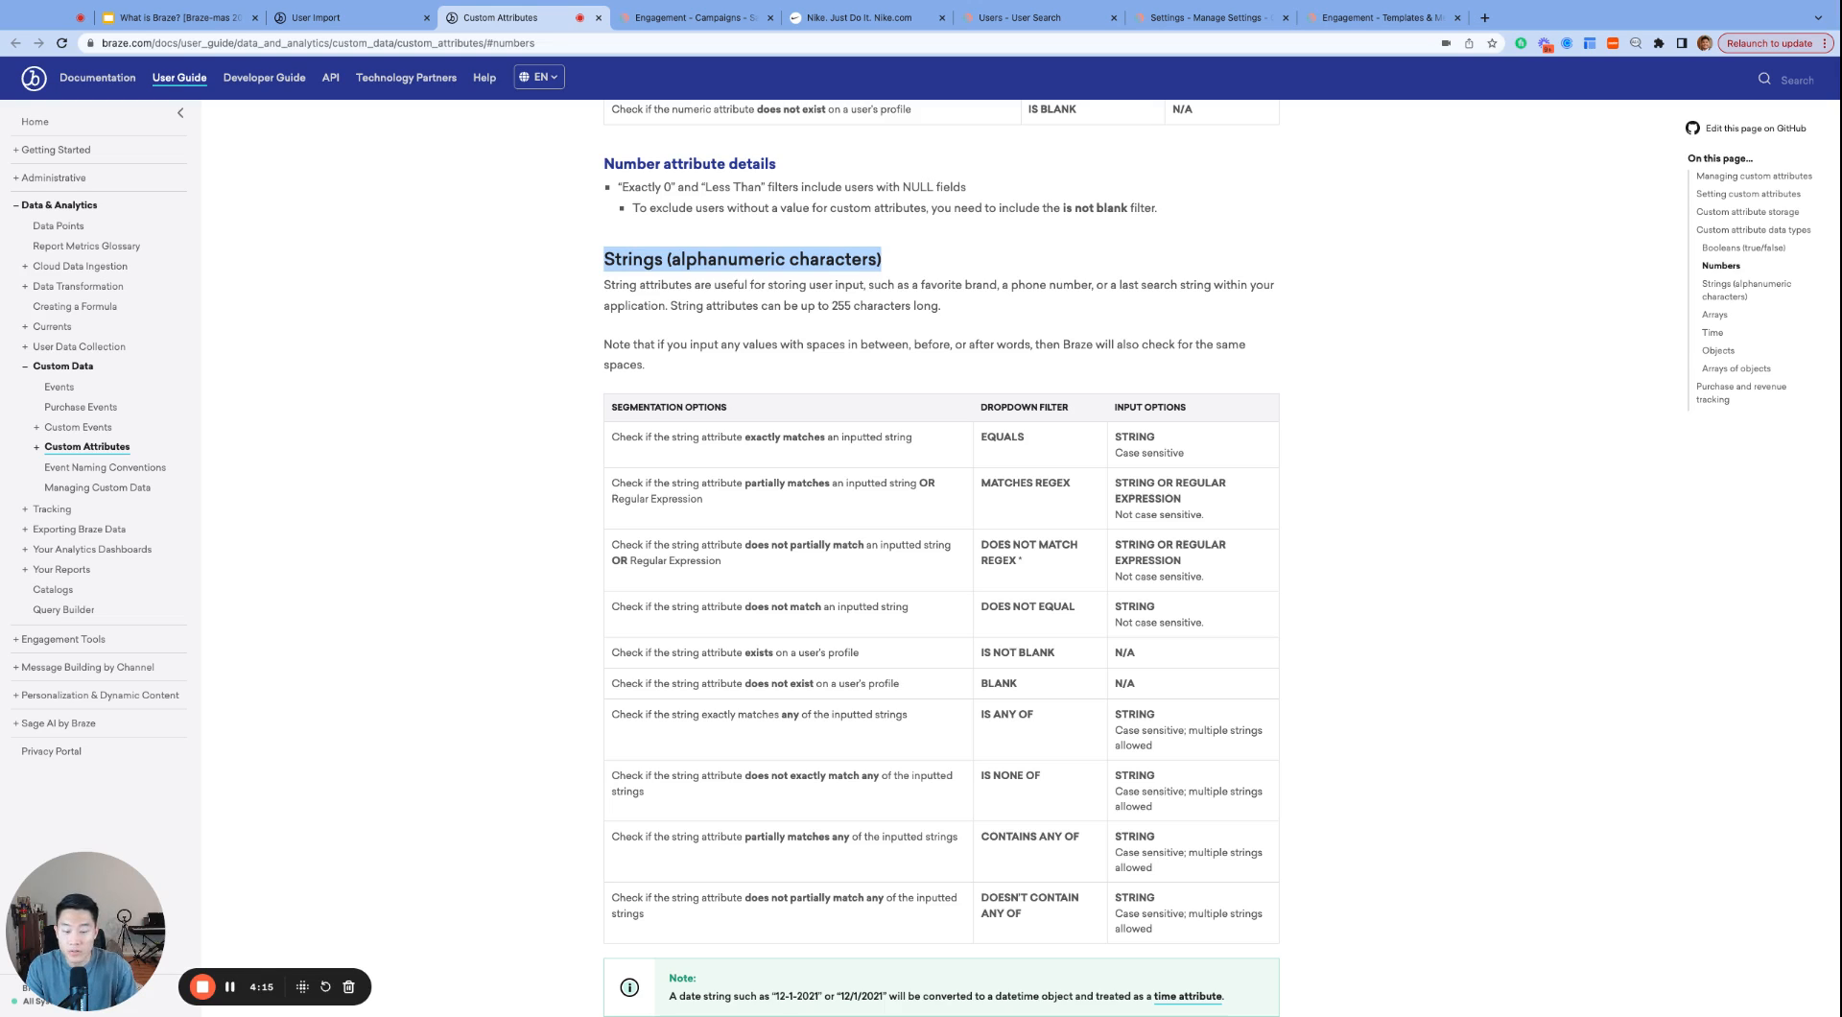
click(1038, 17)
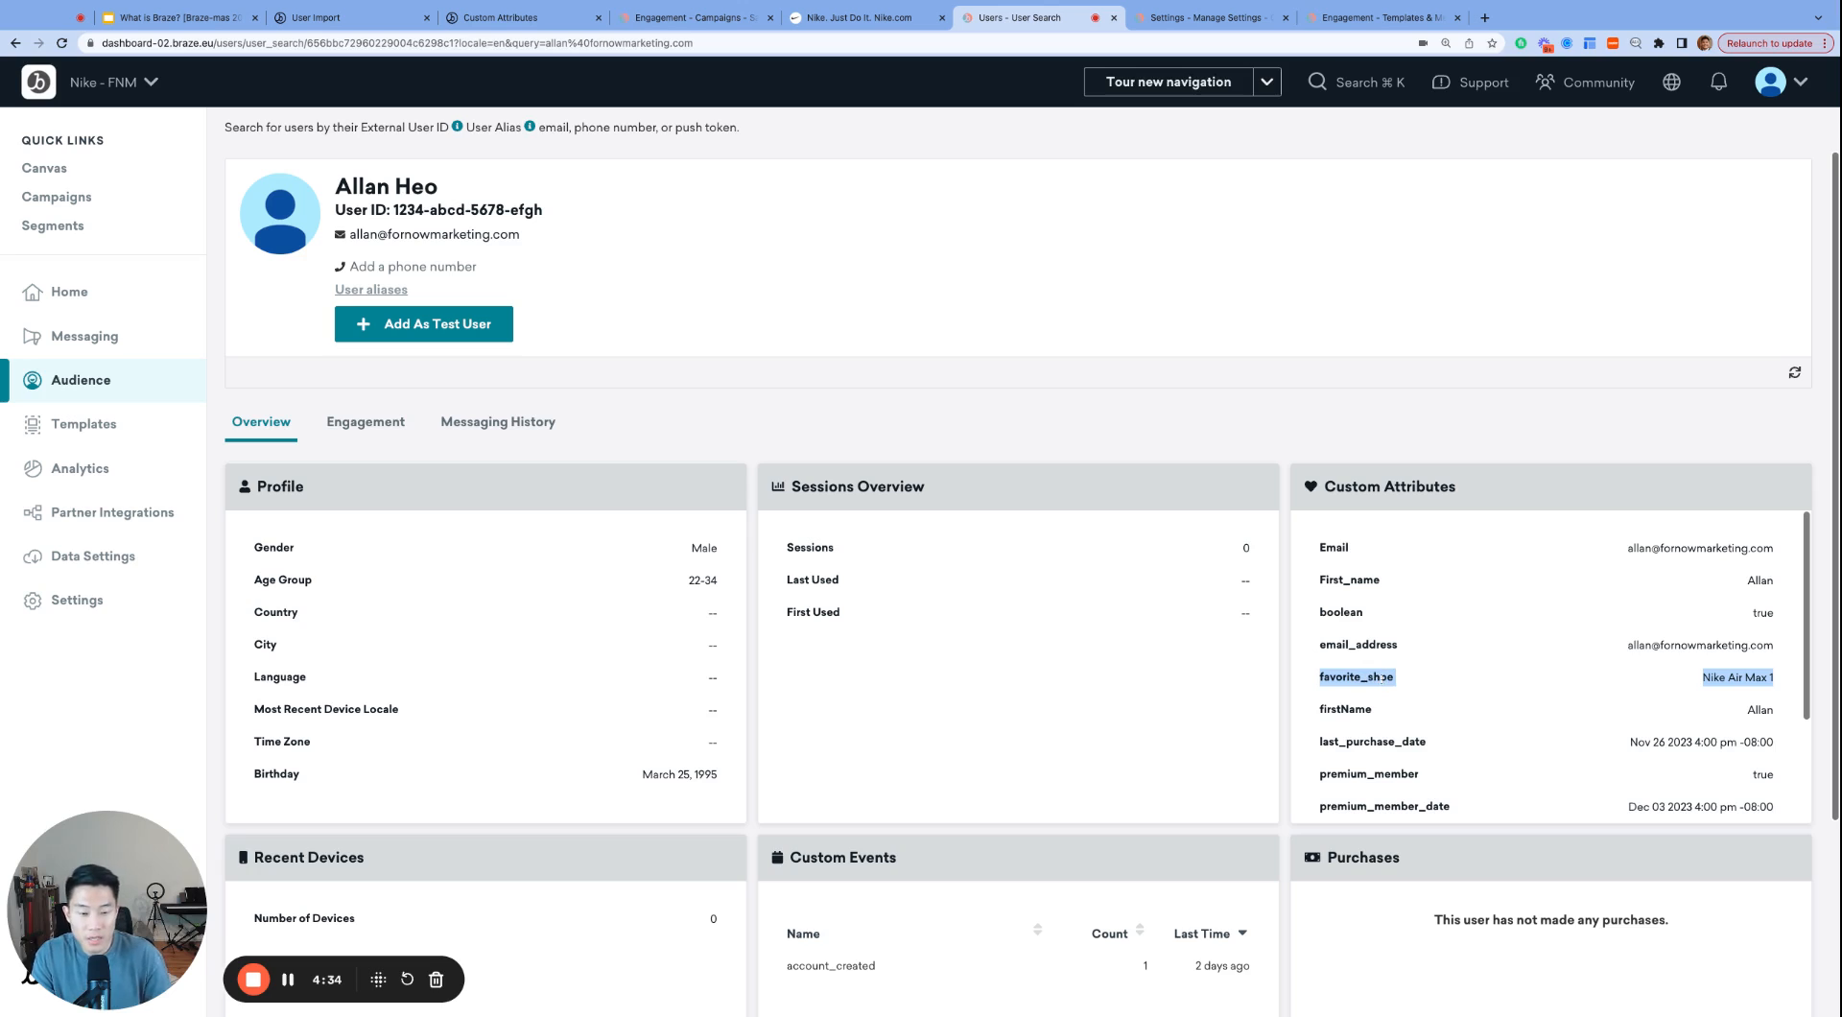
mouse_move(1457, 681)
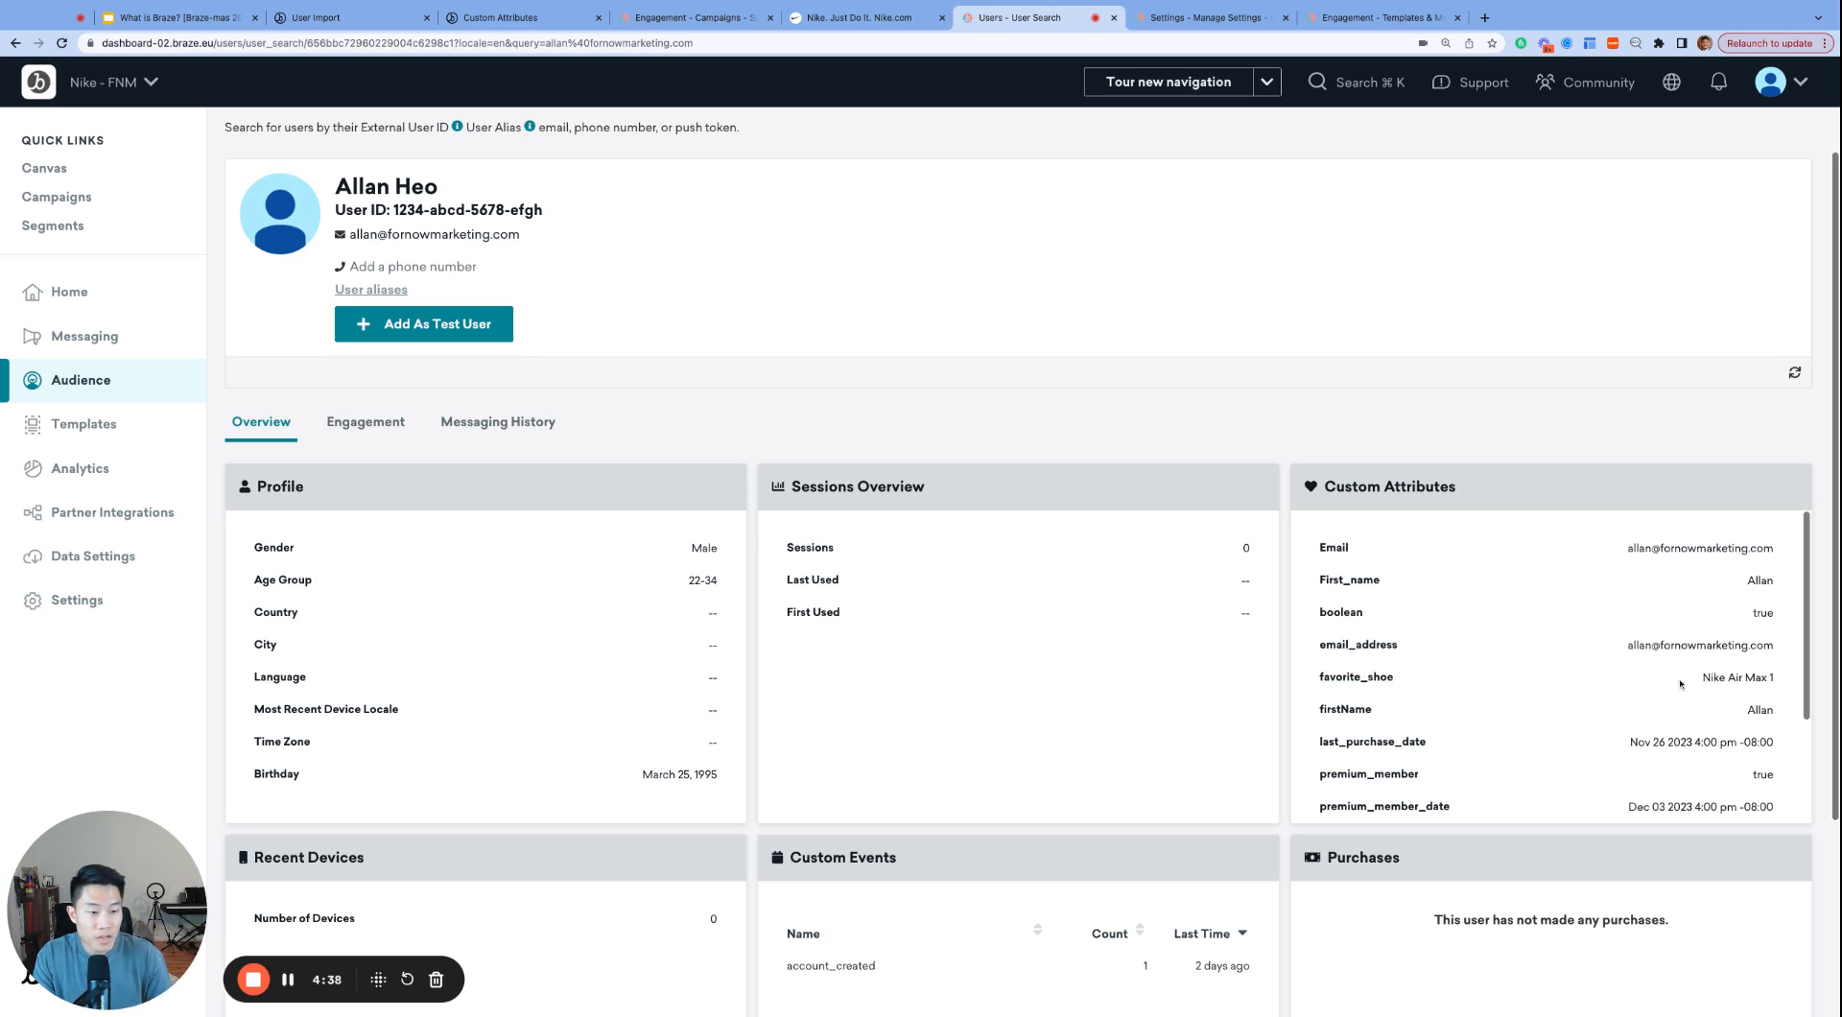
double_click(1737, 677)
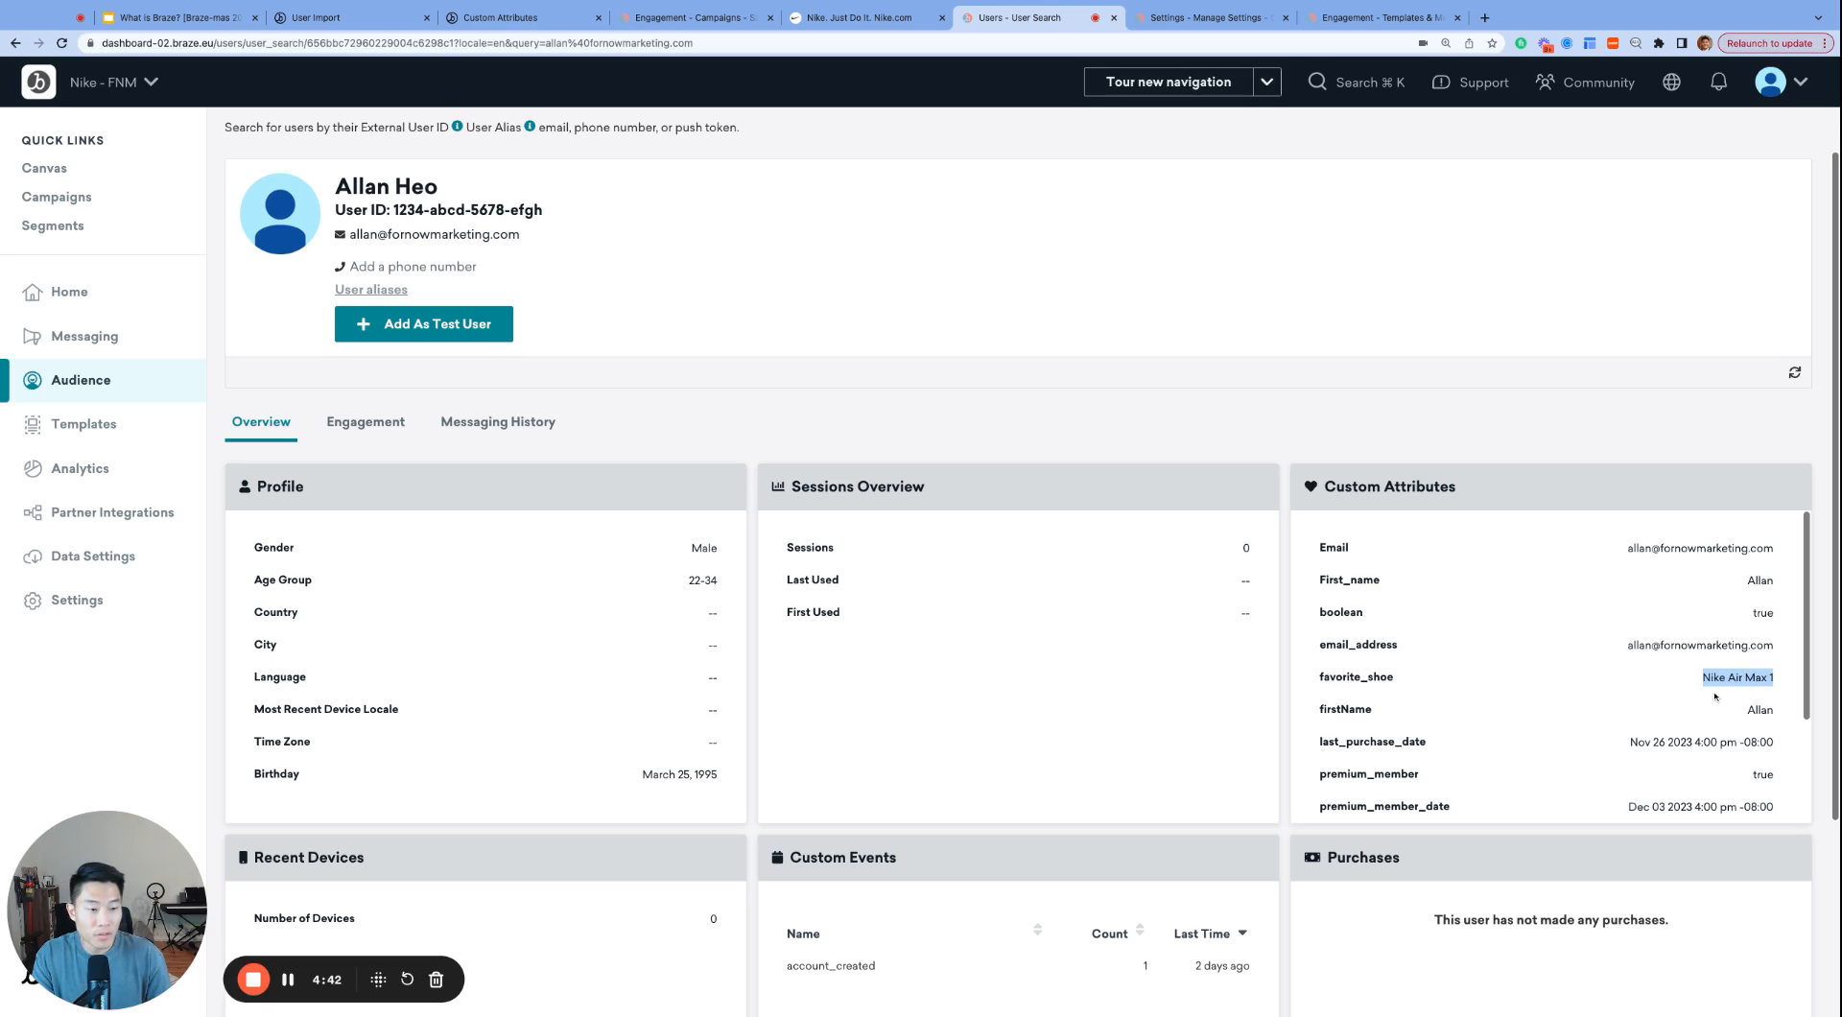
mouse_move(1525, 638)
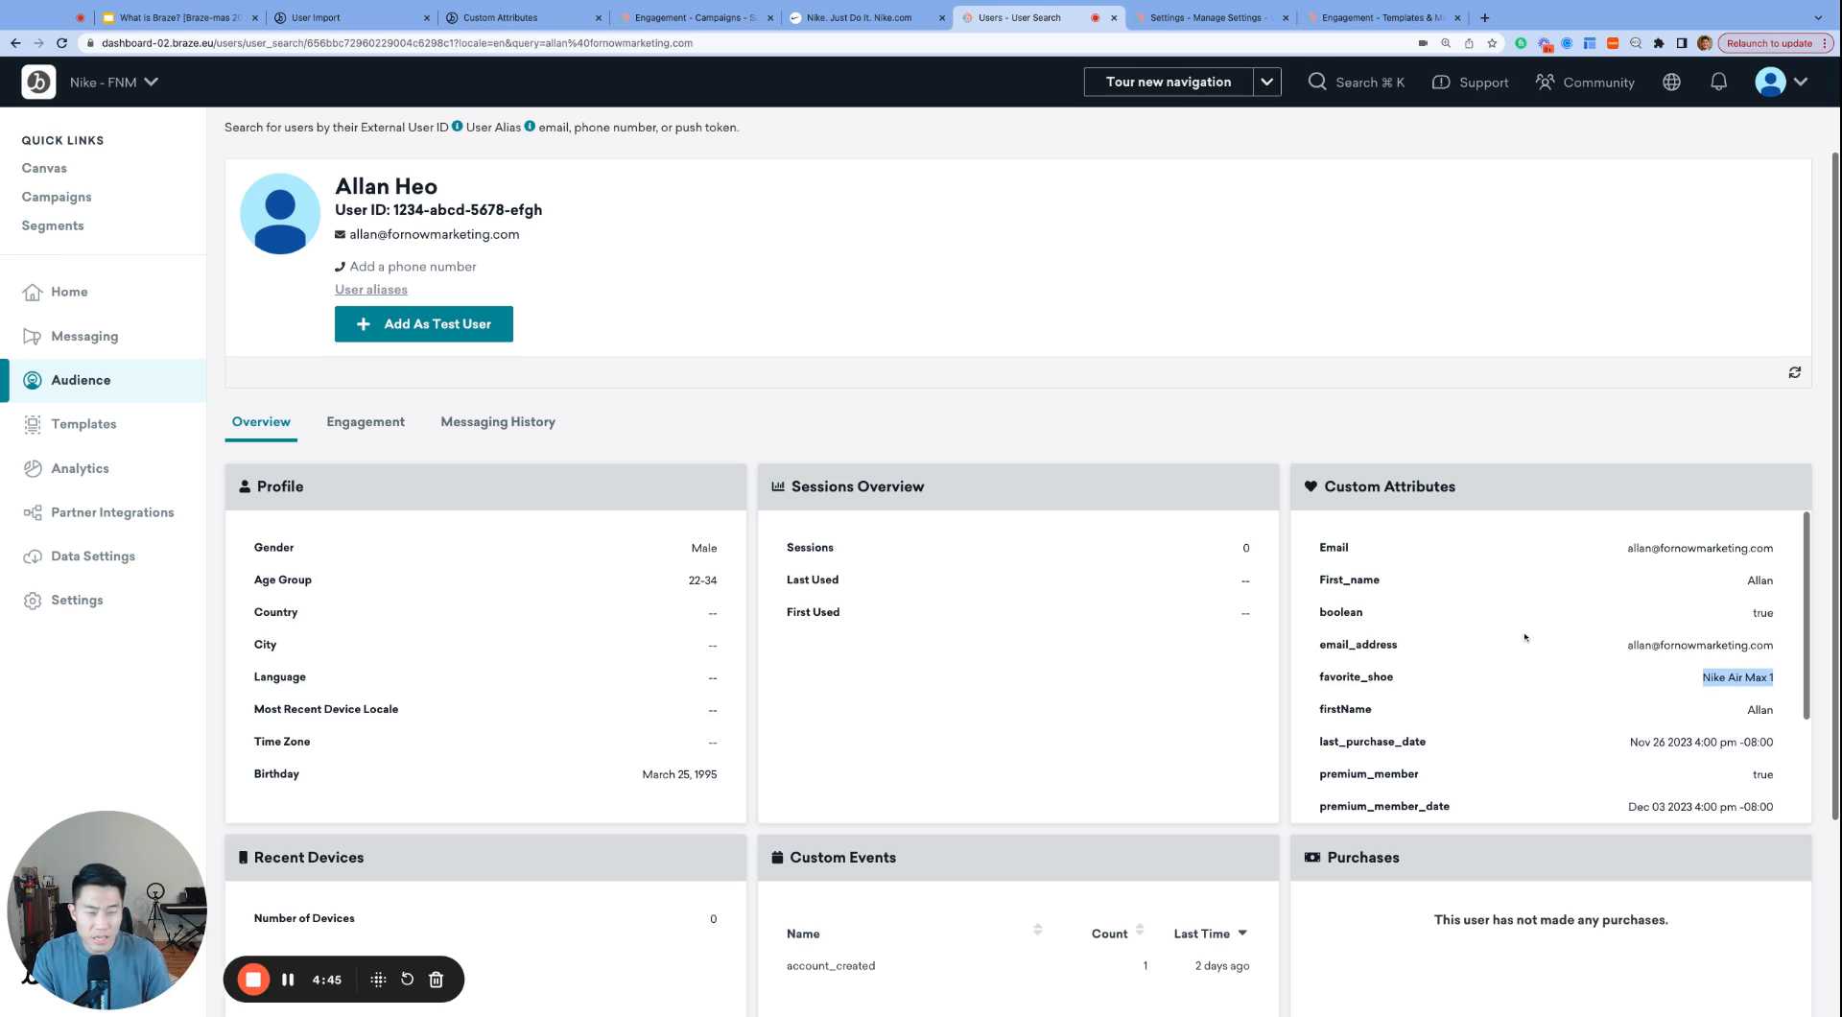
double_click(1334, 547)
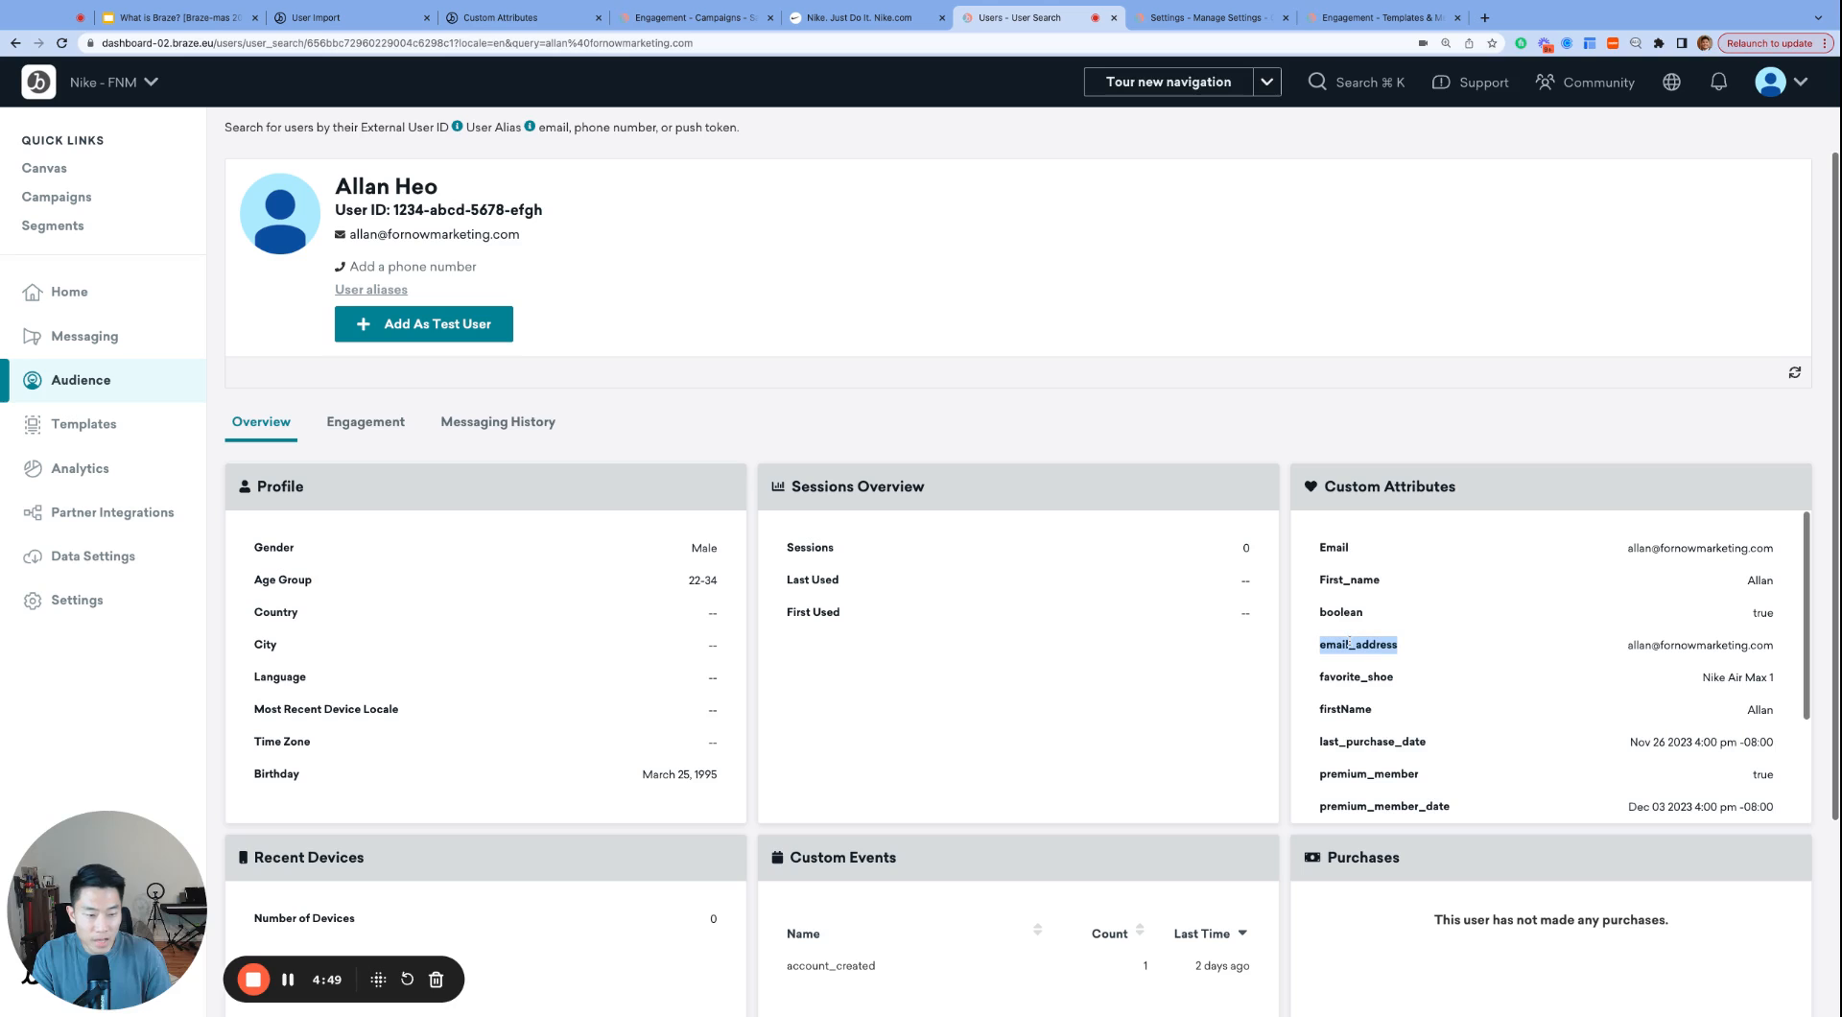
scroll(down, 3)
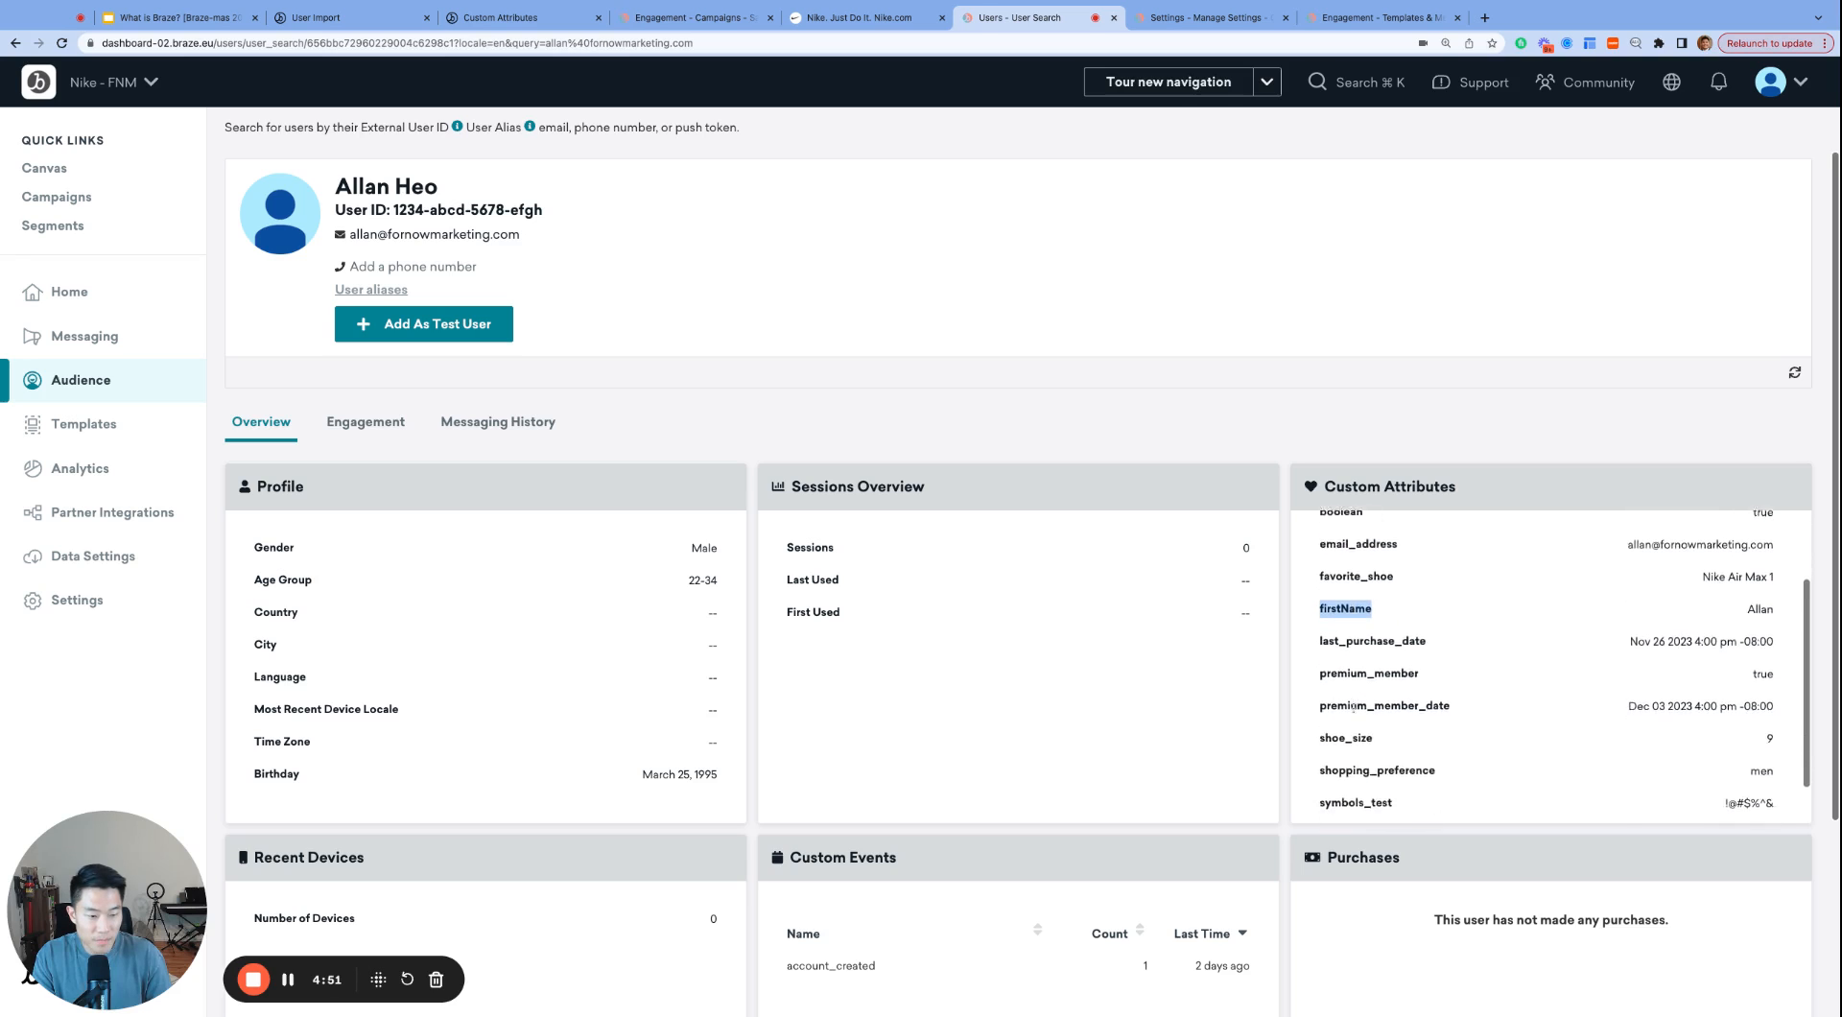
scroll(down, 3)
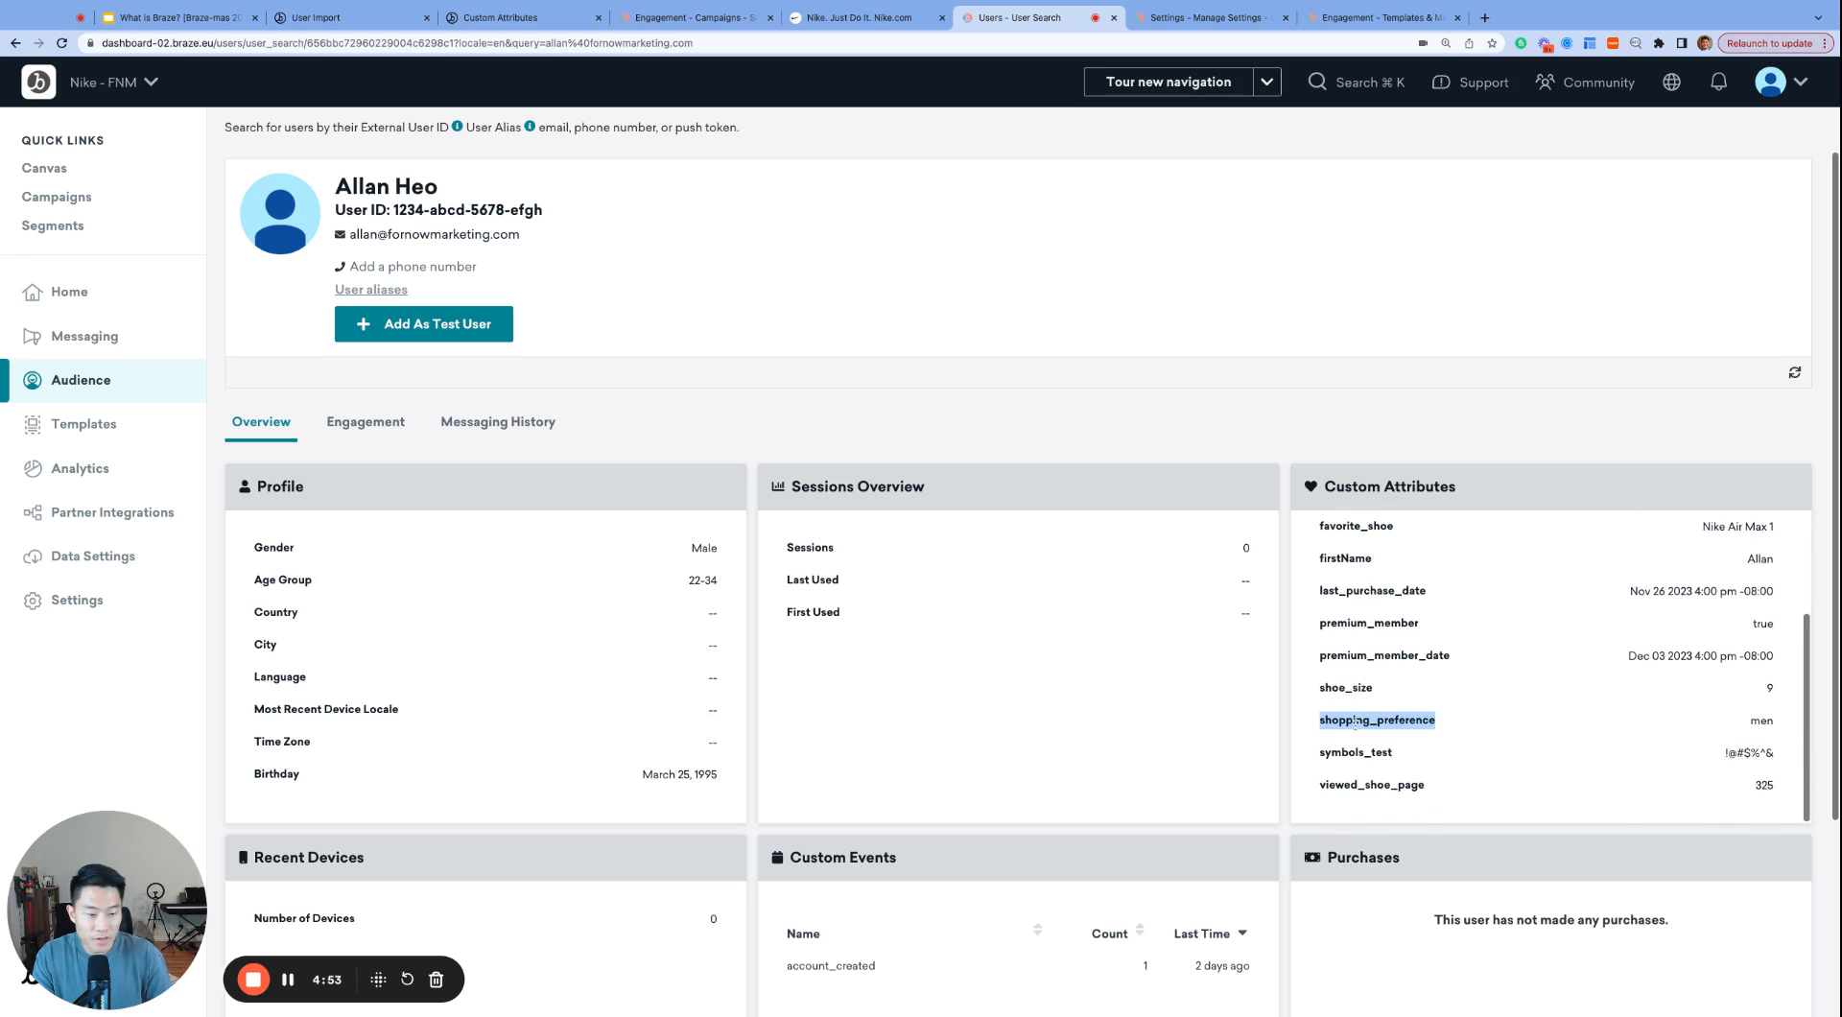
double_click(1355, 751)
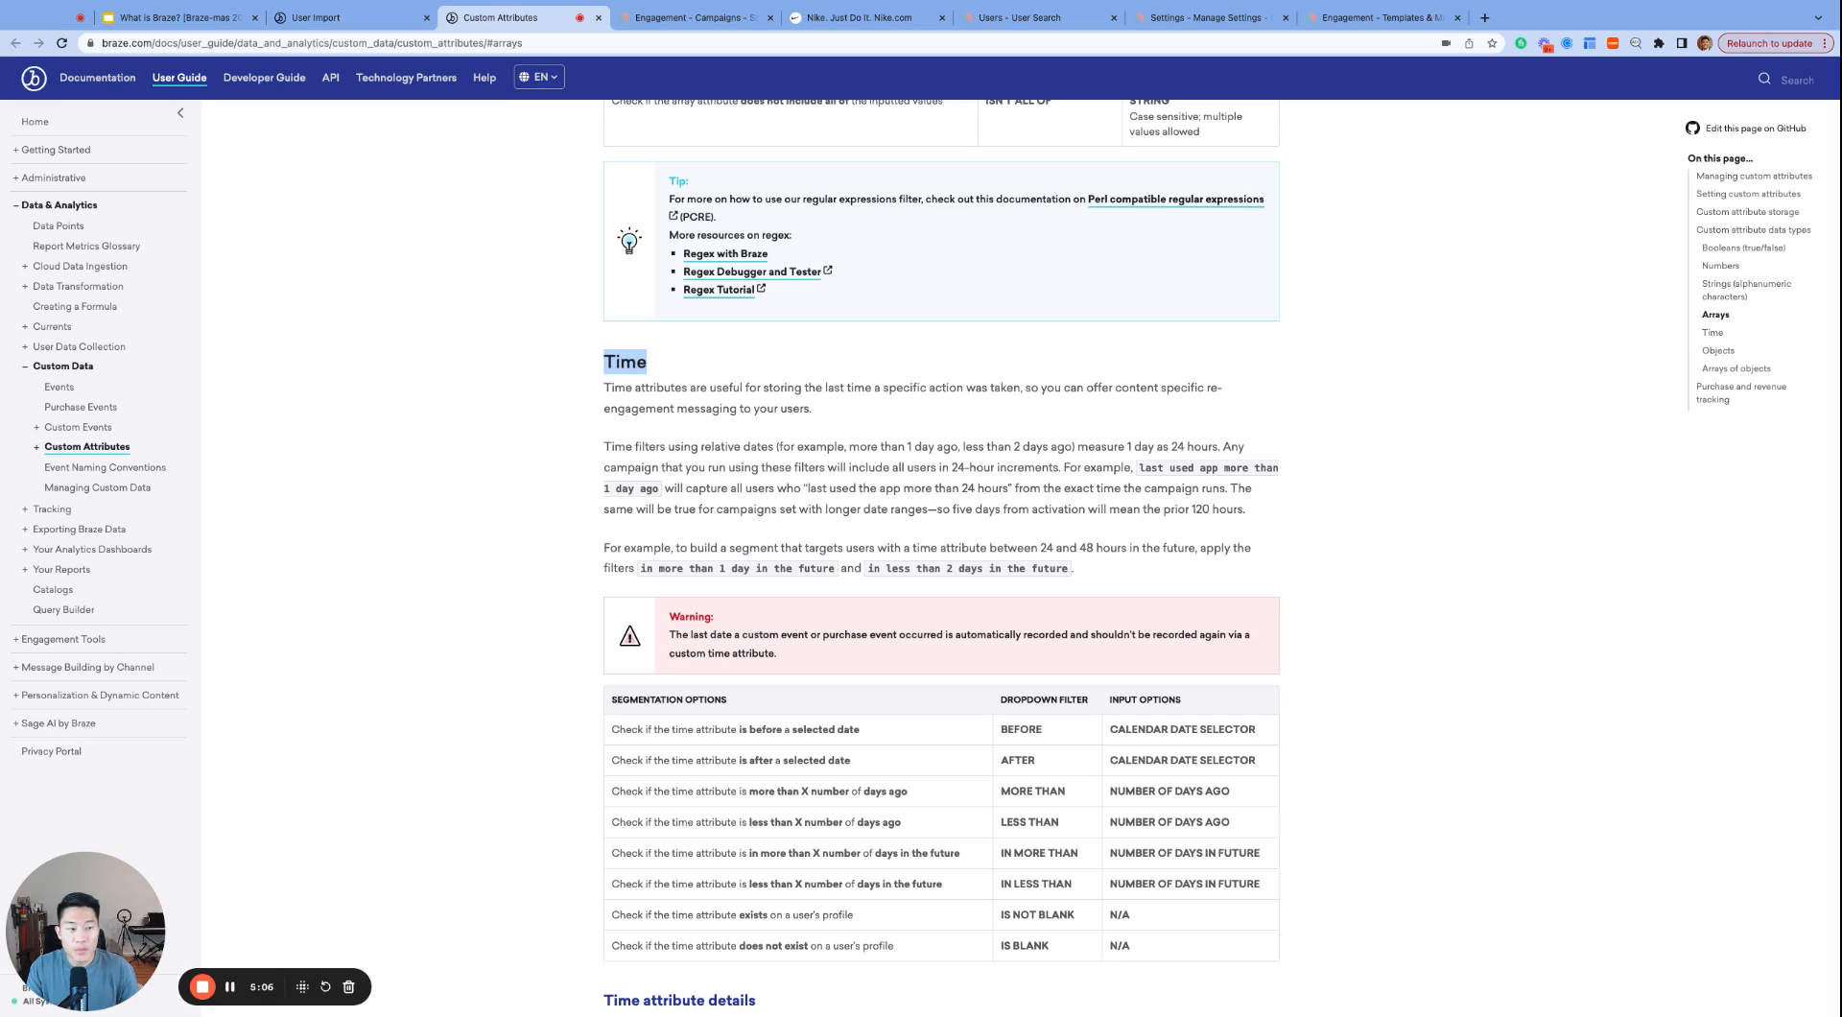
mouse_move(711, 408)
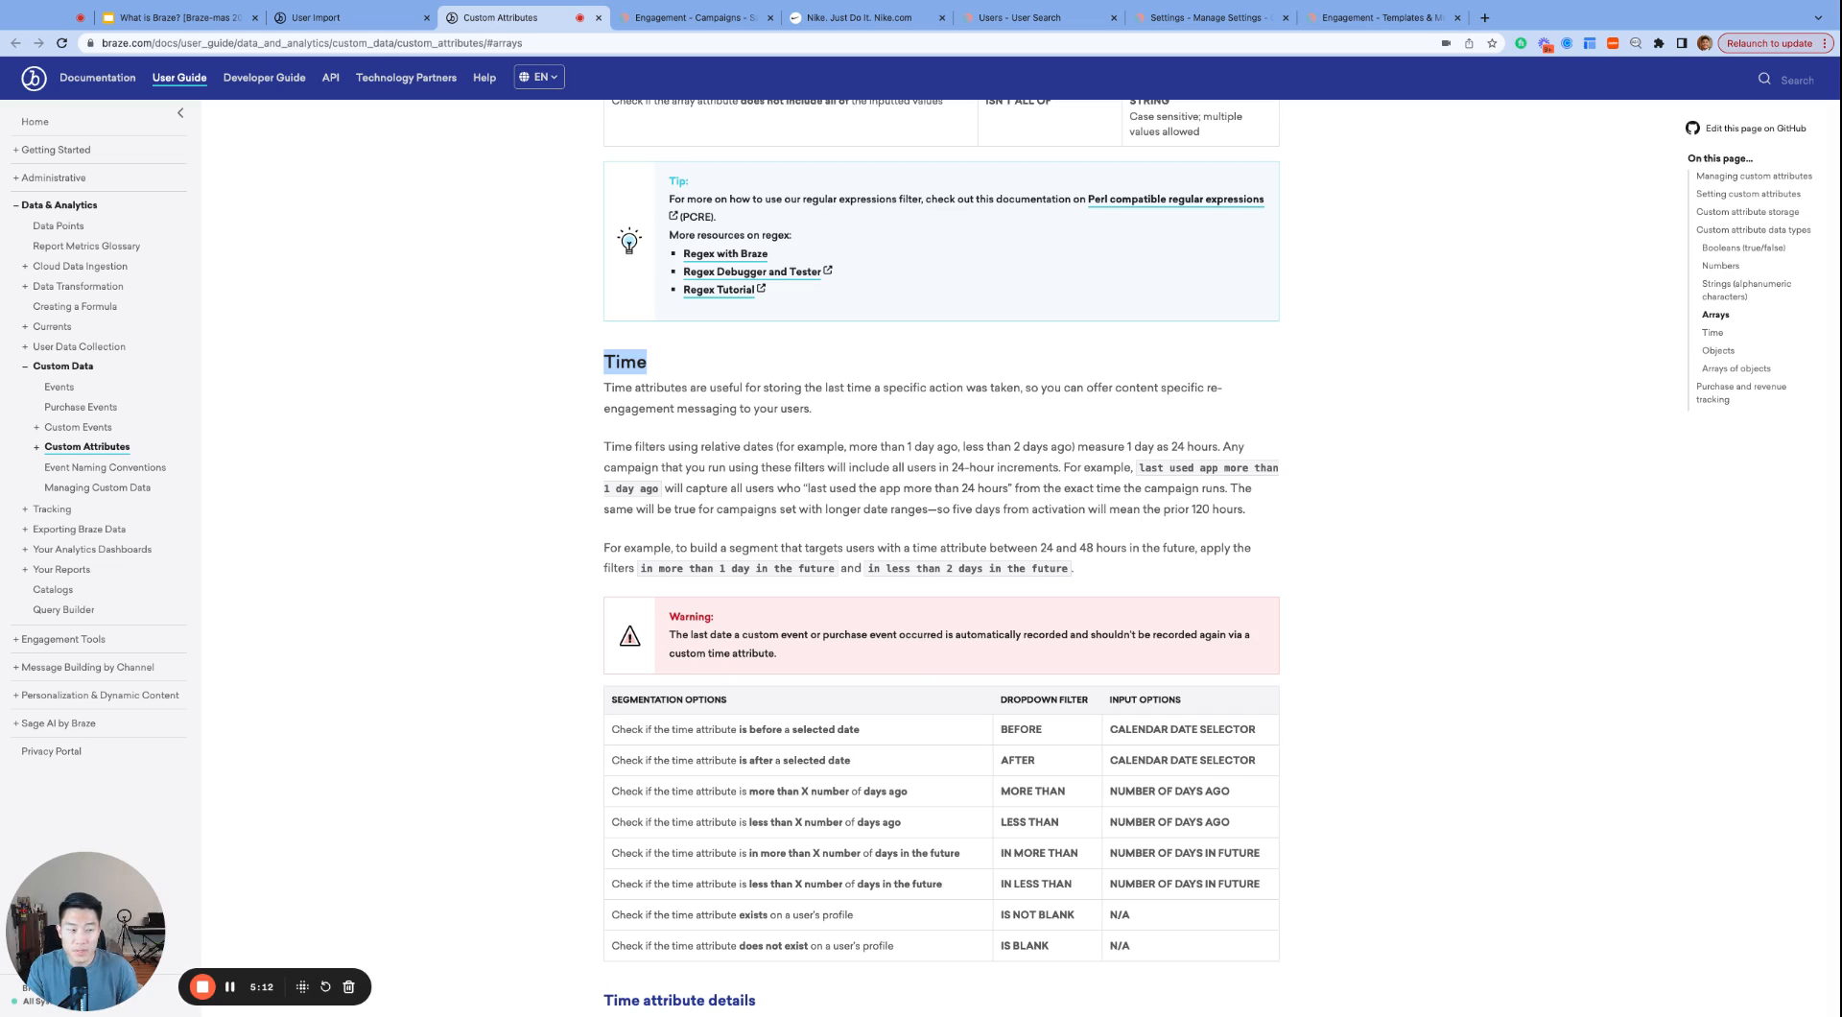
Scroll the Time section, check dob listed as String in User Import docs, then return to the profile.
scroll(down, 3)
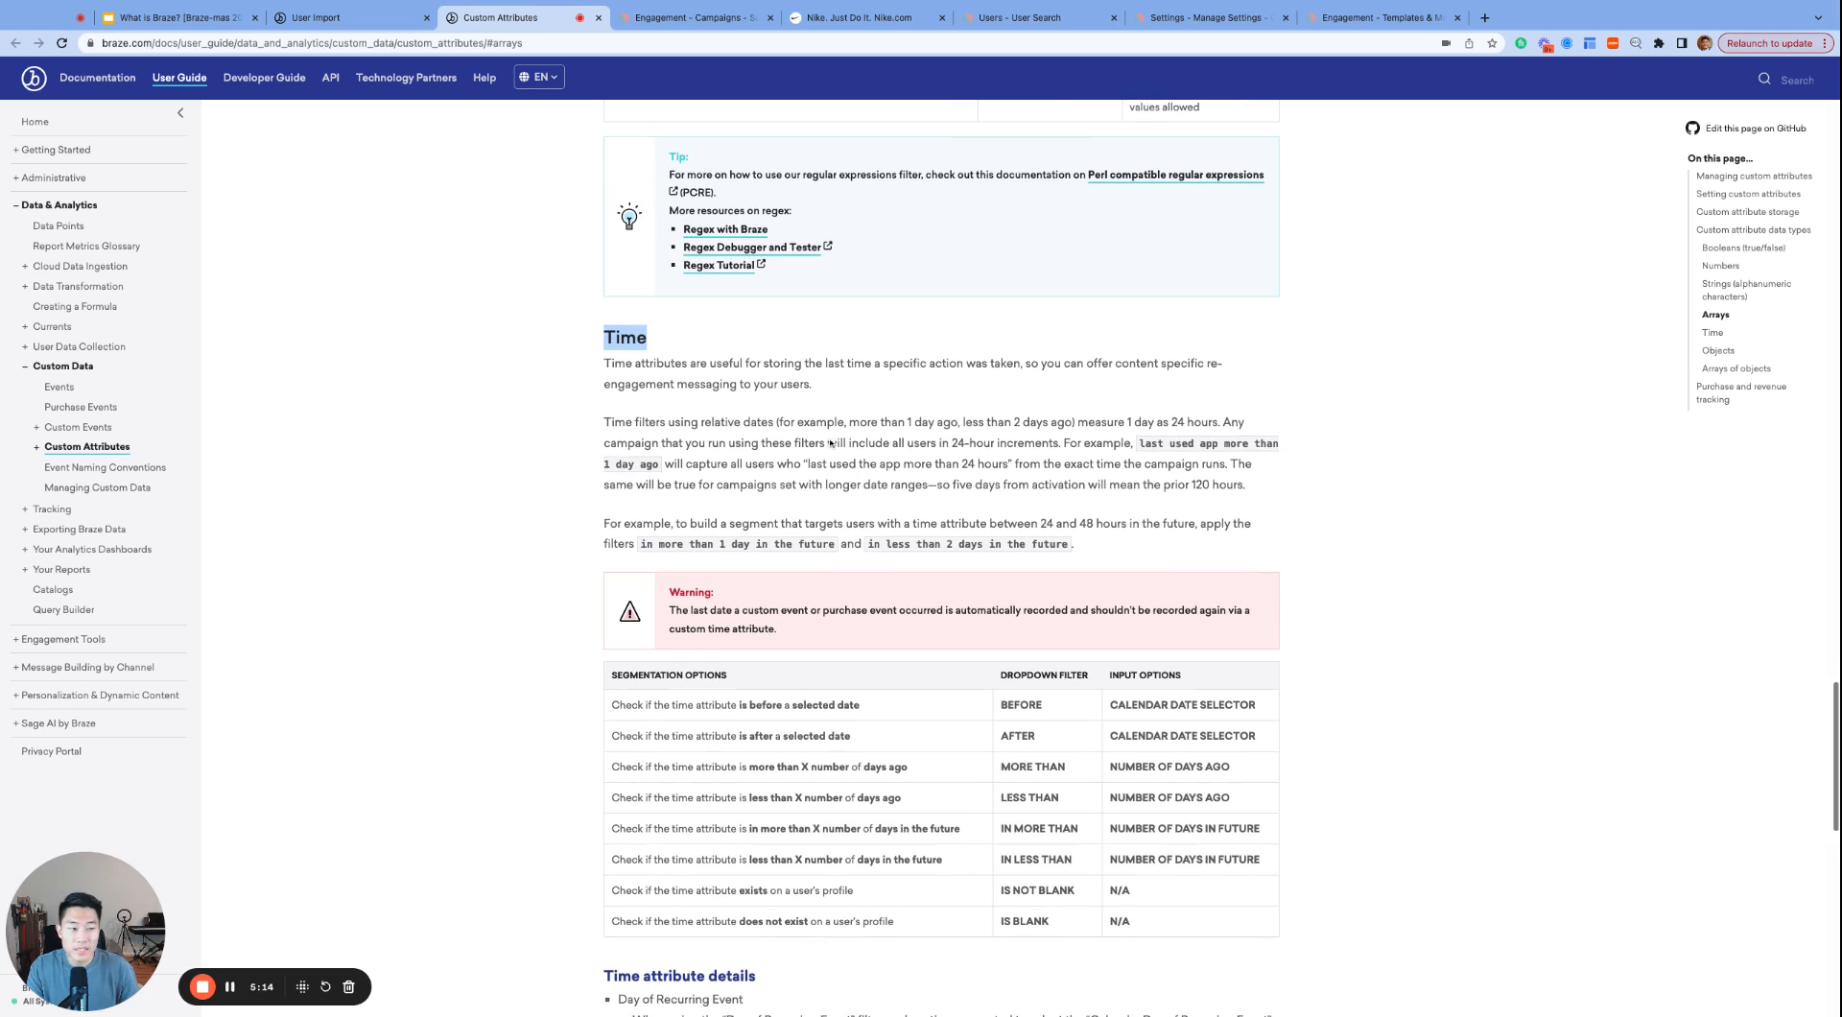
scroll(down, 3)
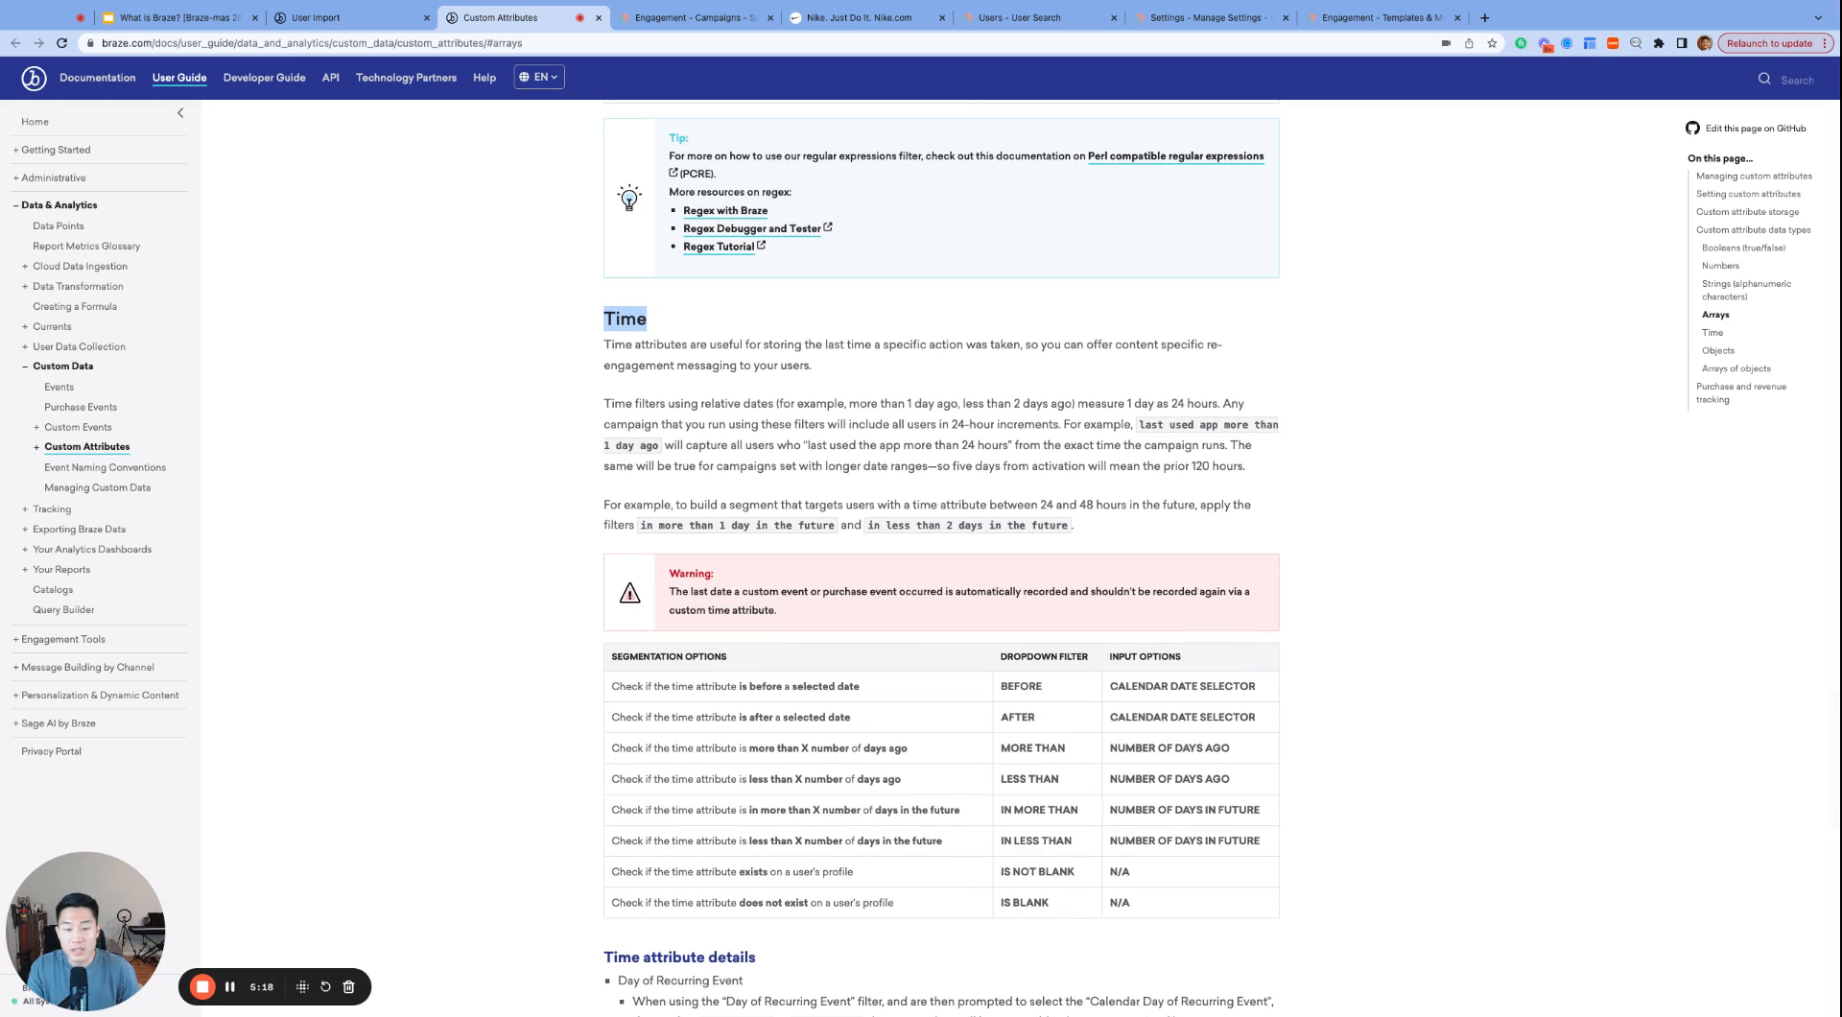
click(341, 18)
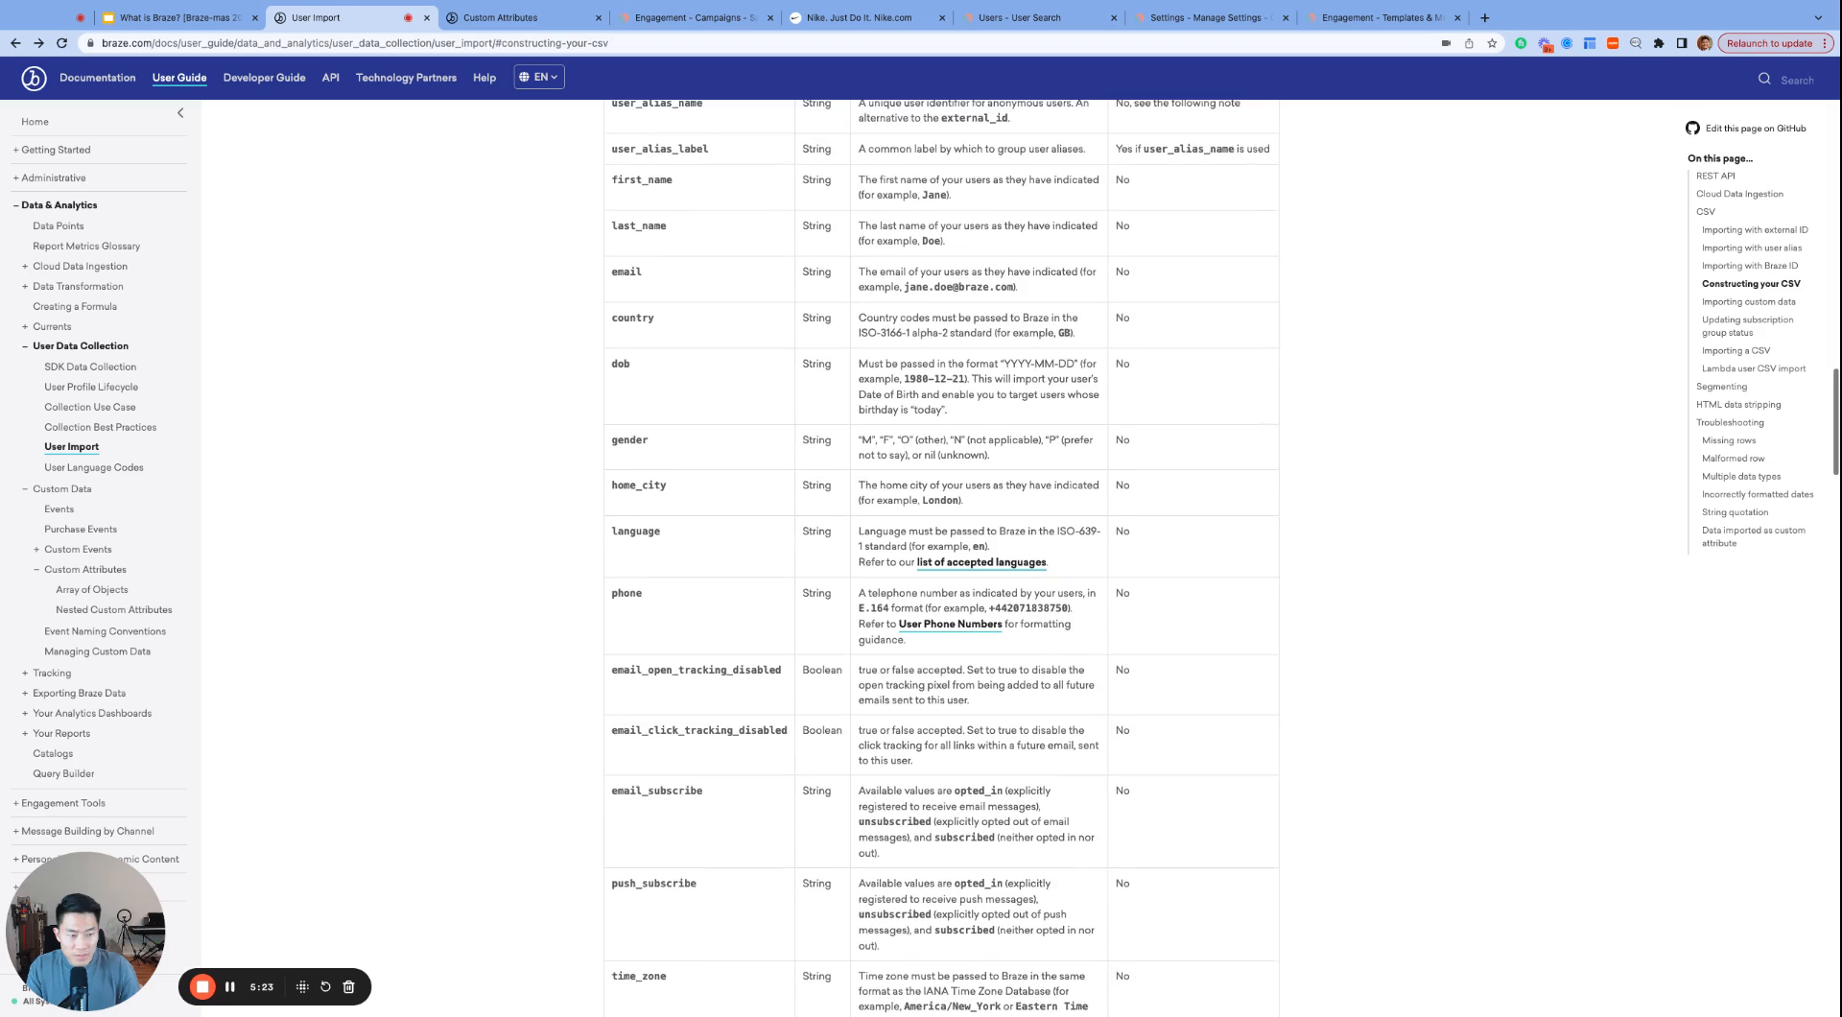
scroll(up, 3)
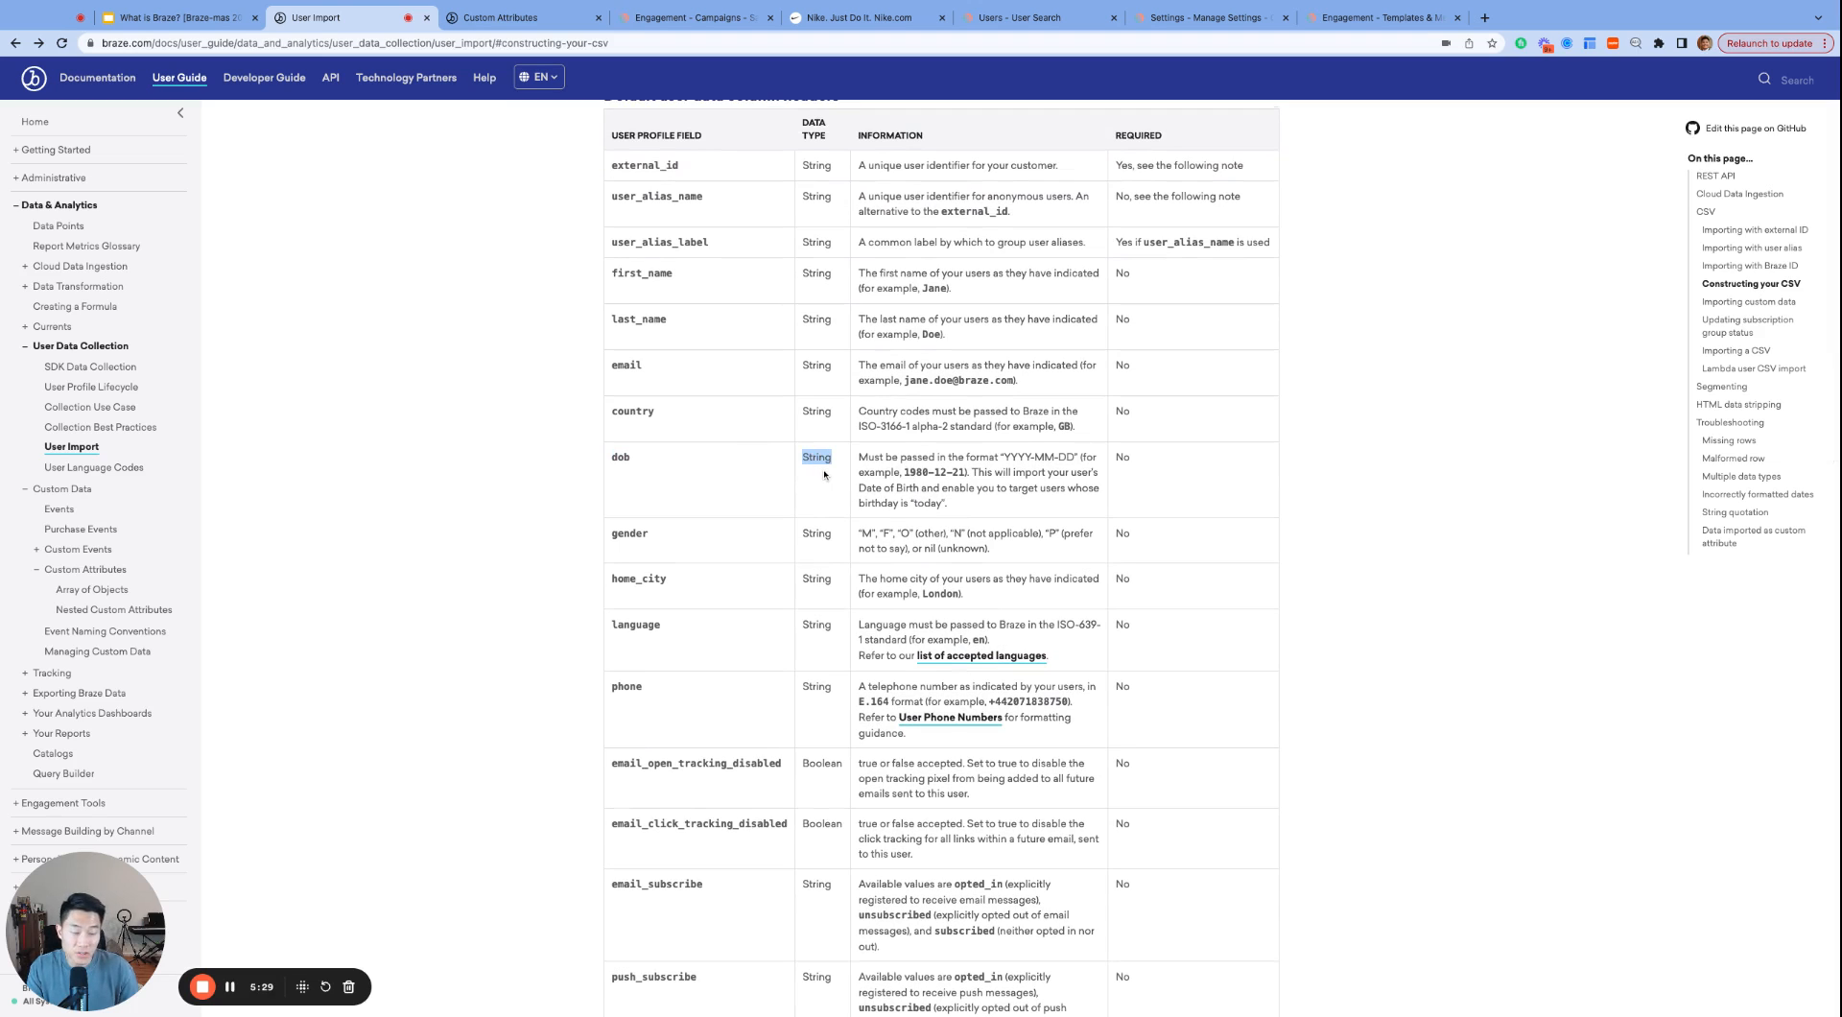
click(1030, 17)
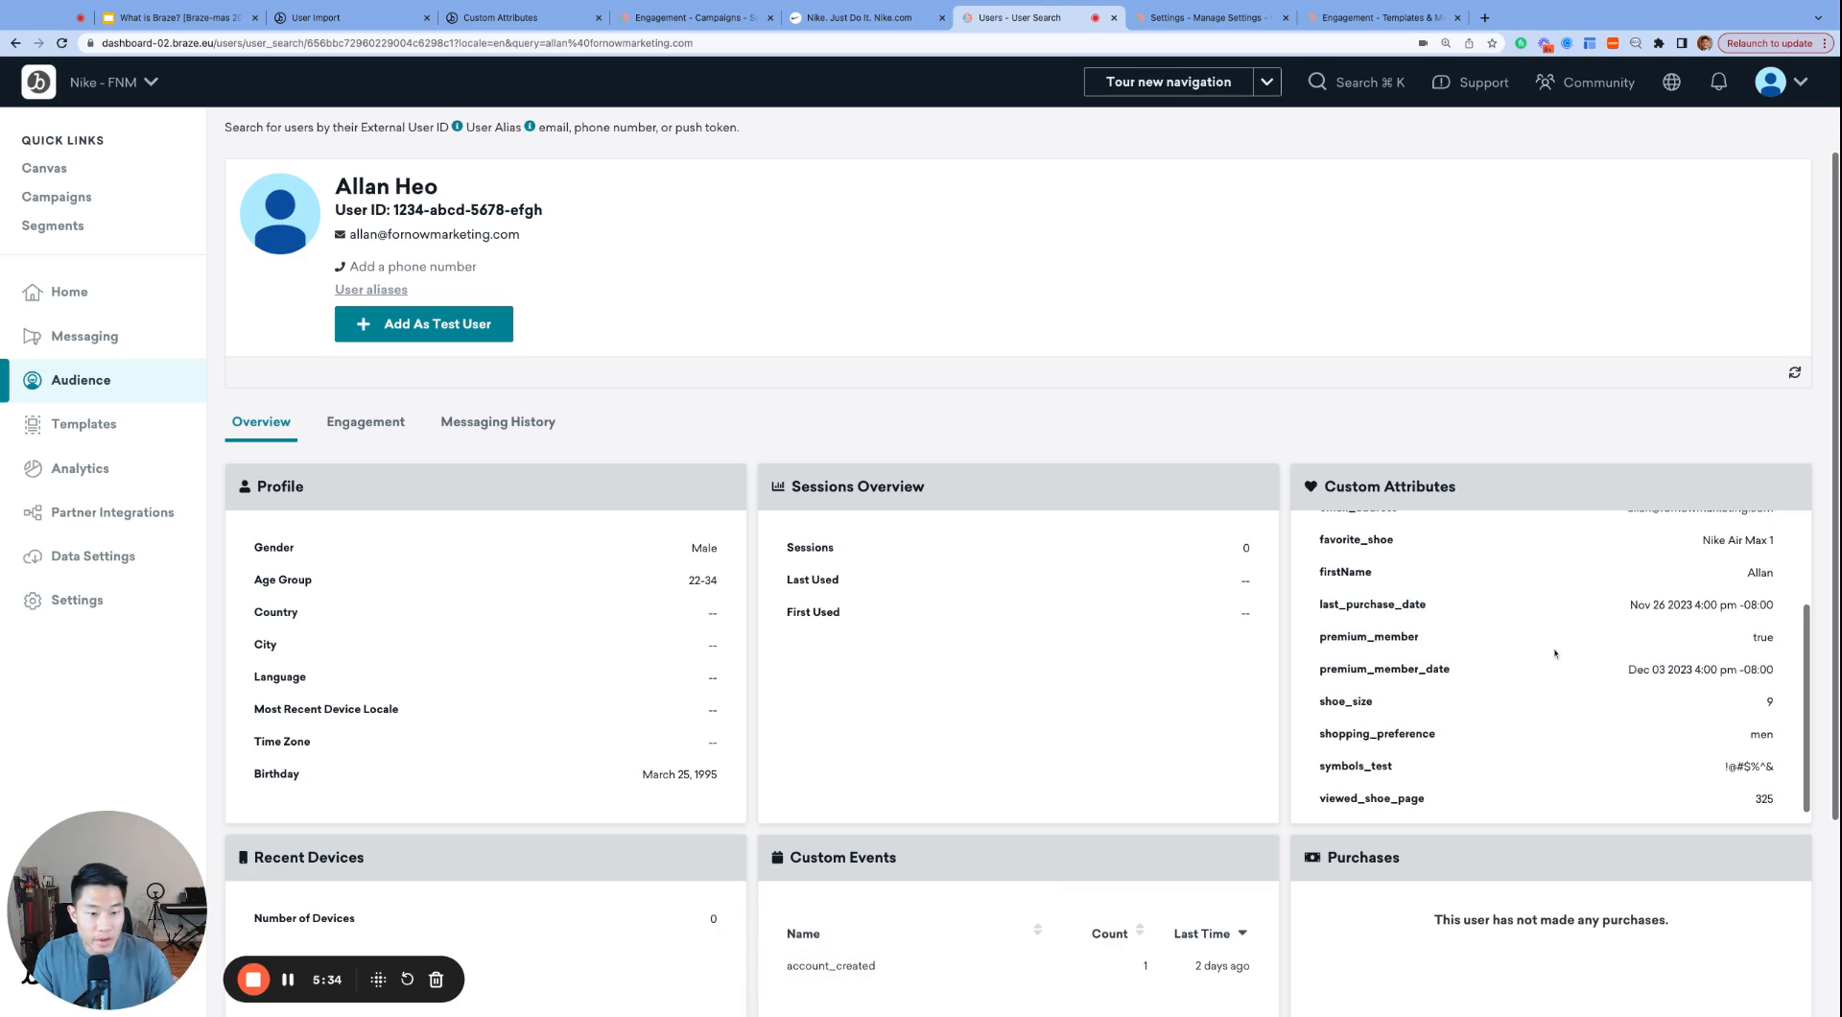
mouse_move(1409, 661)
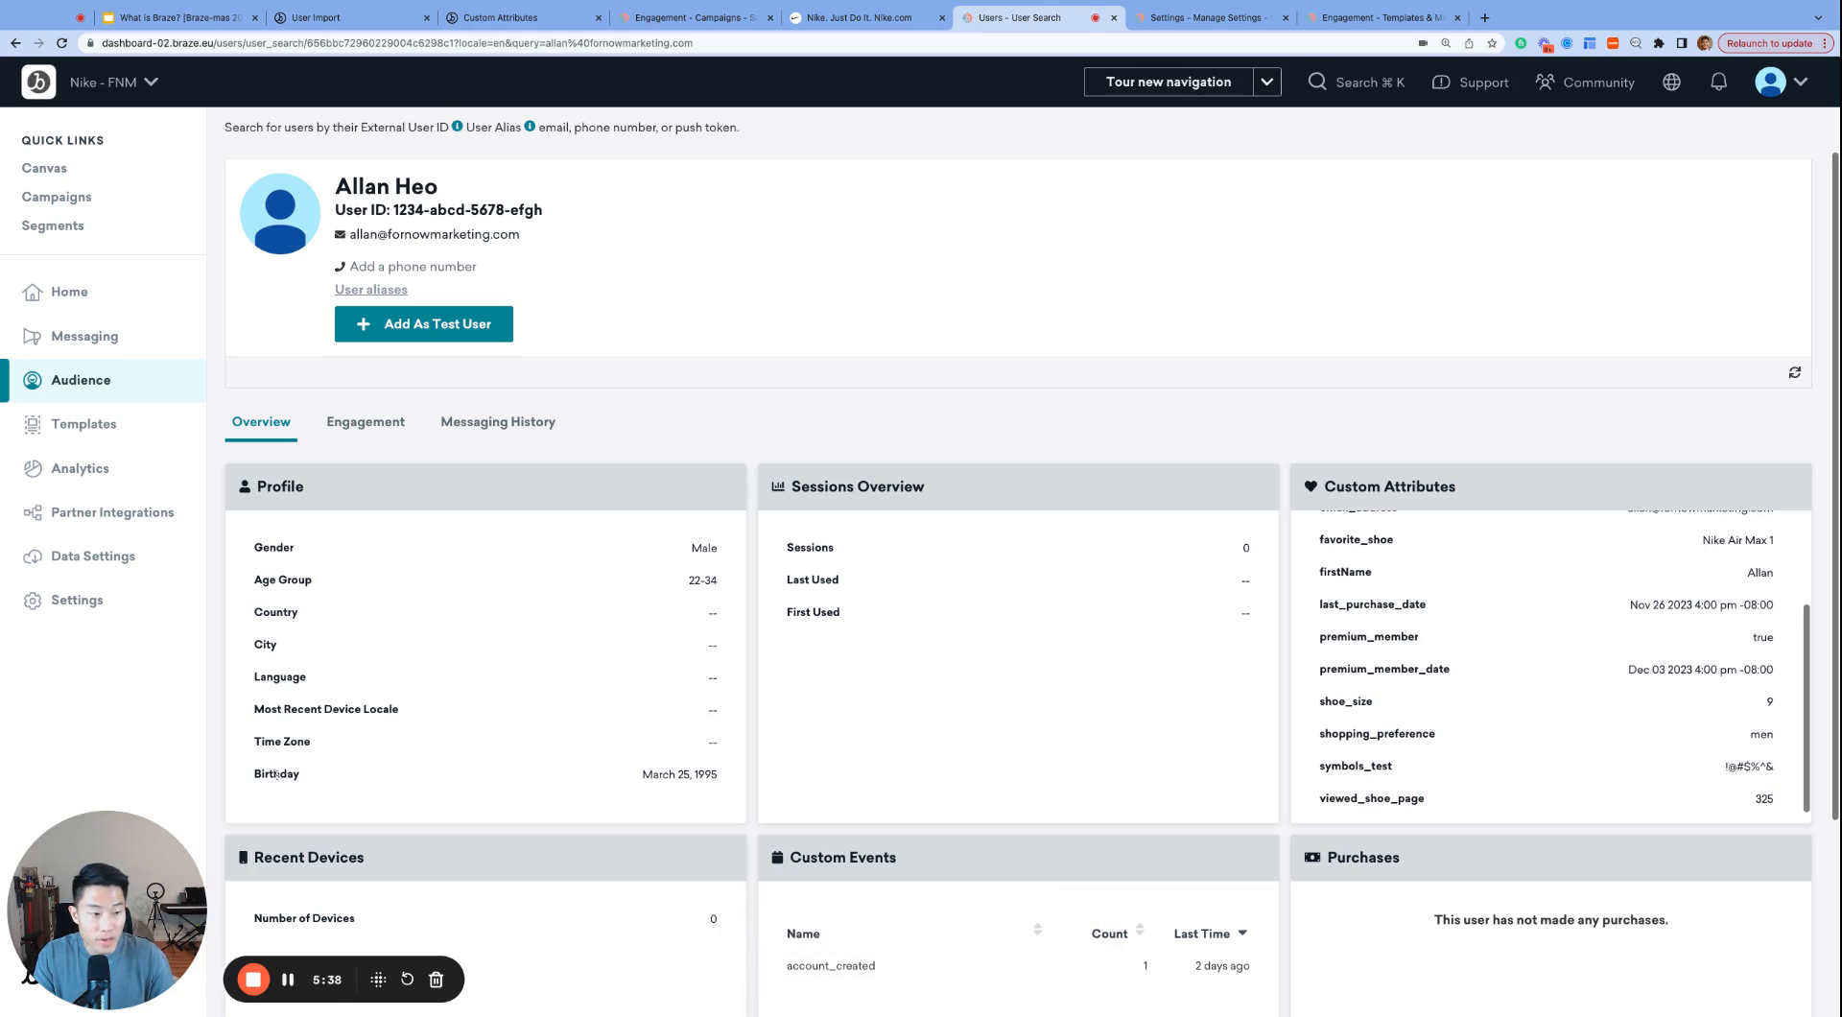
Highlight the premium_member_date time attribute, then reopen the custom attribute data types docs.
double_click(276, 774)
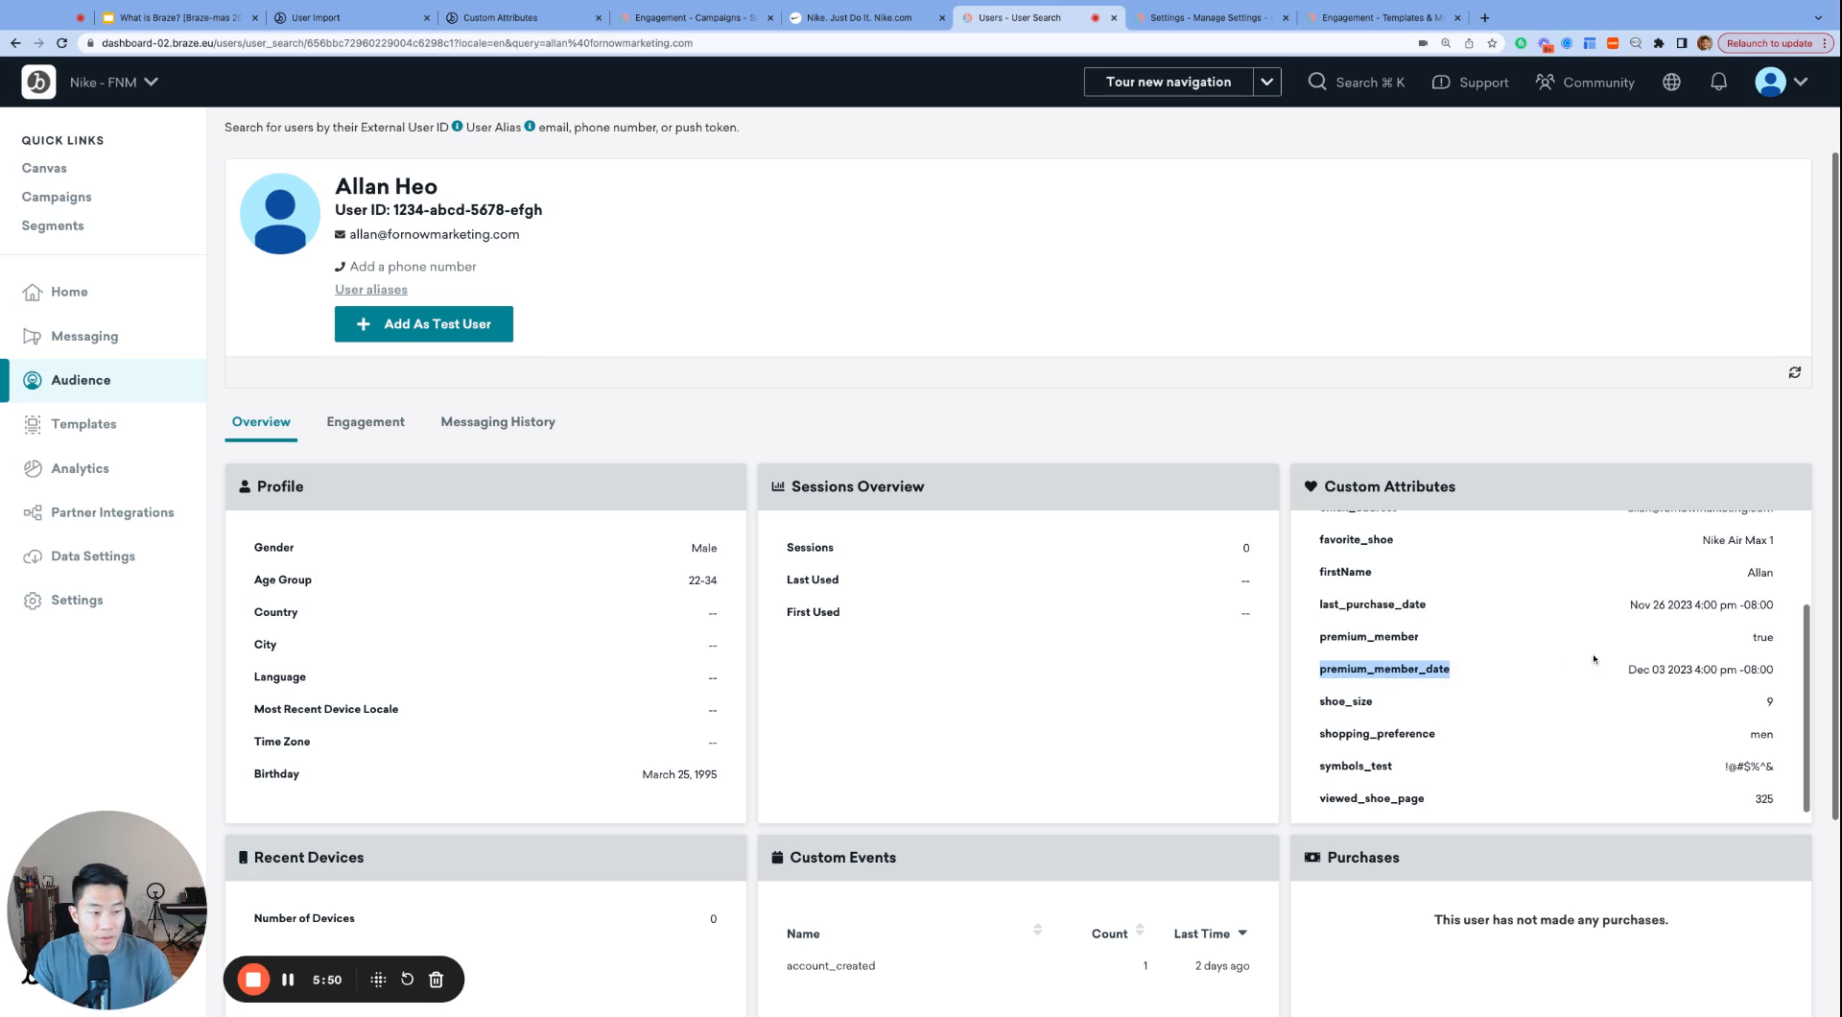
mouse_move(1681, 676)
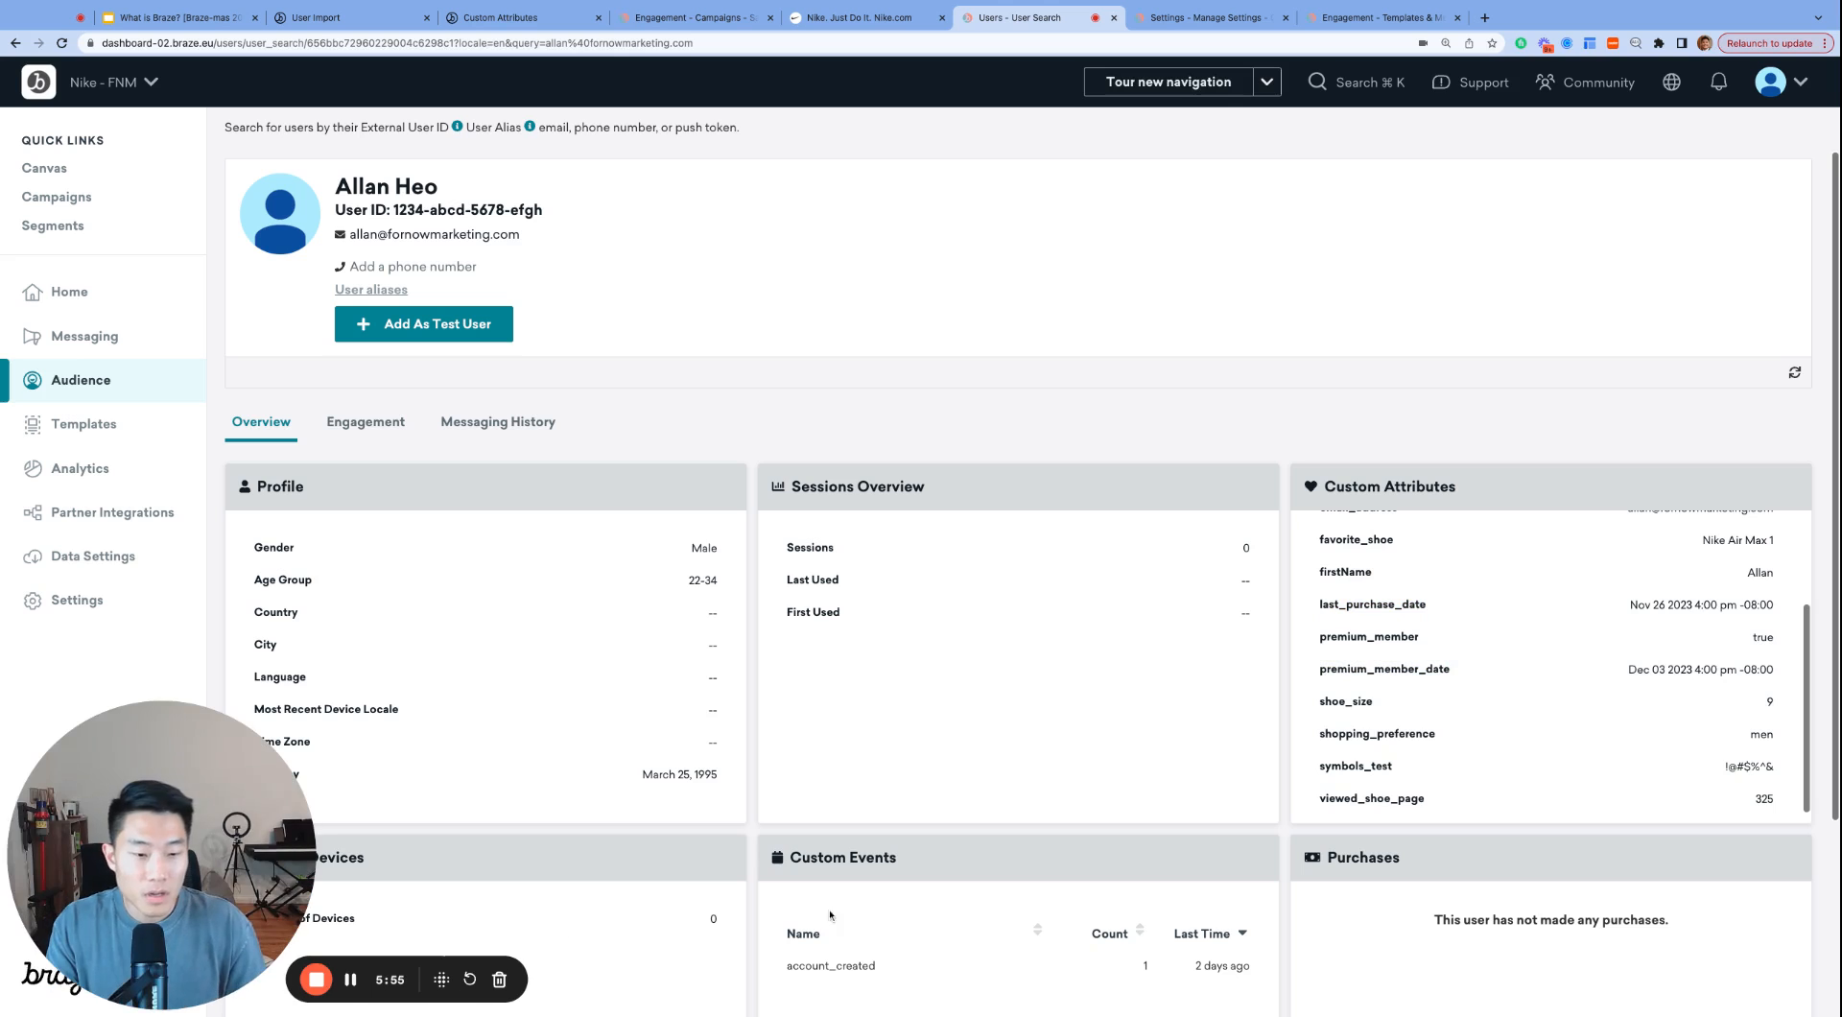
scroll(down, 3)
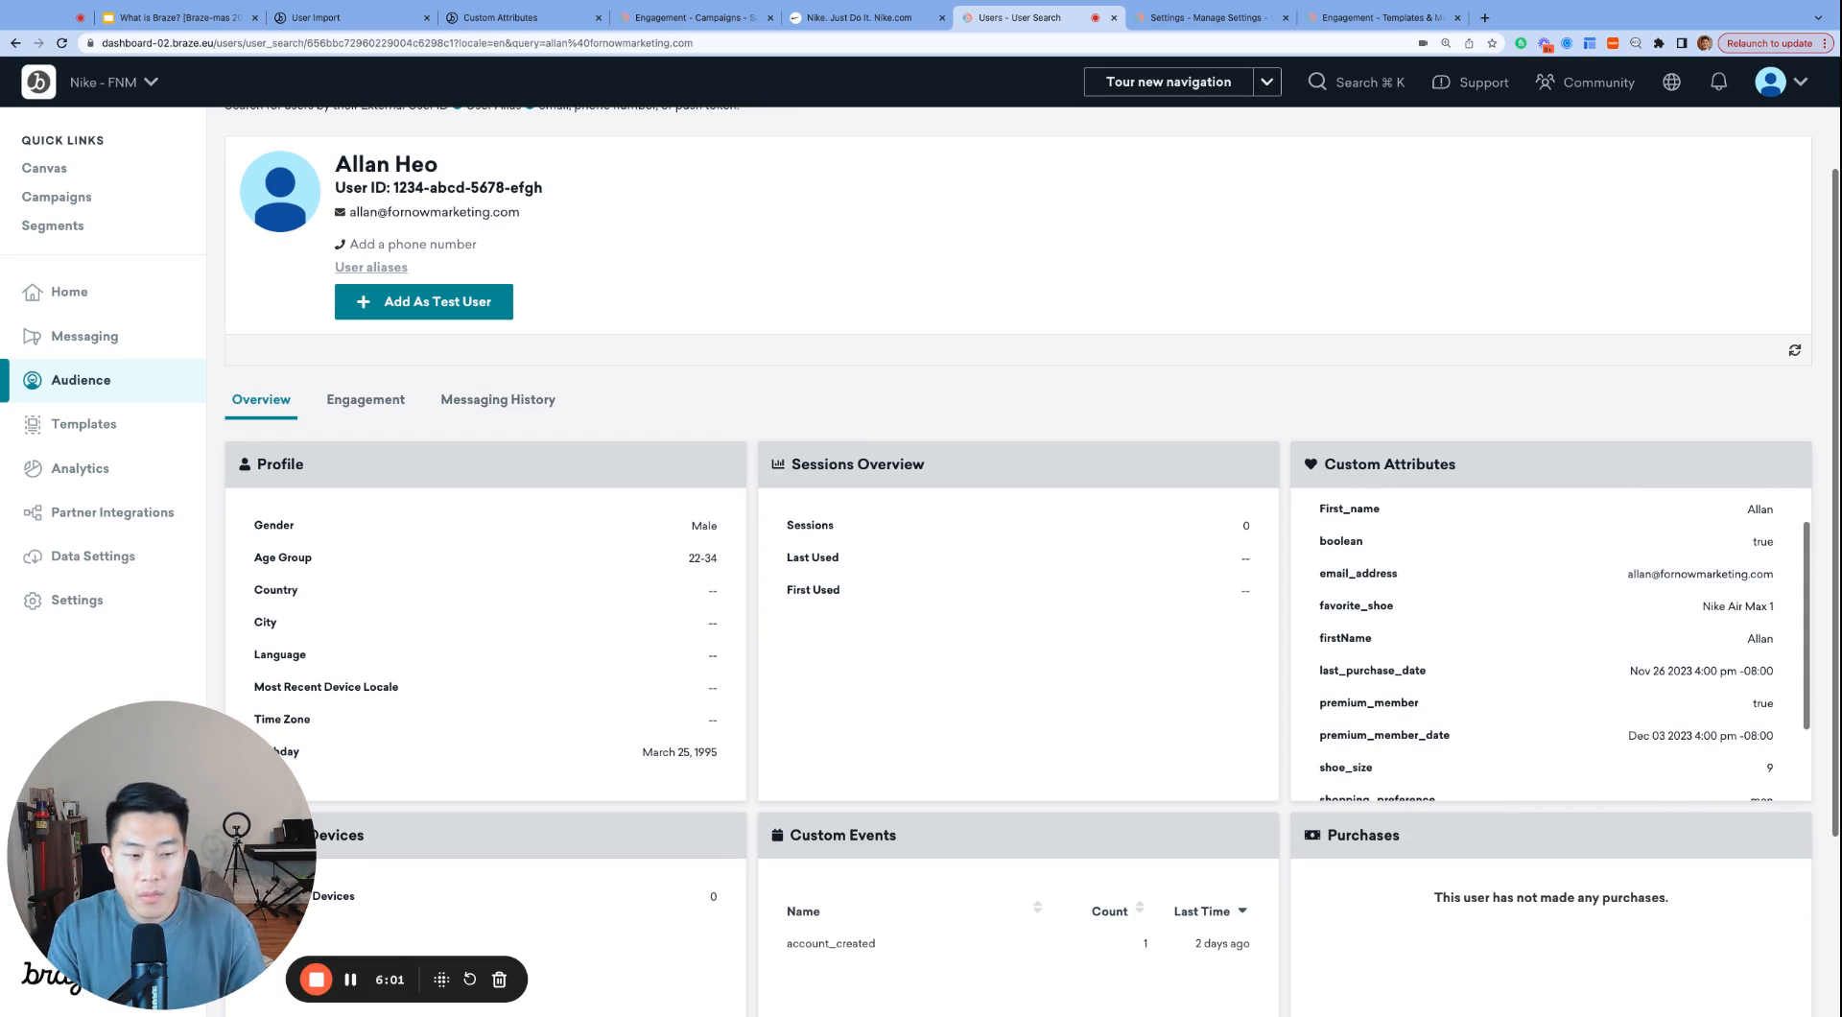
mouse_move(1525, 462)
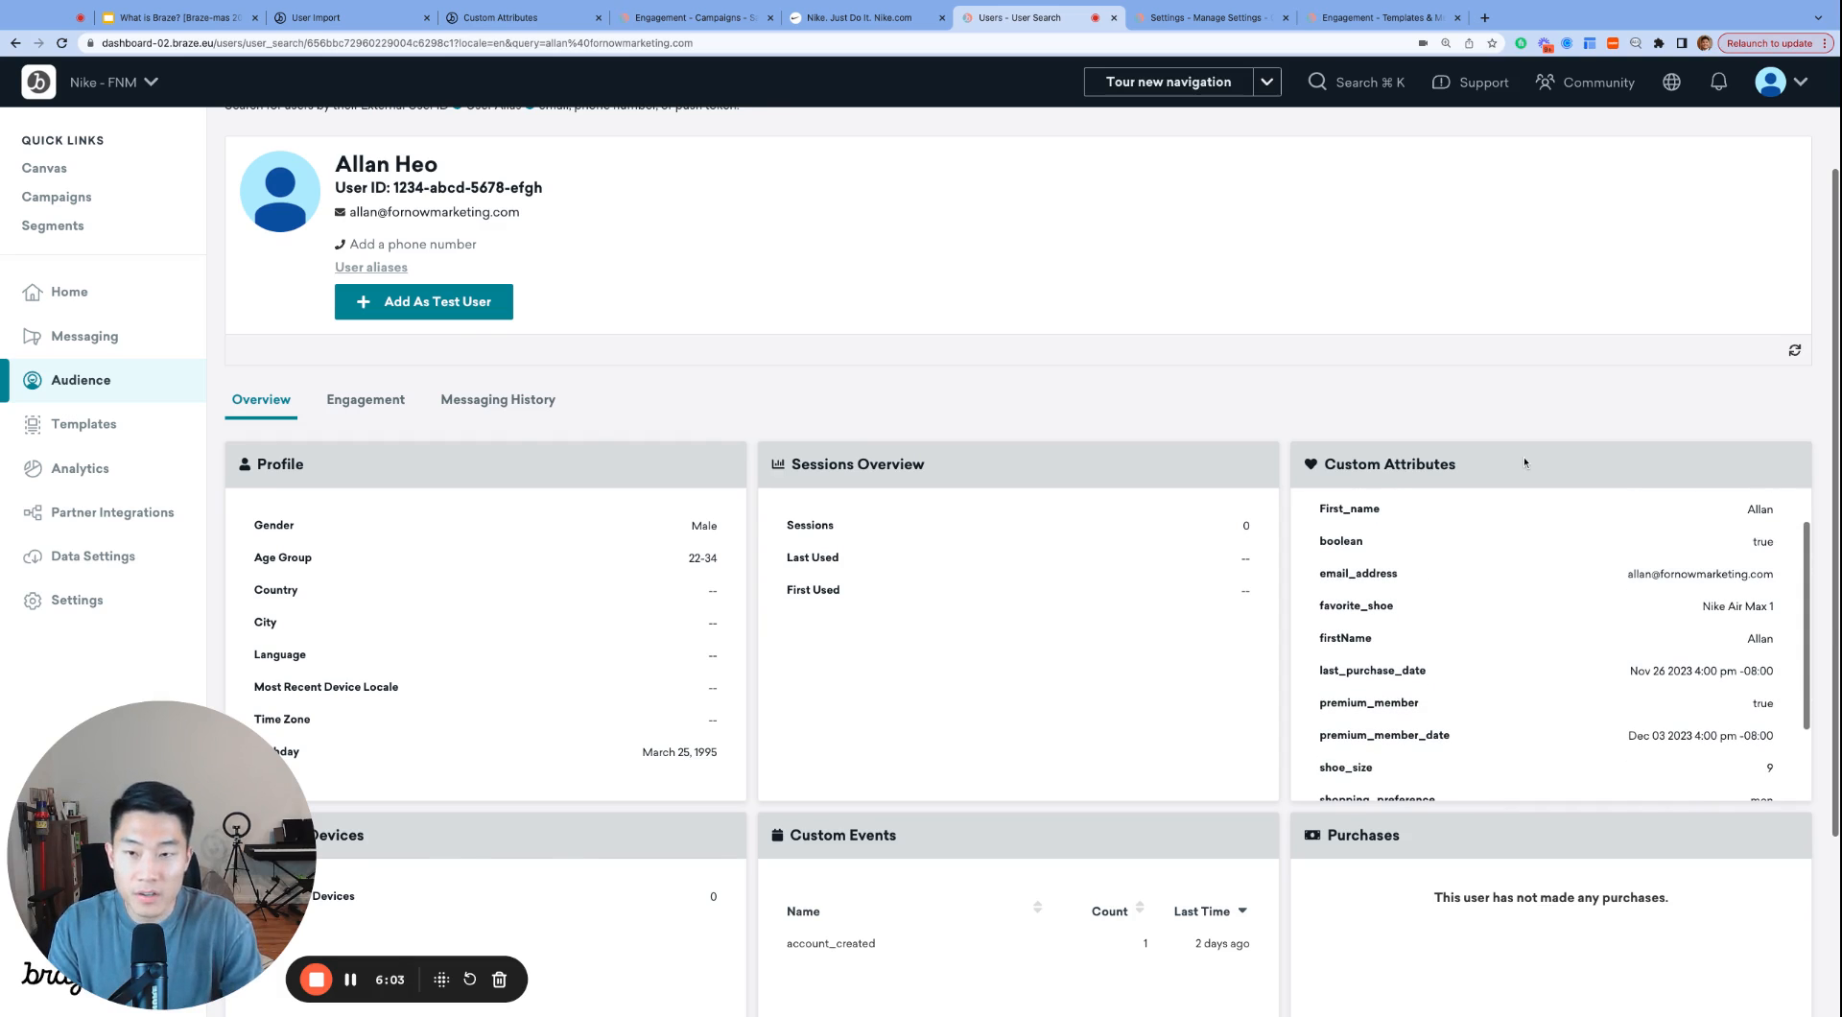
click(505, 17)
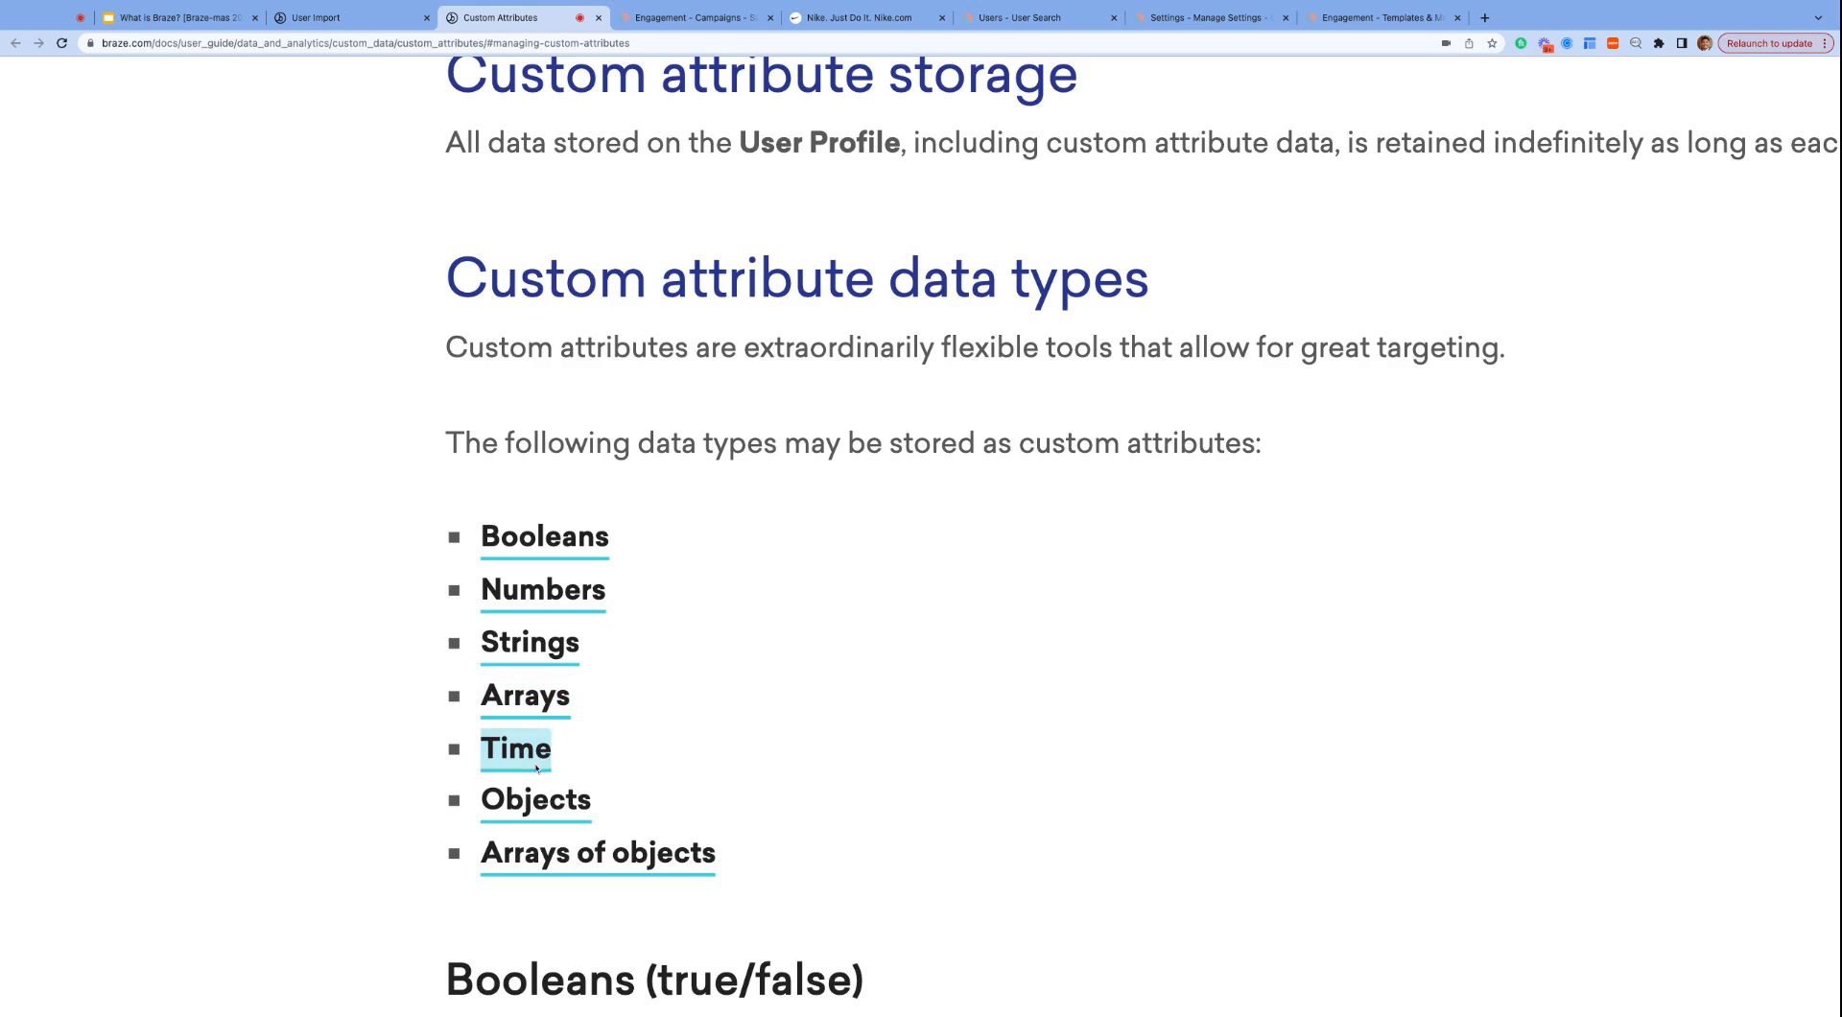